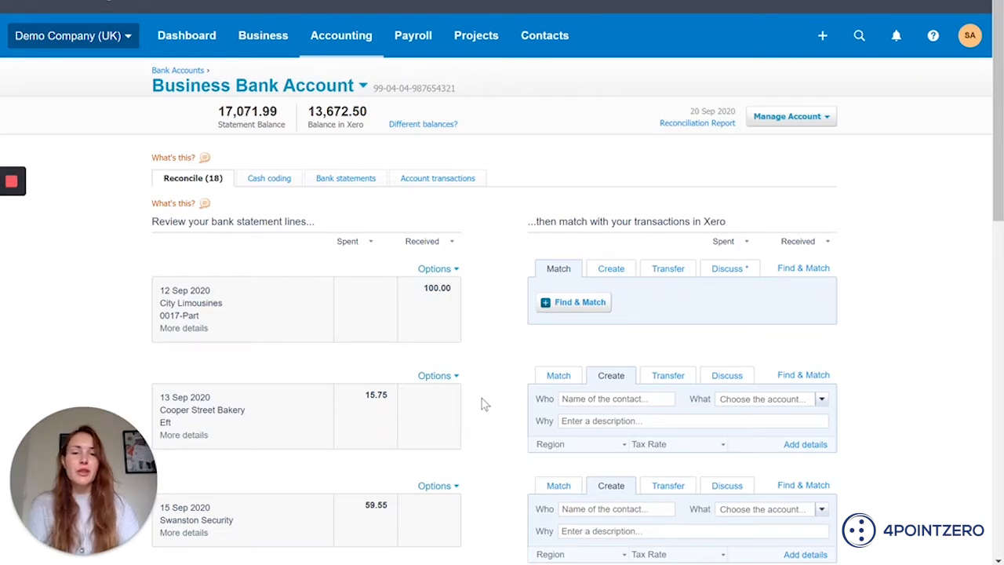
mouse_move(477, 416)
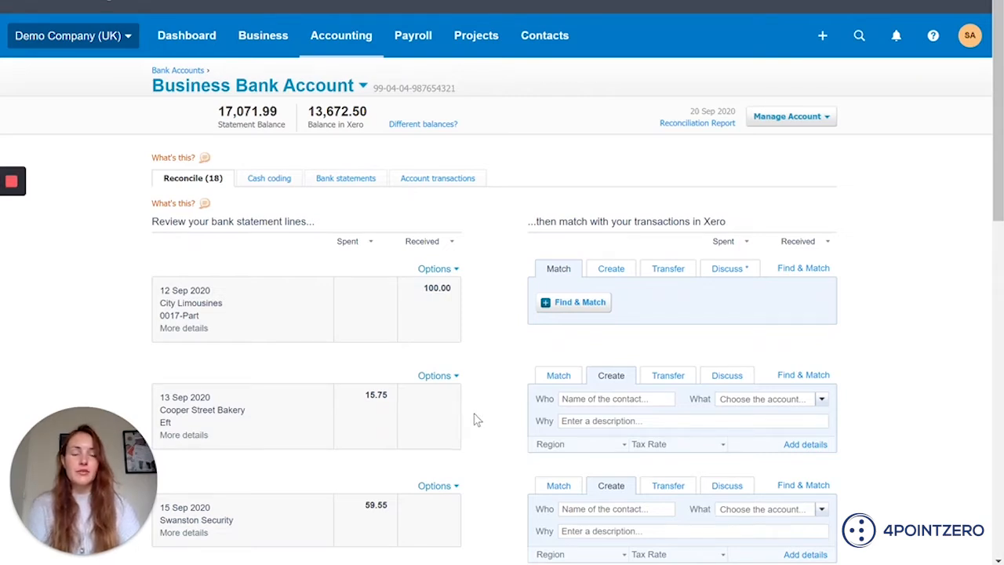
mouse_move(483, 466)
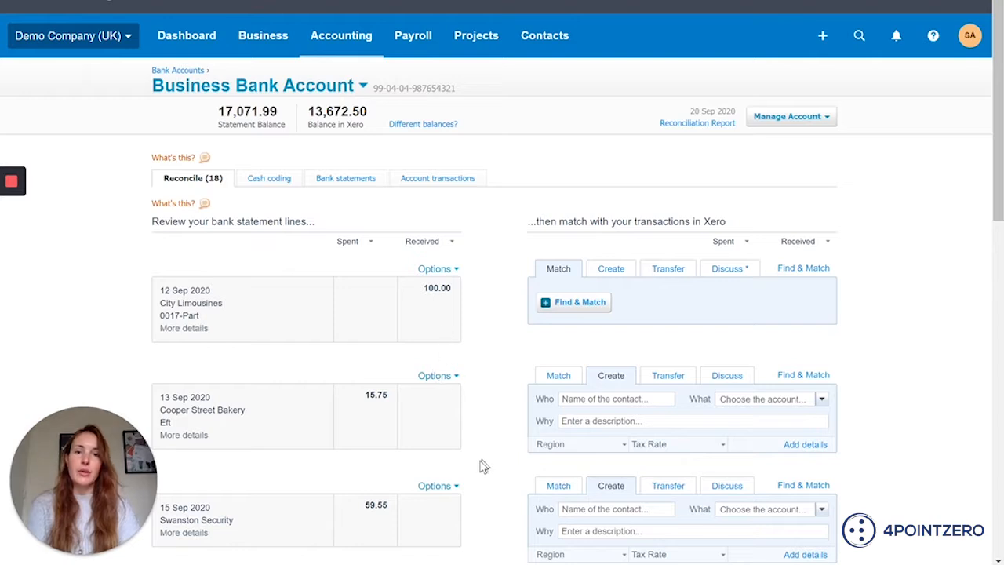
mouse_move(493, 454)
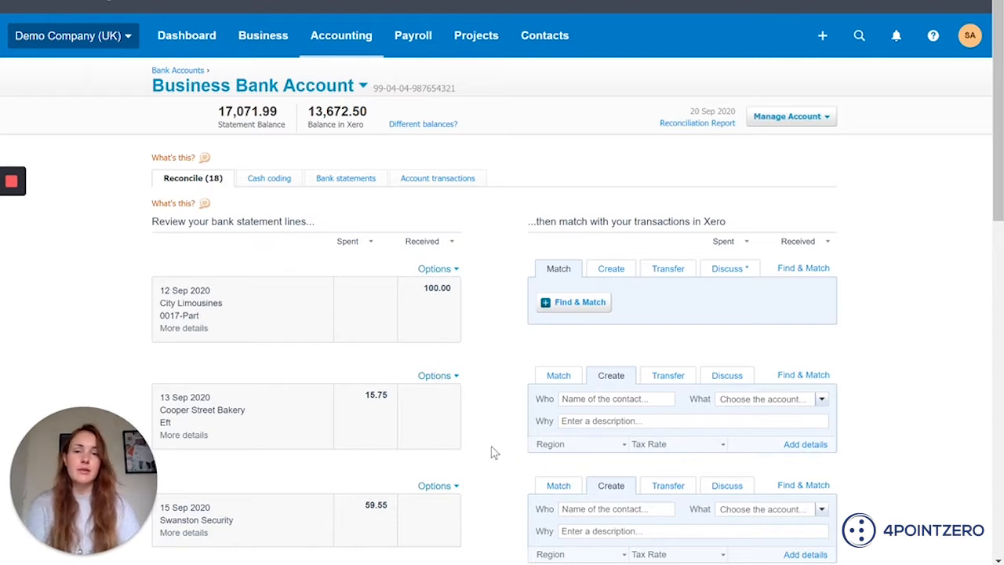
mouse_move(751, 435)
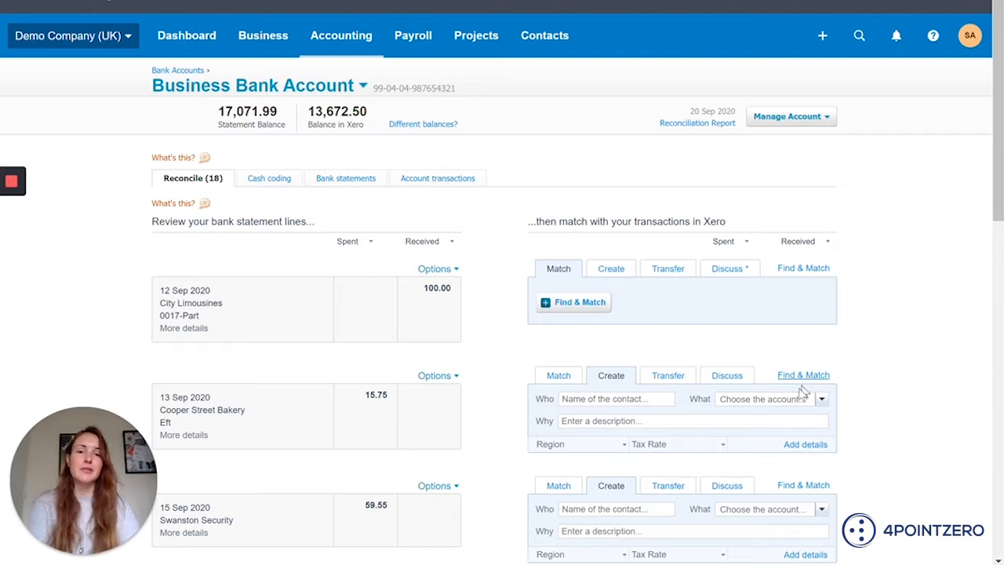
mouse_move(875, 373)
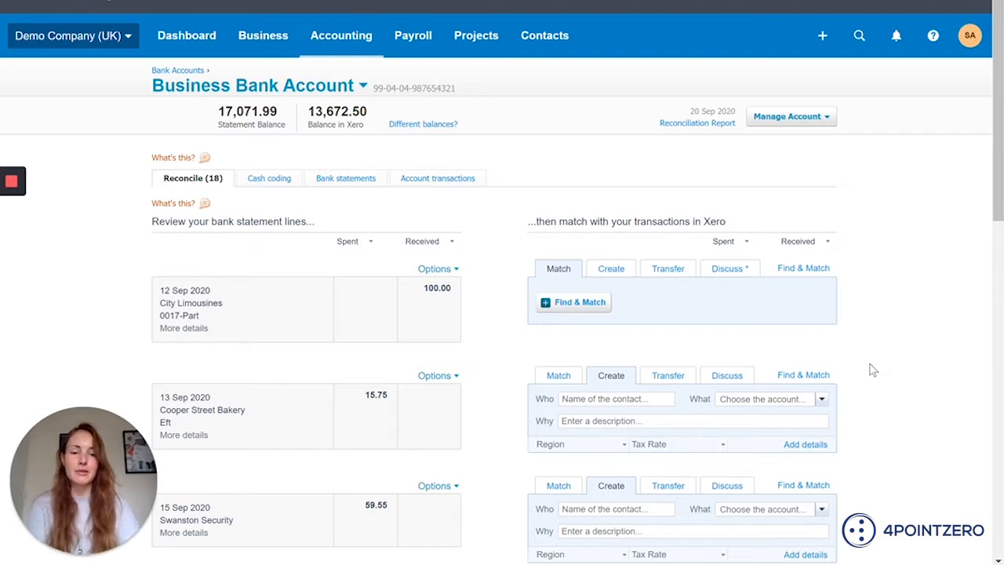
mouse_move(757, 453)
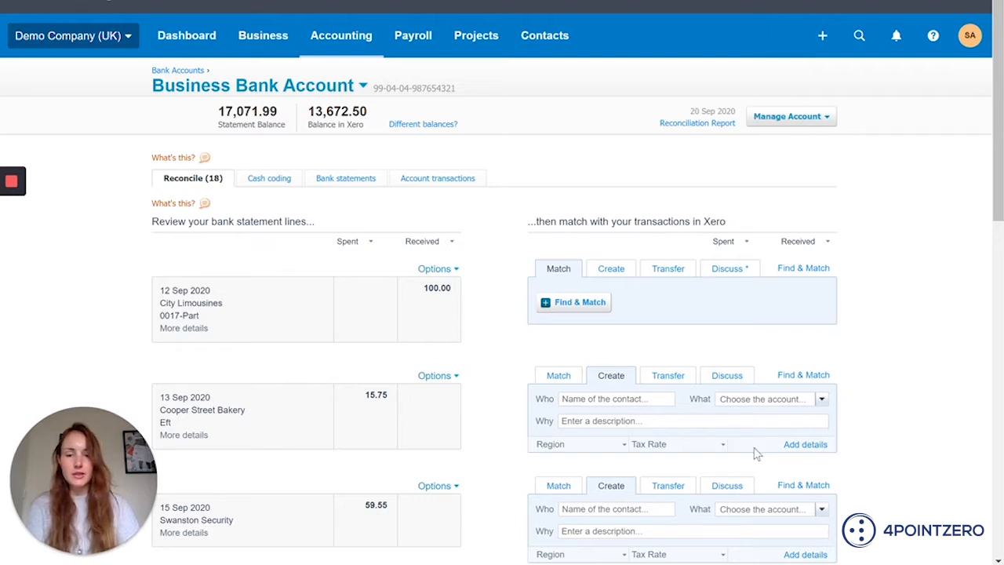
mouse_move(471, 490)
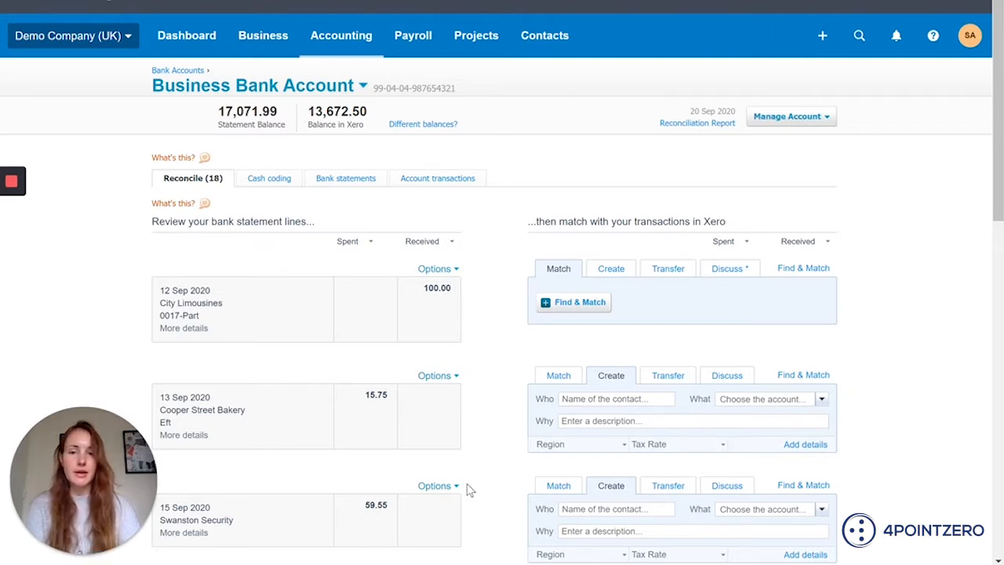
mouse_move(941, 322)
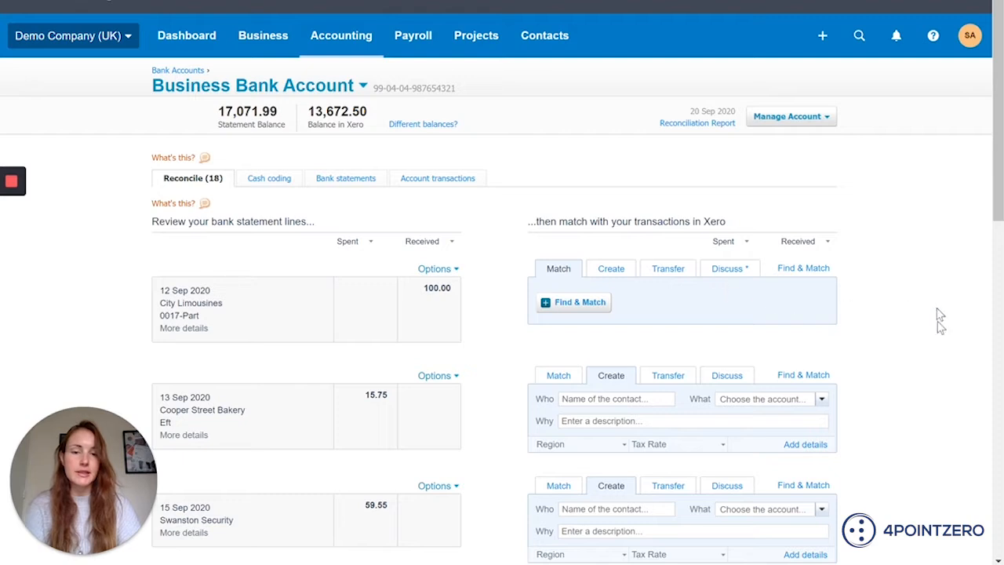
mouse_move(905, 342)
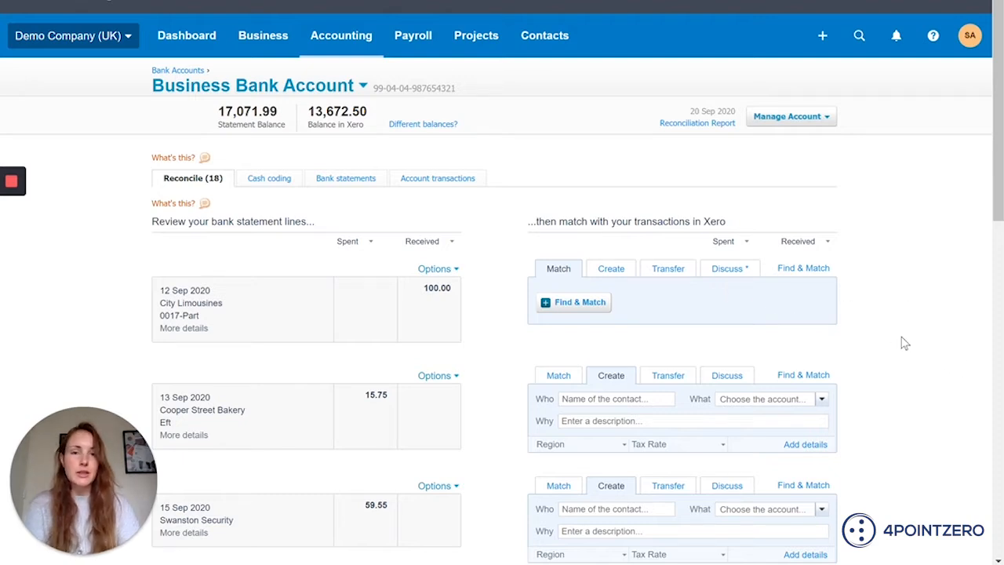
Scroll down to the 15 Sep Swanston Security 59.55 statement line and open Find & Match.
scroll(down, 3)
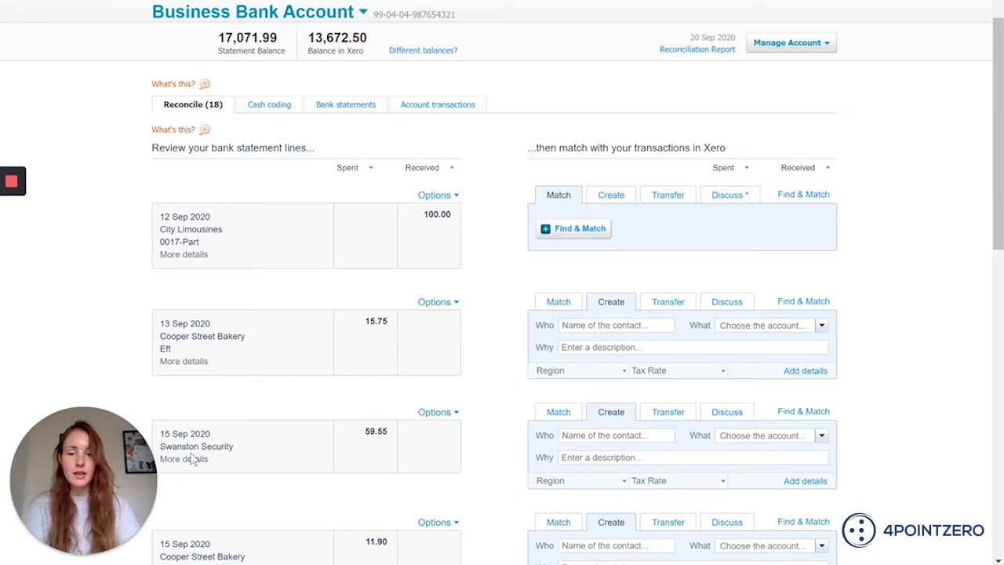
scroll(down, 3)
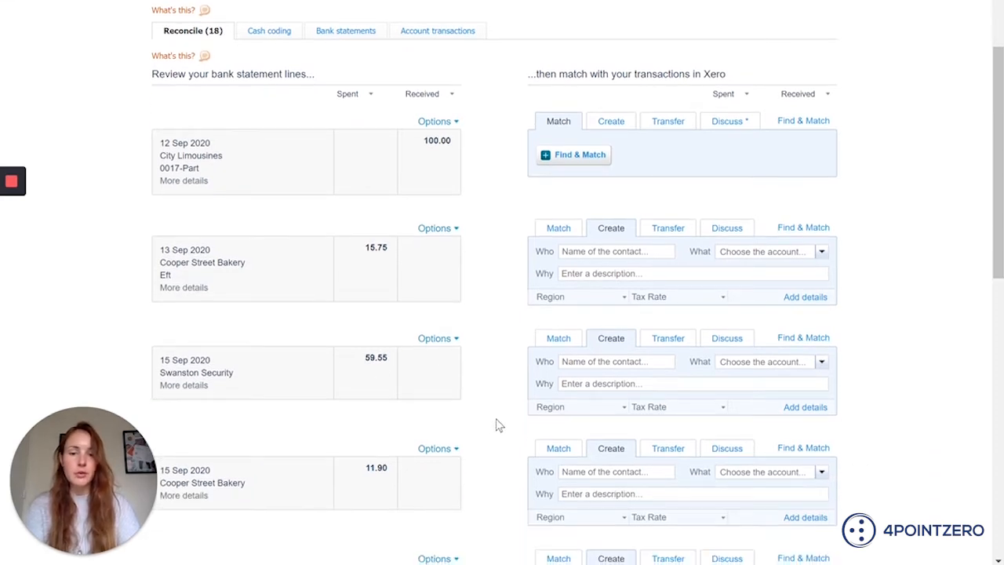
scroll(down, 3)
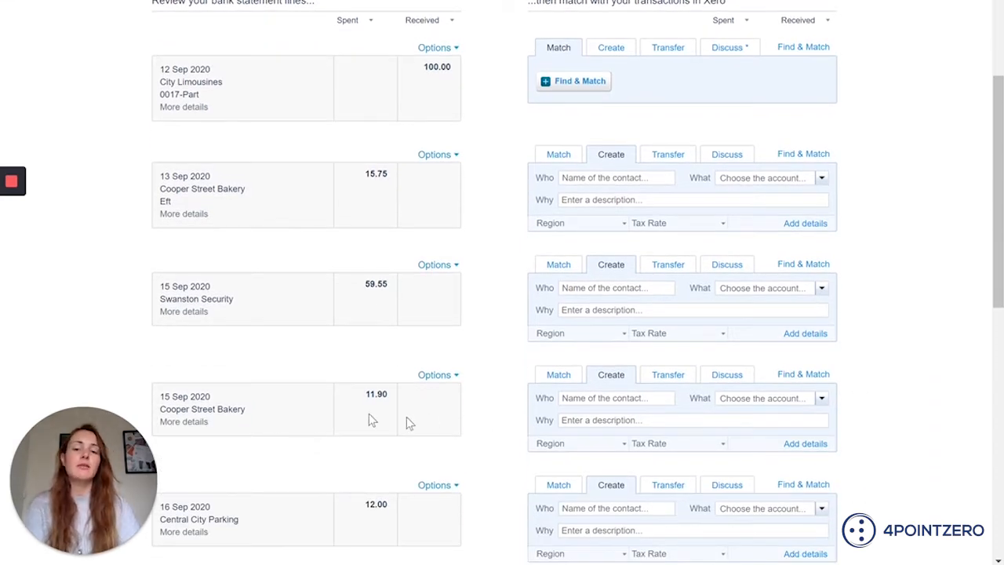
mouse_move(308, 416)
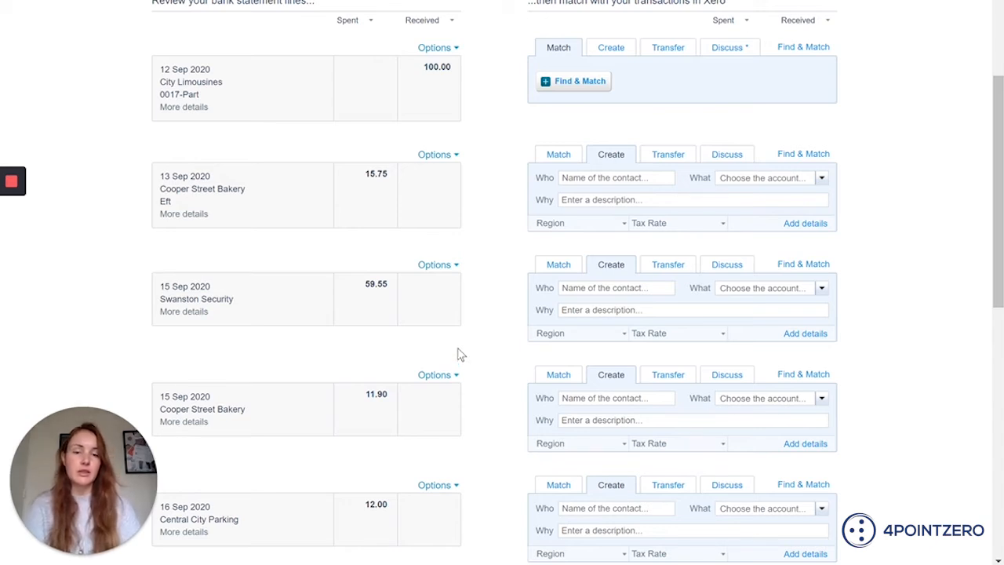
mouse_move(420, 345)
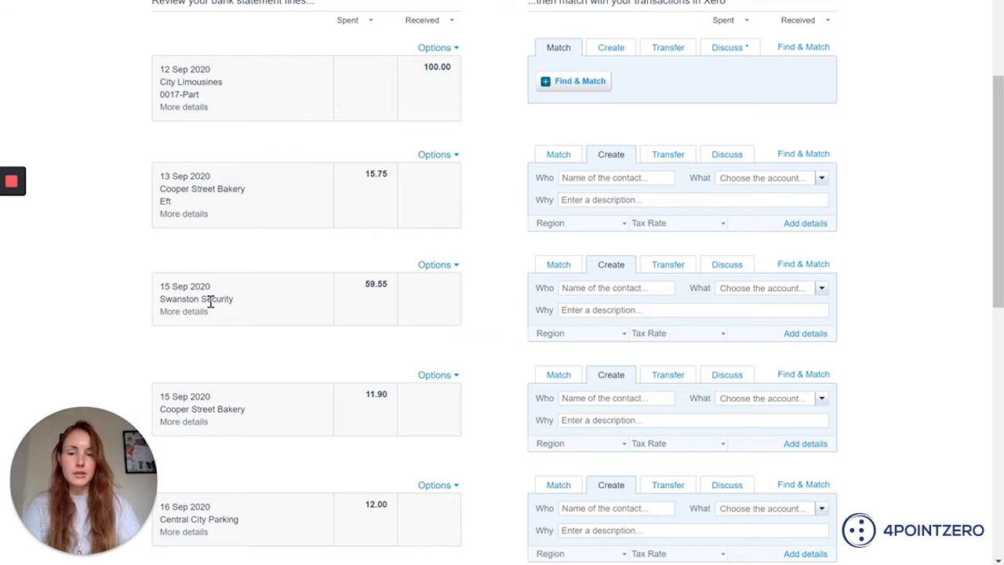
mouse_move(392, 338)
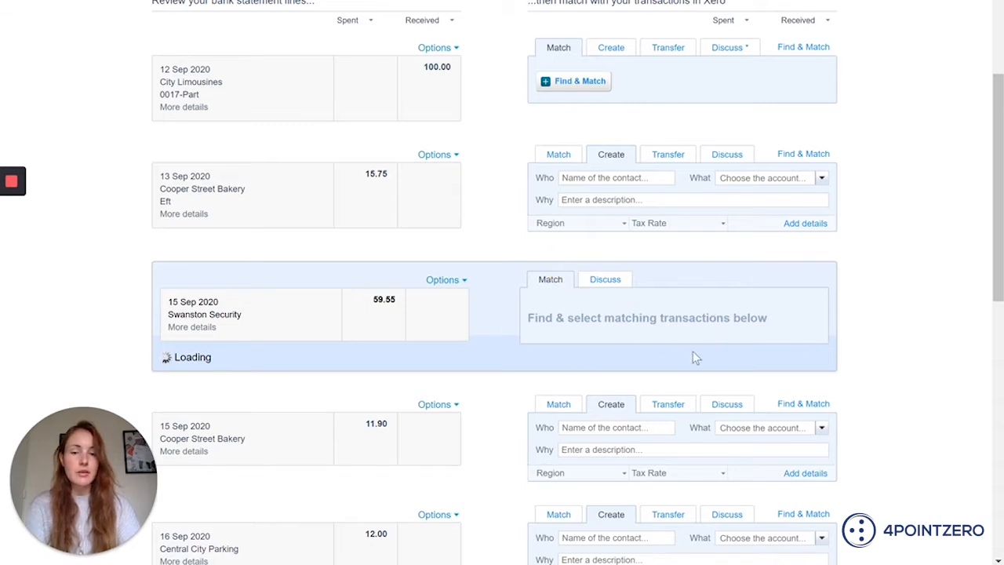
scroll(down, 3)
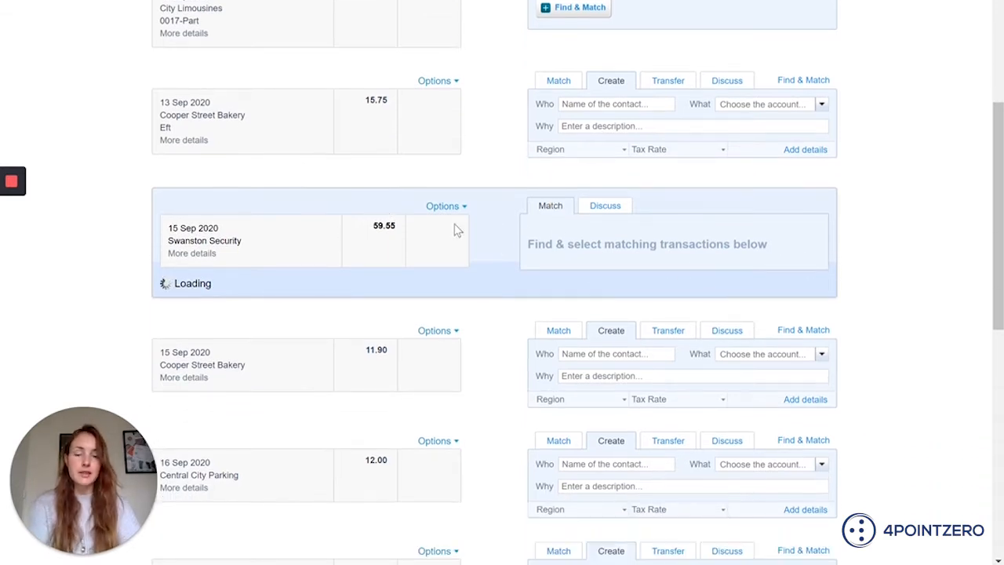
Select the 15 Sep Swanston Security 59.54 payment as the match, leaving 0.01 out.
click(550, 205)
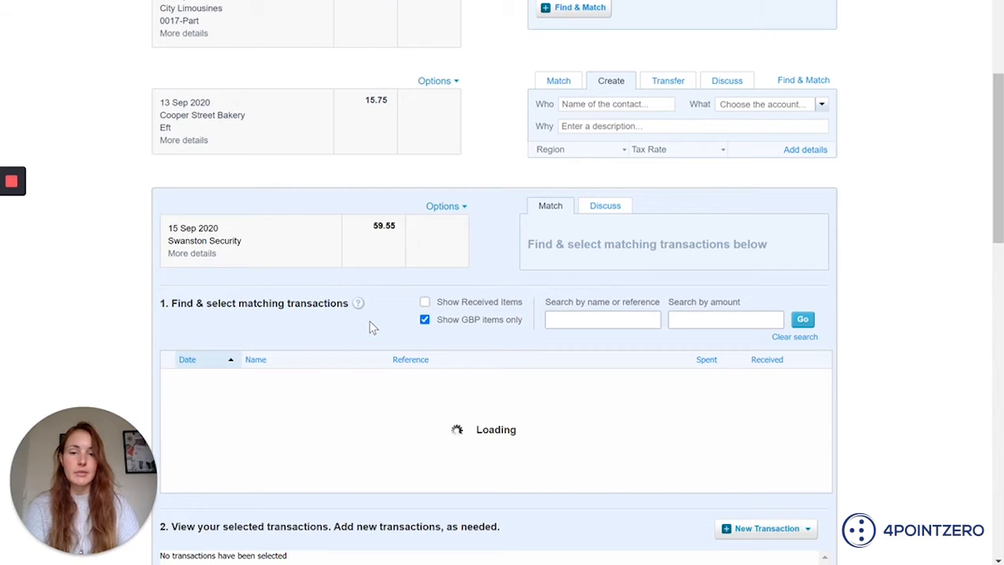
scroll(down, 3)
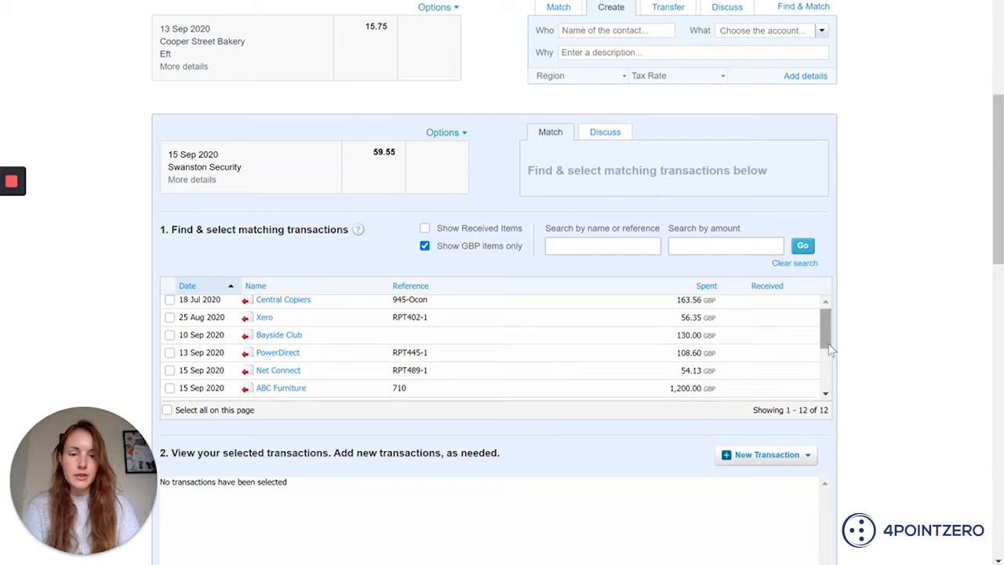
scroll(down, 3)
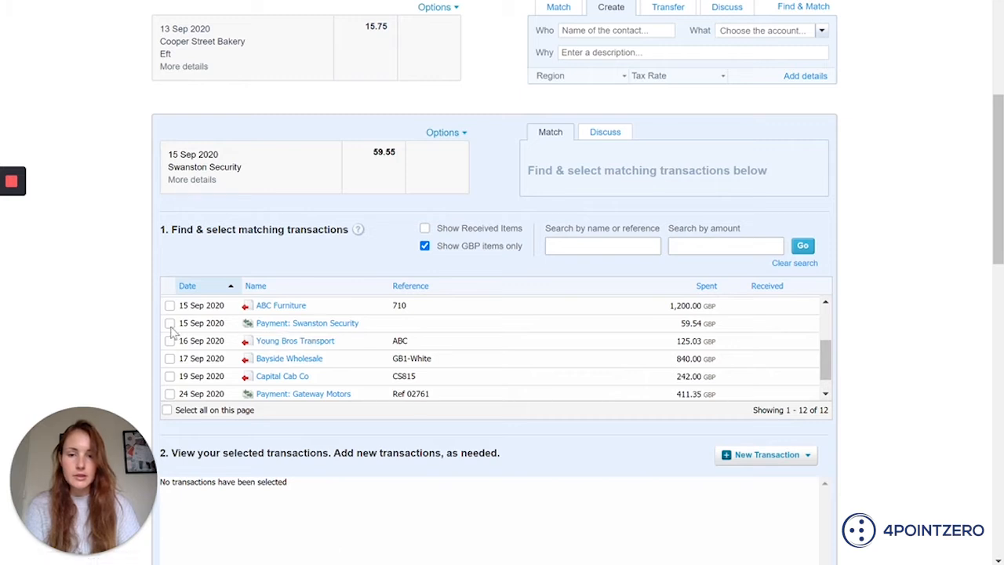
click(170, 322)
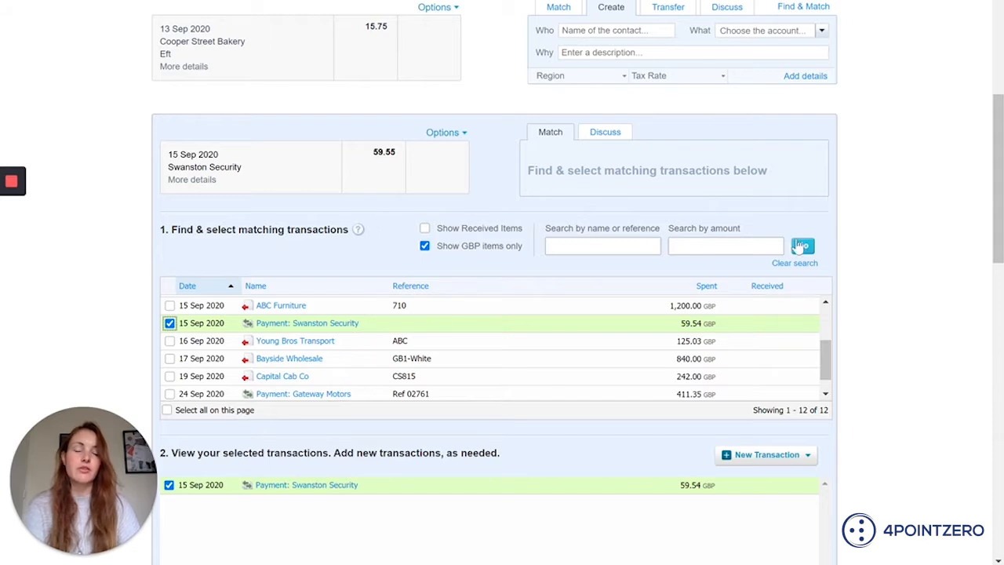
scroll(down, 3)
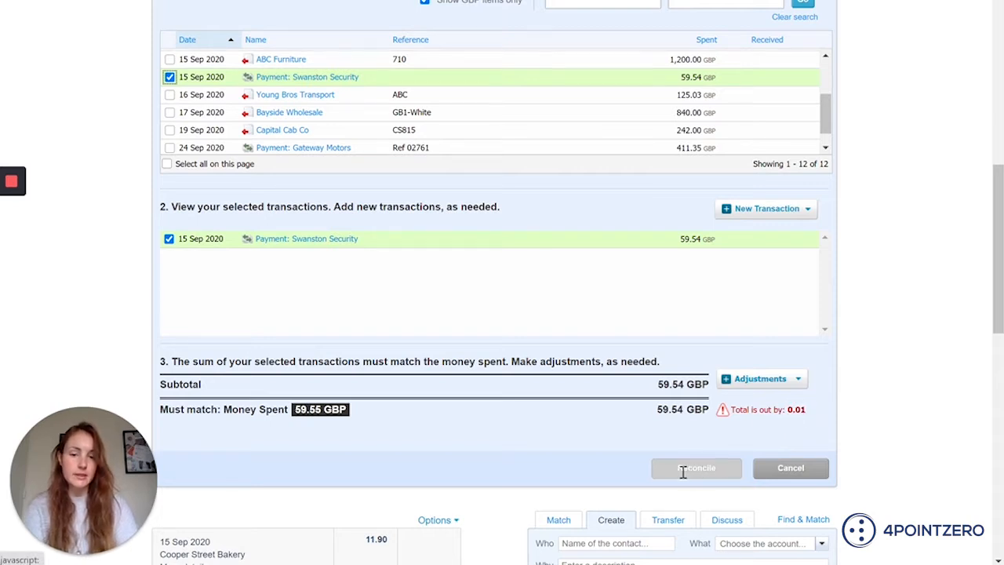
mouse_move(780, 379)
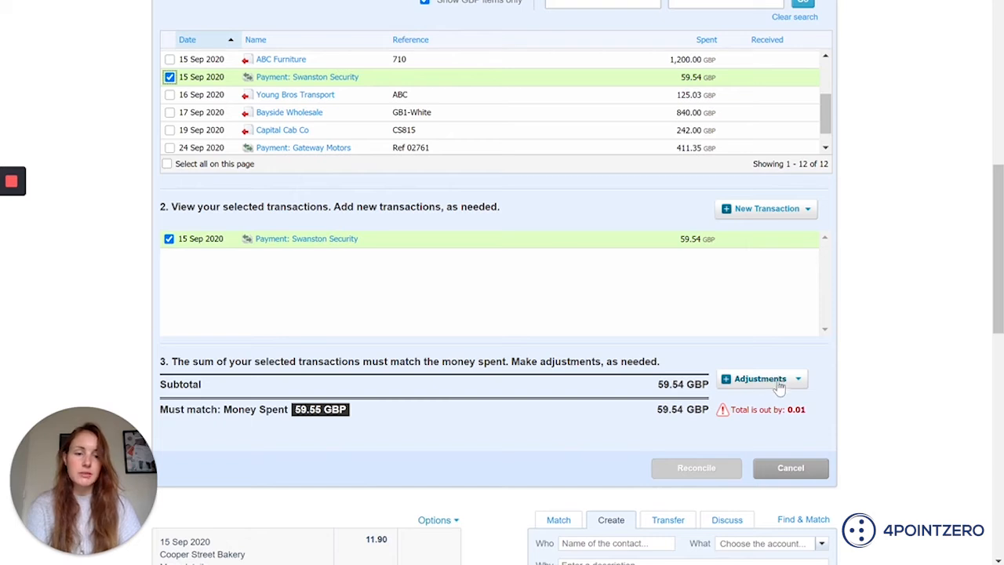
Add a 0.01 minor adjustment and reconcile the Swanston Security line.
click(760, 379)
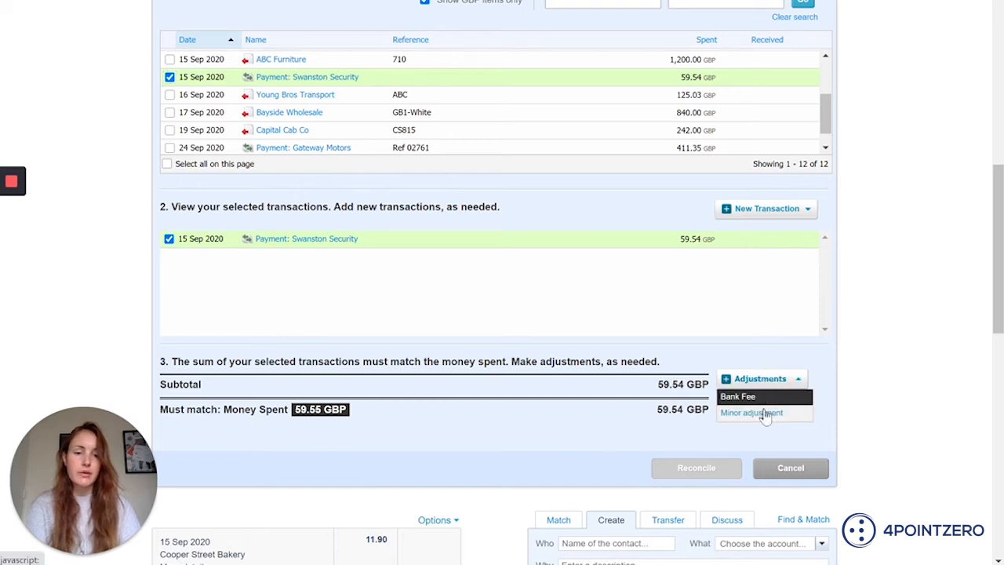
mouse_move(738, 397)
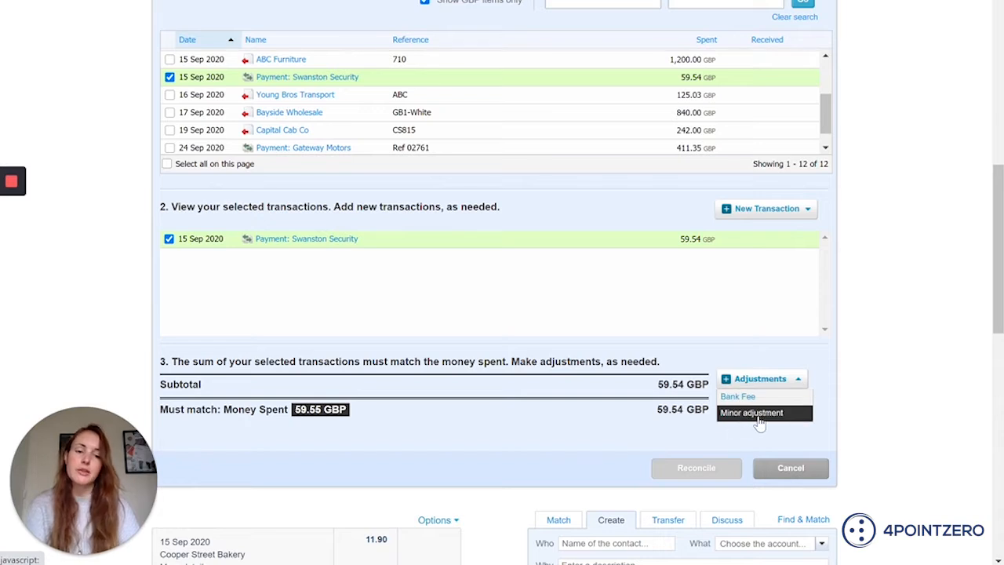
mouse_move(750, 413)
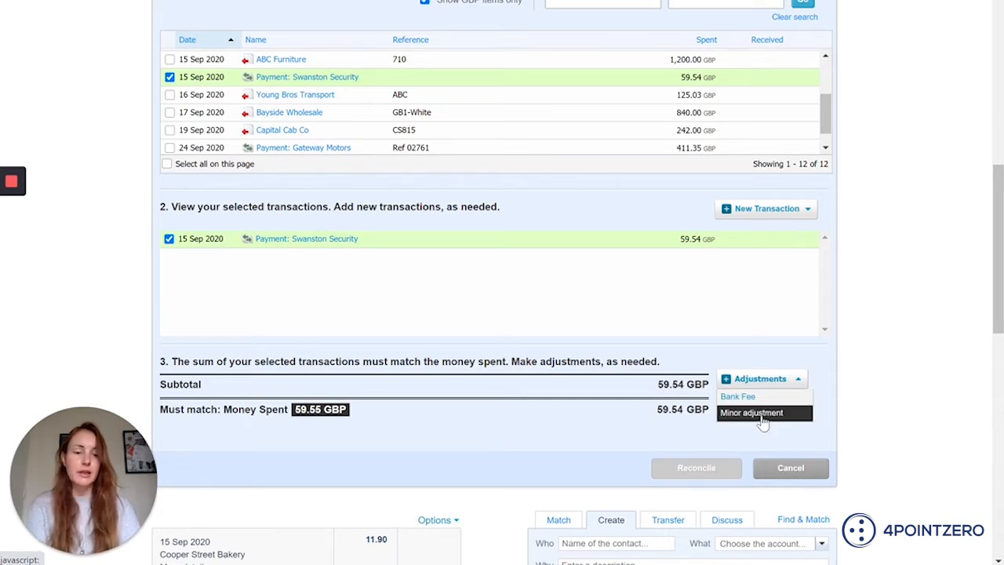
click(752, 413)
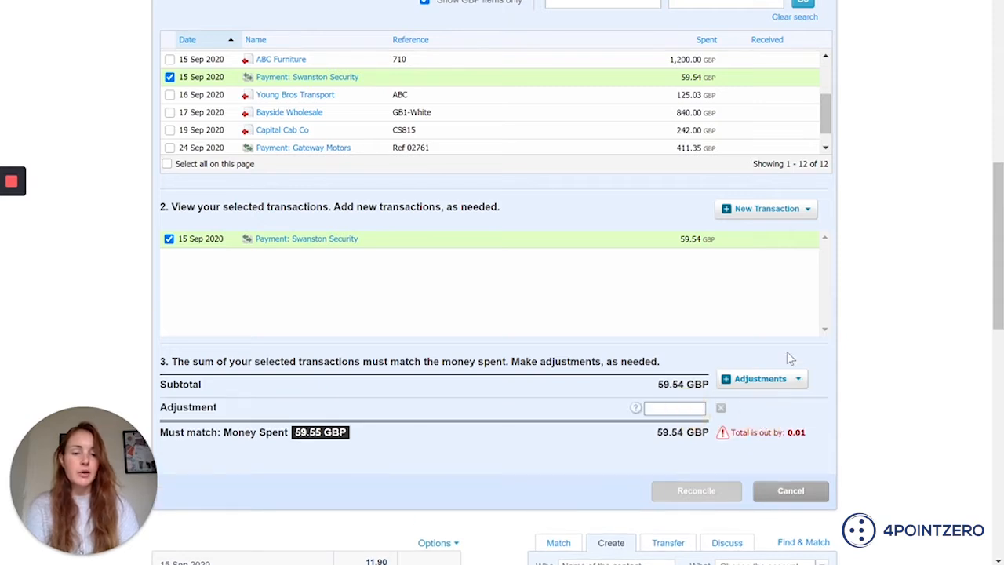
text(0.01)
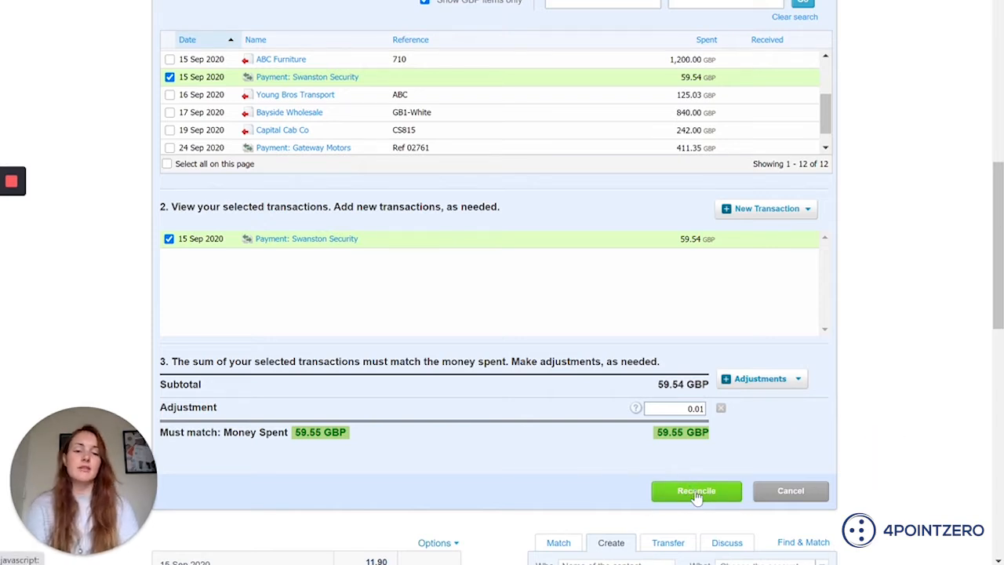
click(696, 491)
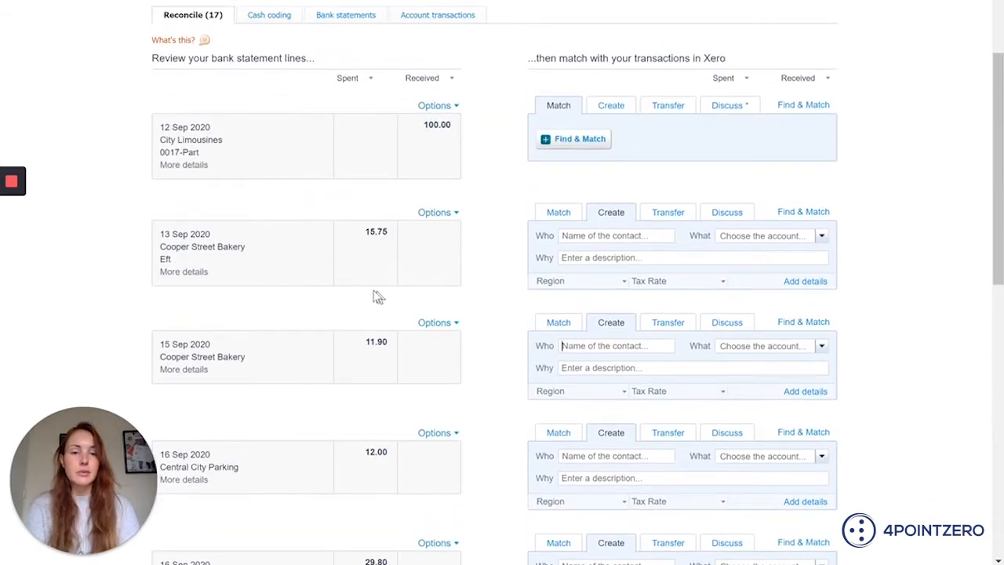
mouse_move(427, 279)
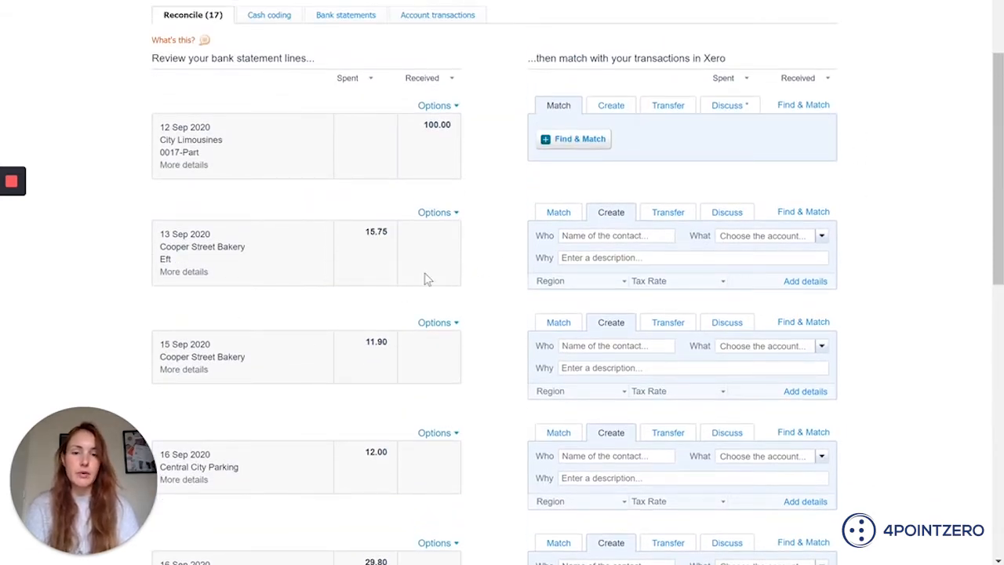
mouse_move(502, 319)
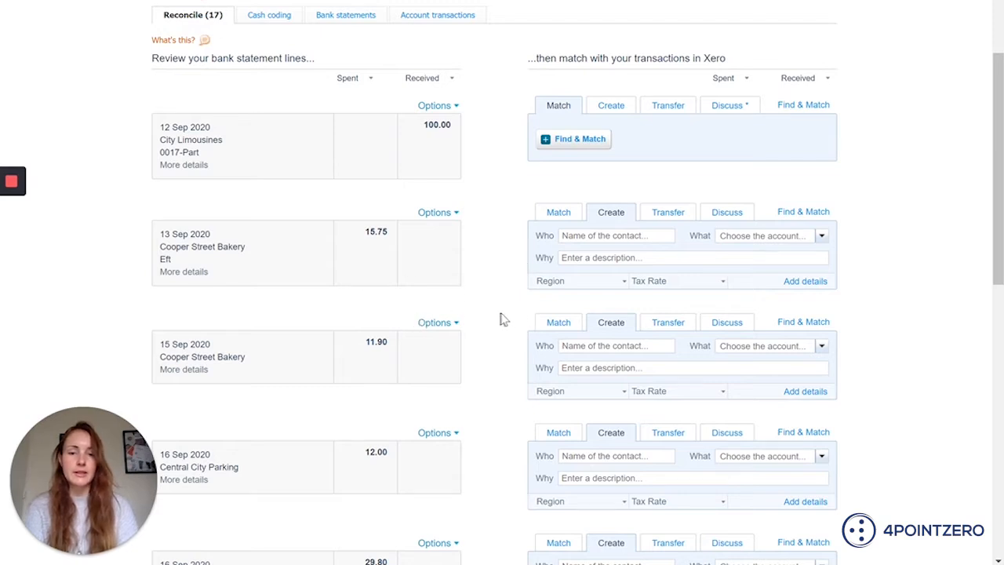
Scroll to the next page of statement lines, starting at the 18 Sep Majestic Contracting receipt.
scroll(down, 3)
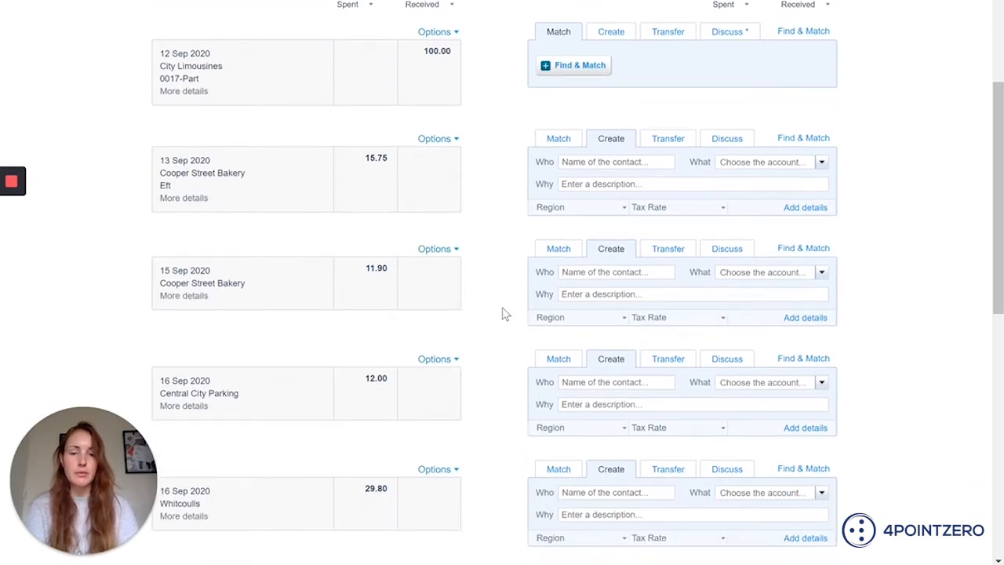
mouse_move(518, 349)
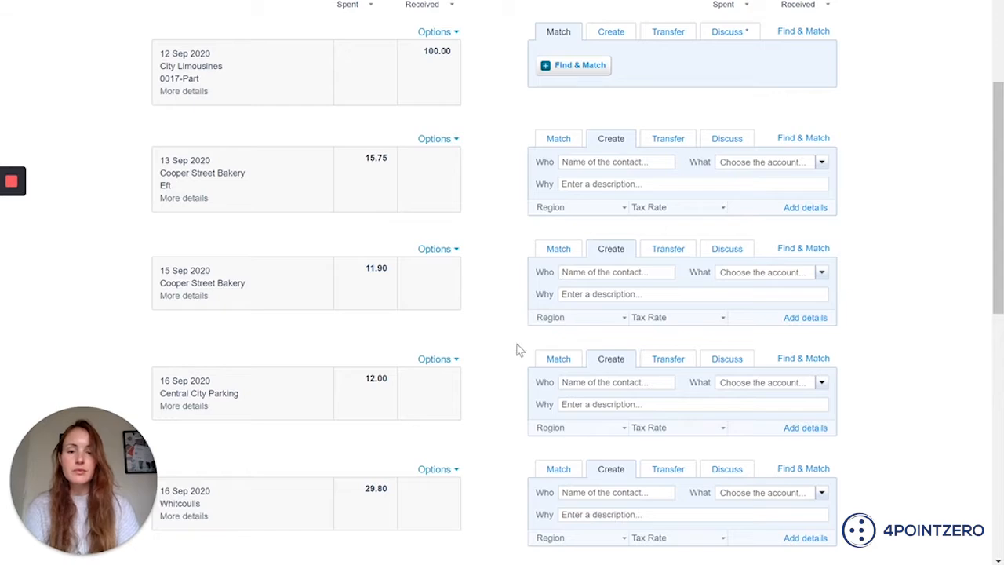
scroll(down, 3)
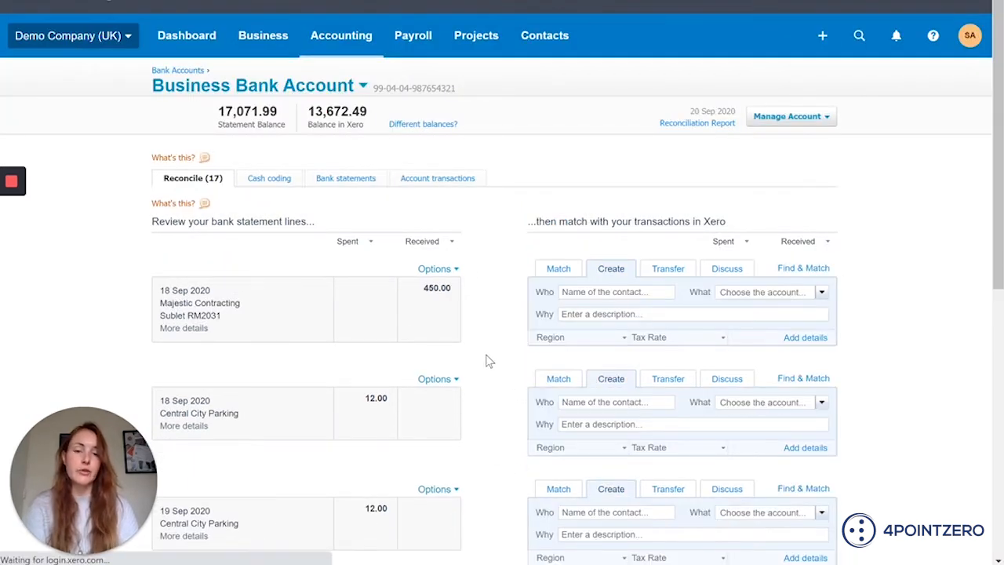
mouse_move(483, 312)
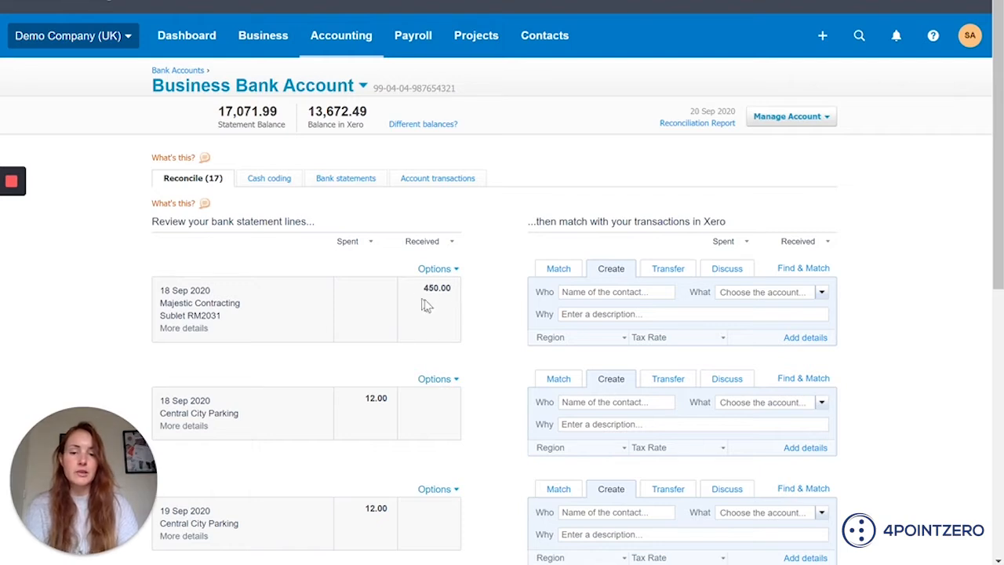
Find & Match the 450.00 Majestic Contracting receipt, selecting the 1 Sep 900.00 transaction.
click(557, 268)
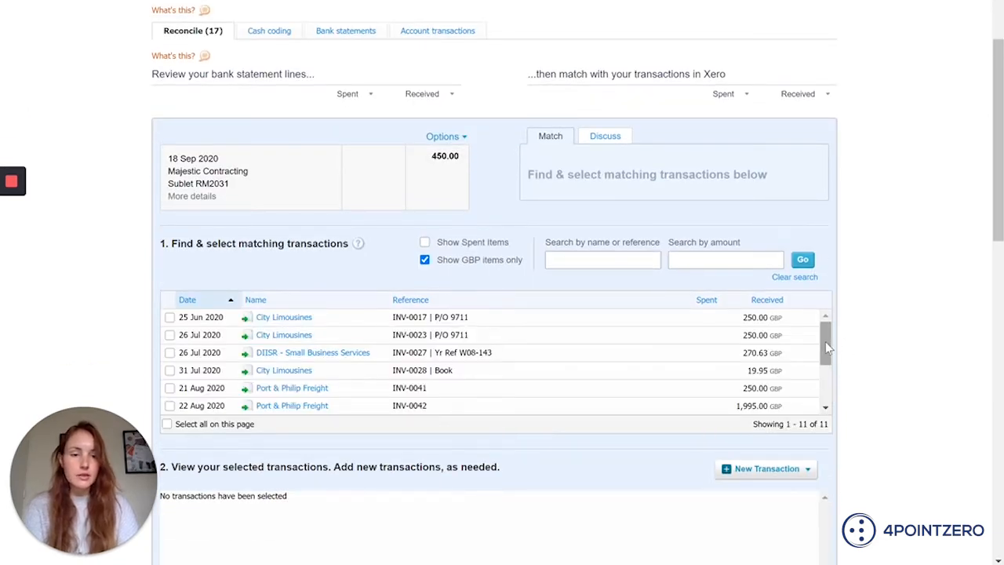
scroll(down, 3)
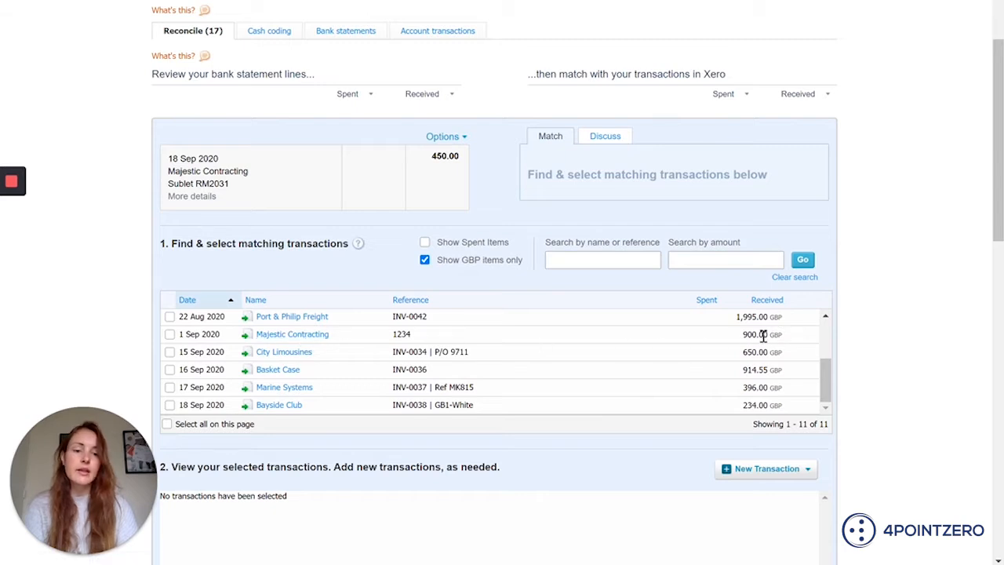
mouse_move(780, 336)
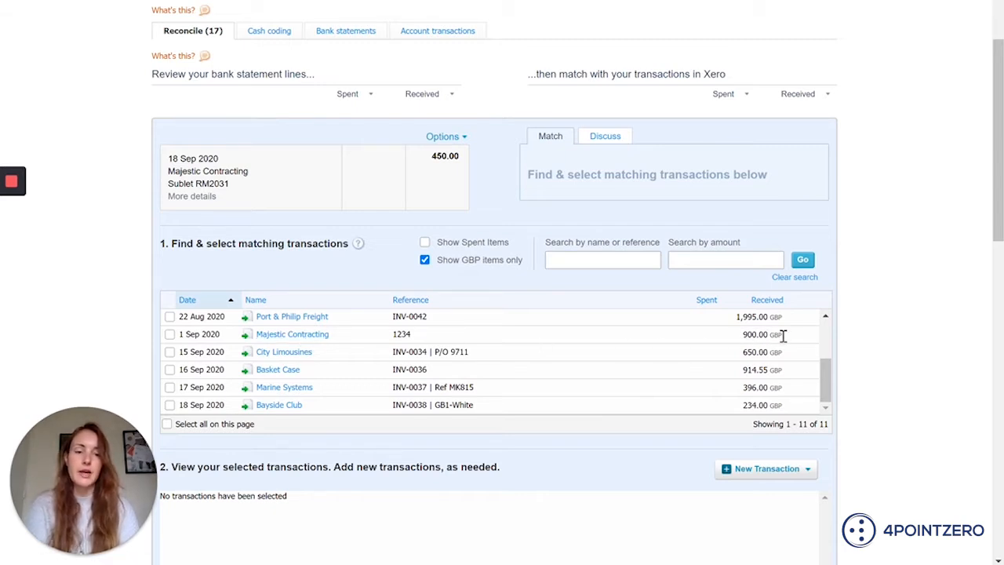
mouse_move(179, 356)
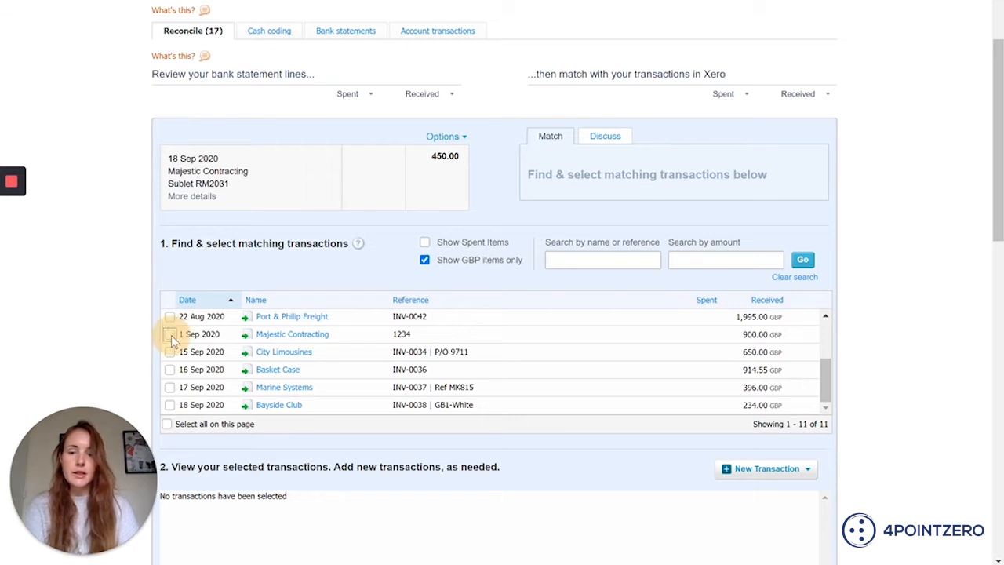
click(169, 334)
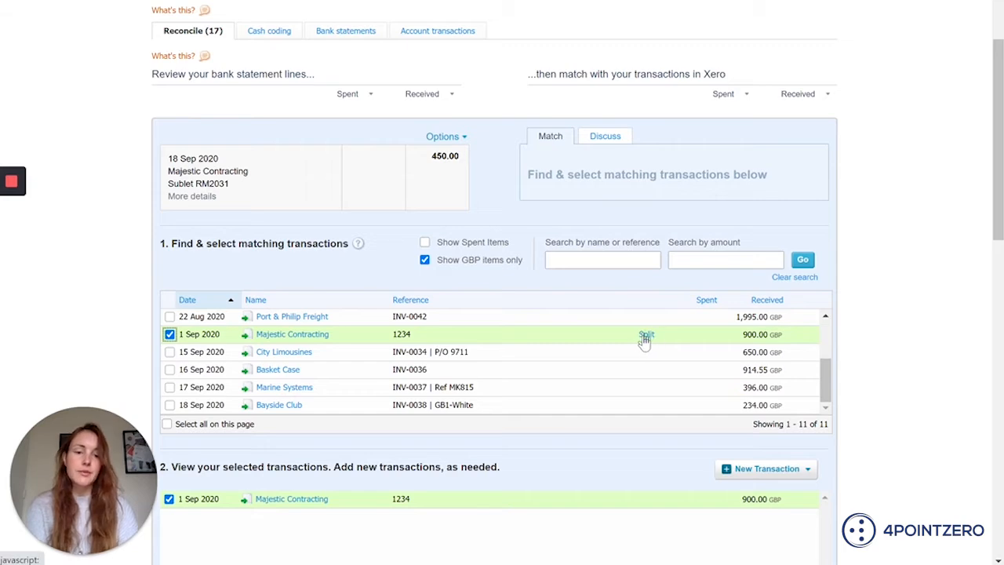
Split the 900.00 Majestic Contracting transaction, matching a 450.00 part payment.
click(647, 334)
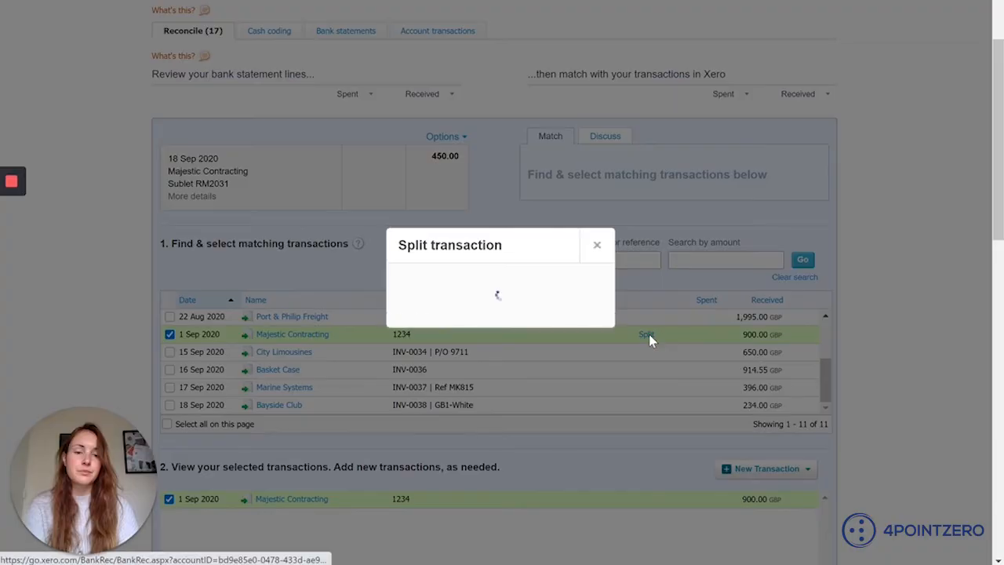
click(647, 335)
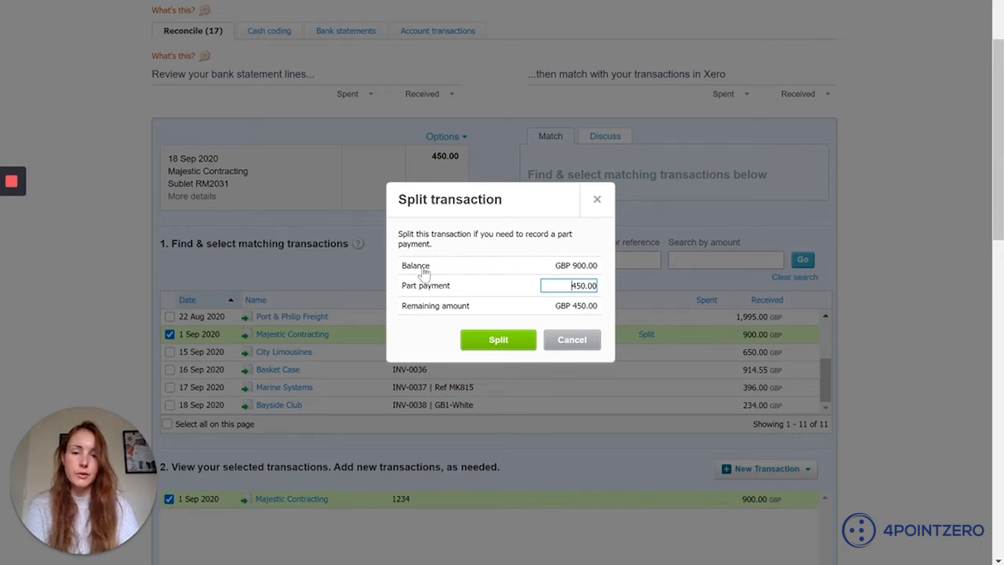
mouse_move(596, 272)
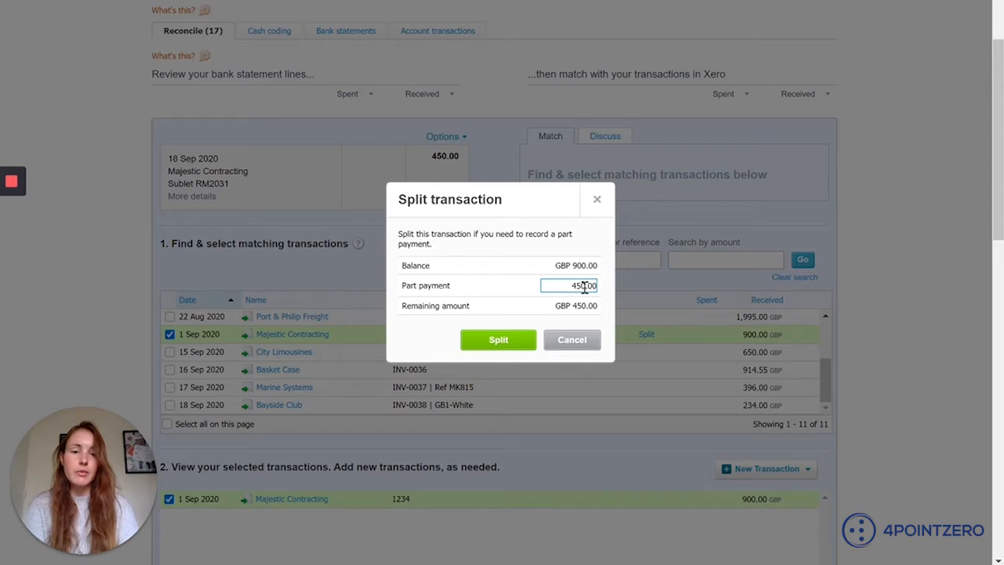
mouse_move(455, 314)
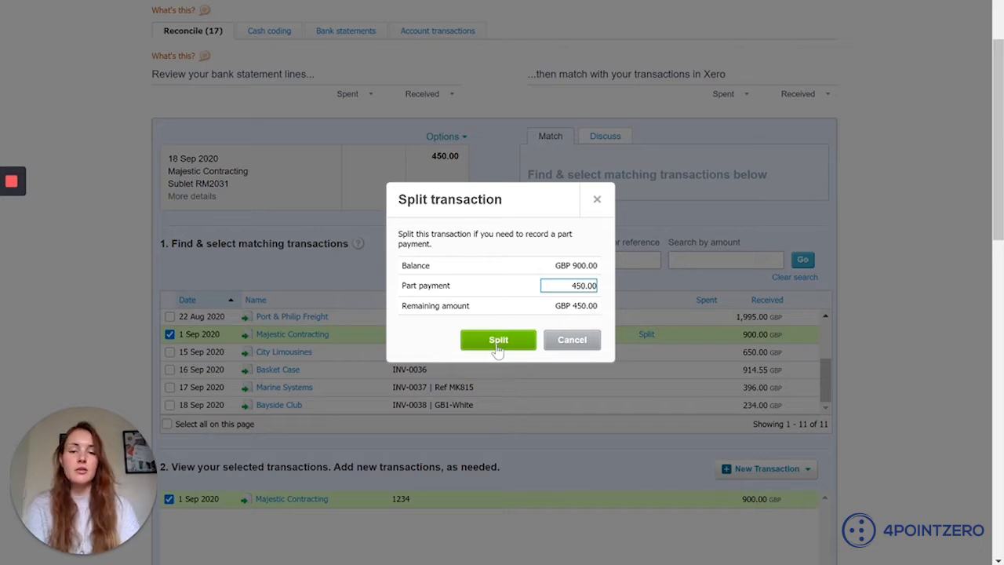
click(498, 339)
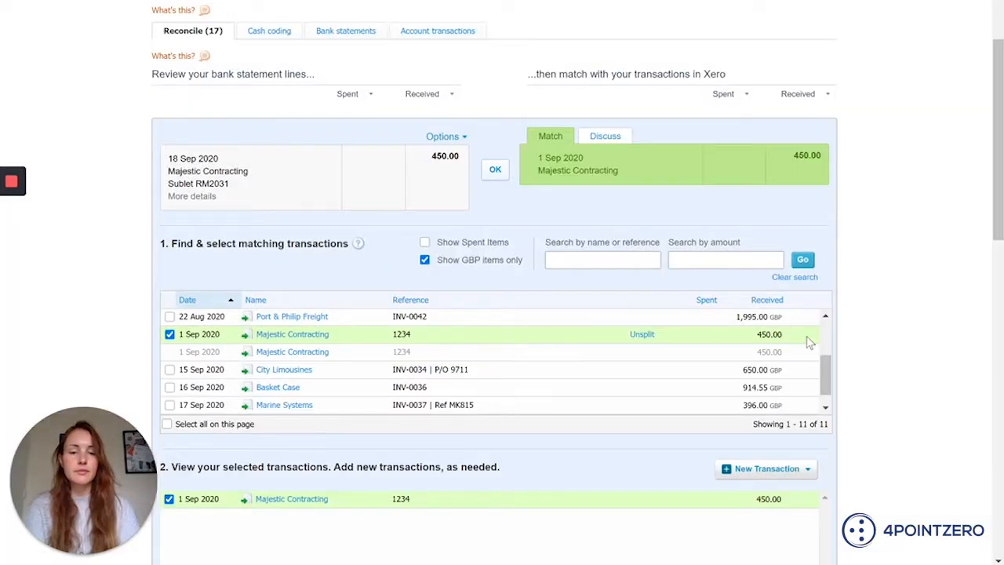
mouse_move(434, 341)
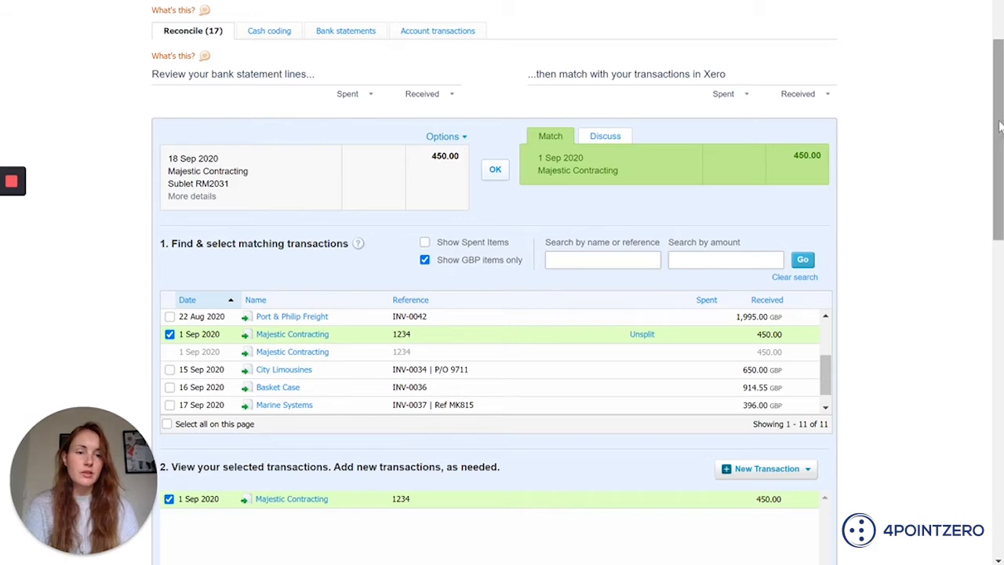
Reconcile the 18 Sep Majestic Contracting 450.00 receipt against the split part payment.
scroll(down, 3)
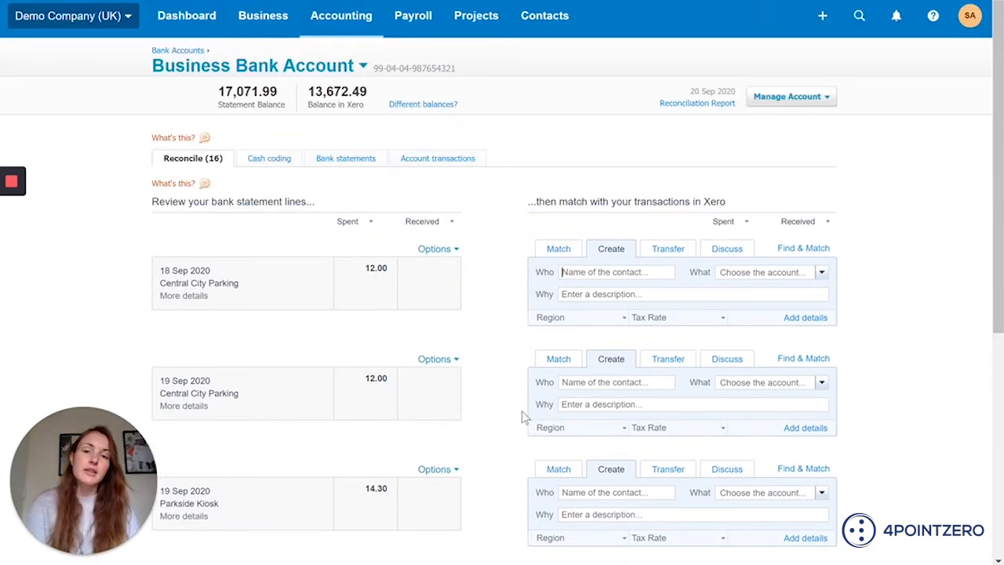
mouse_move(457, 407)
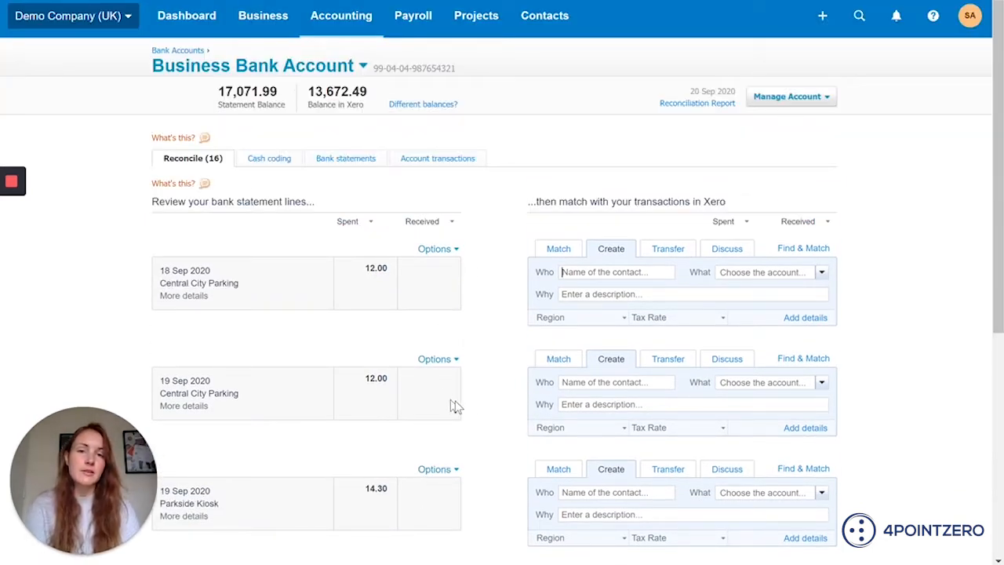
mouse_move(863, 356)
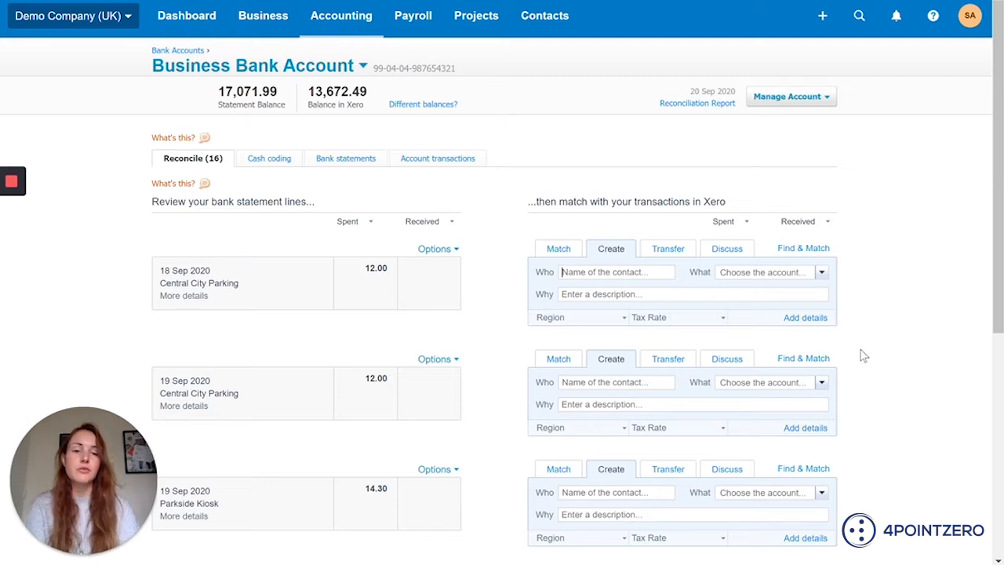
mouse_move(964, 340)
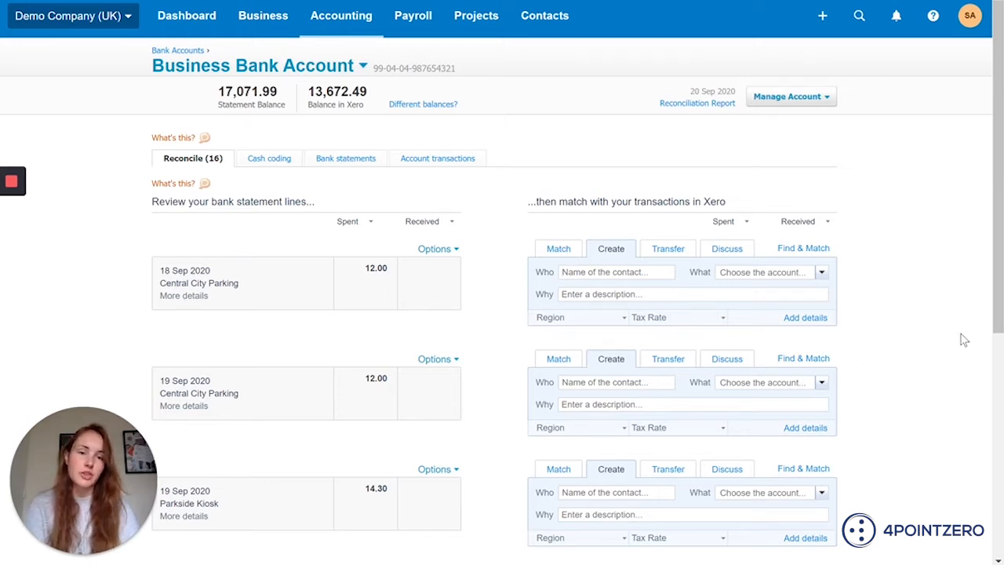
mouse_move(947, 300)
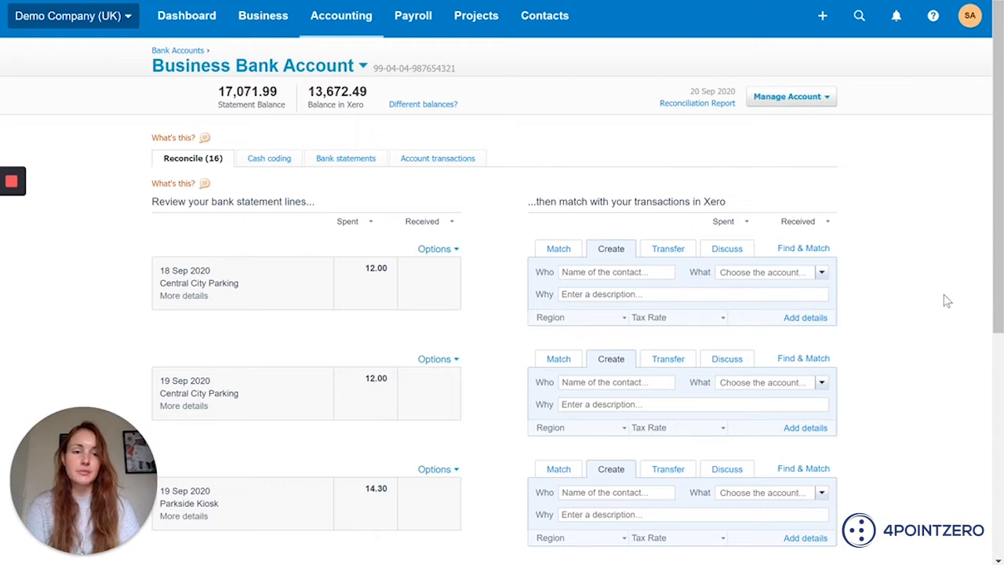
scroll(down, 3)
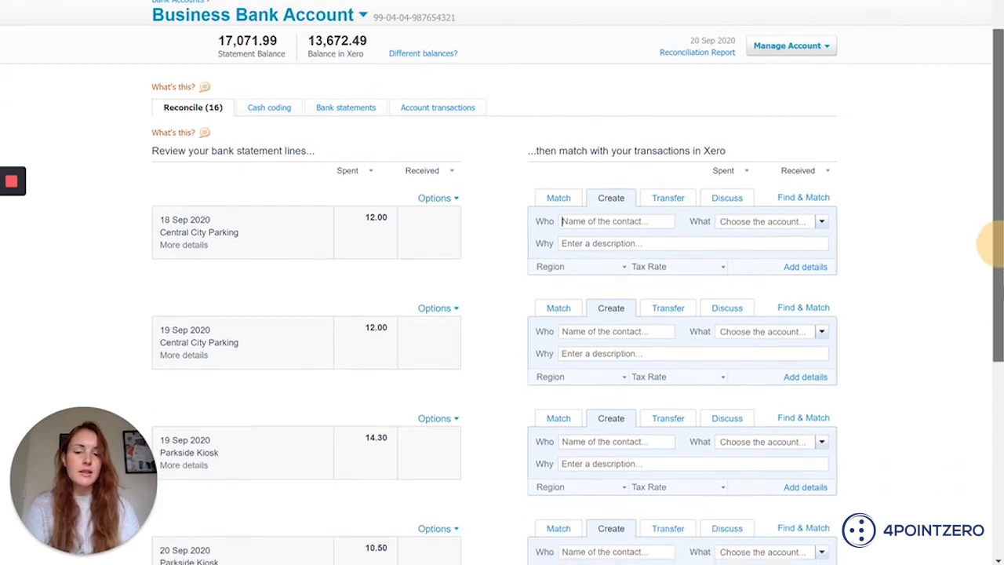
scroll(down, 3)
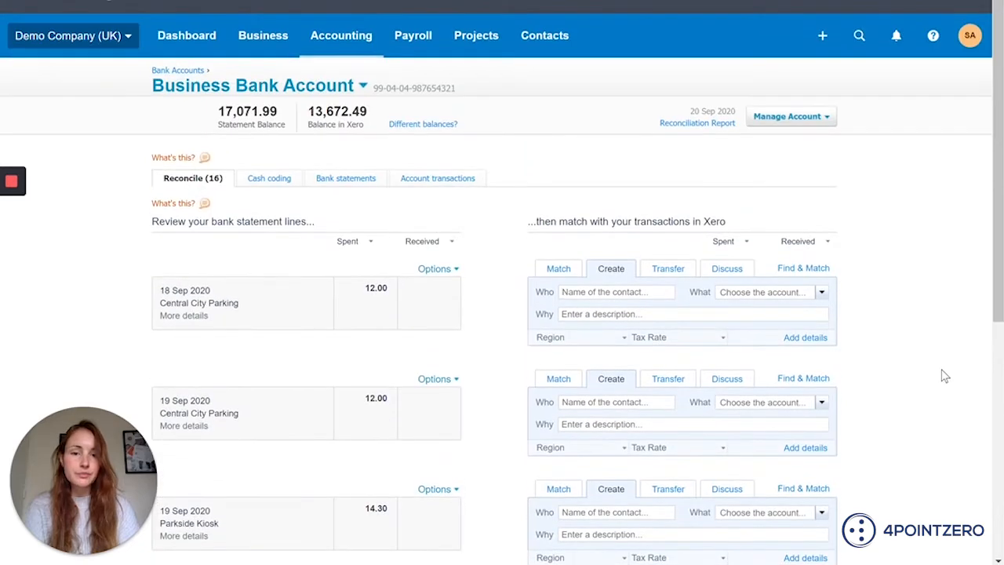
scroll(down, 3)
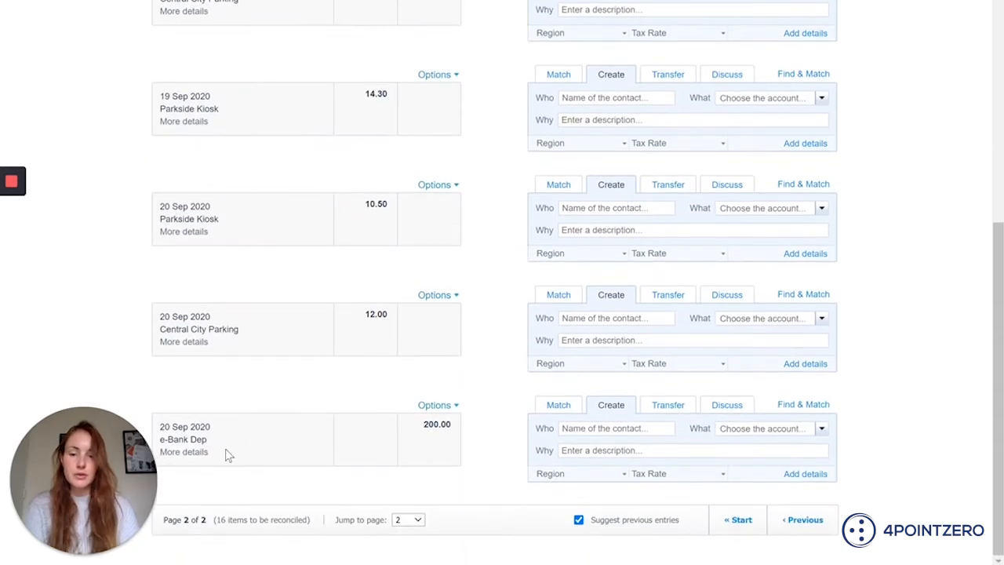
mouse_move(345, 441)
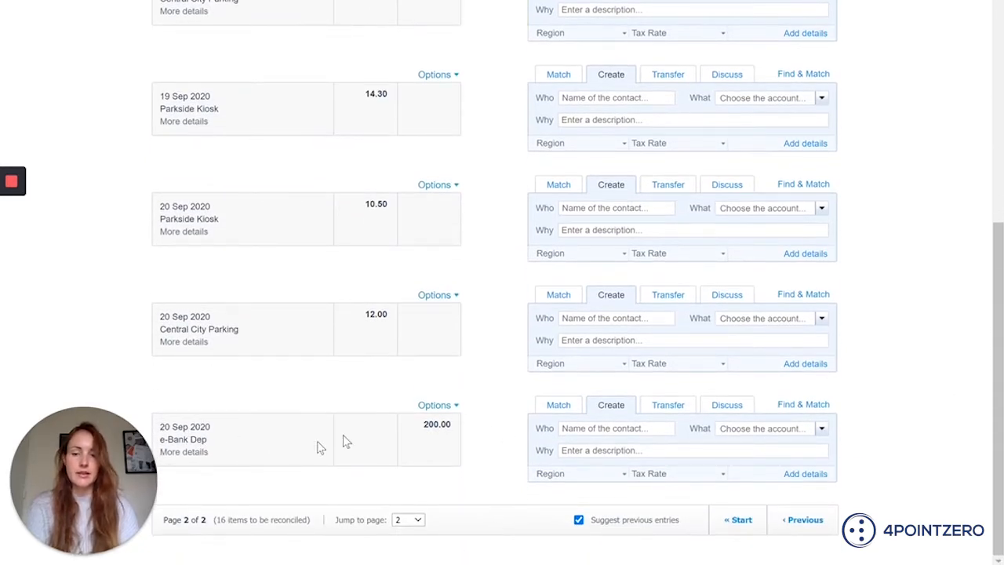
mouse_move(400, 451)
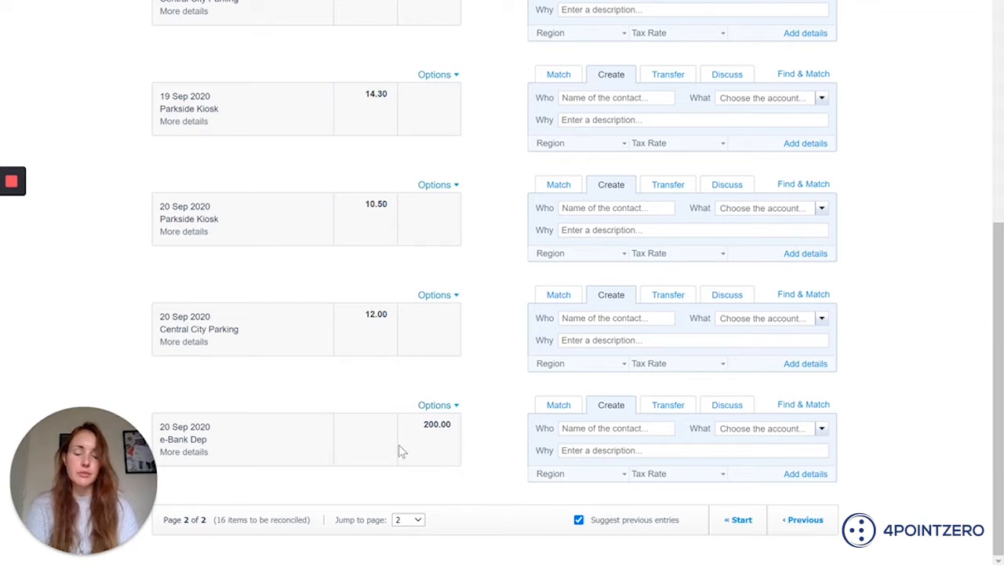
mouse_move(479, 484)
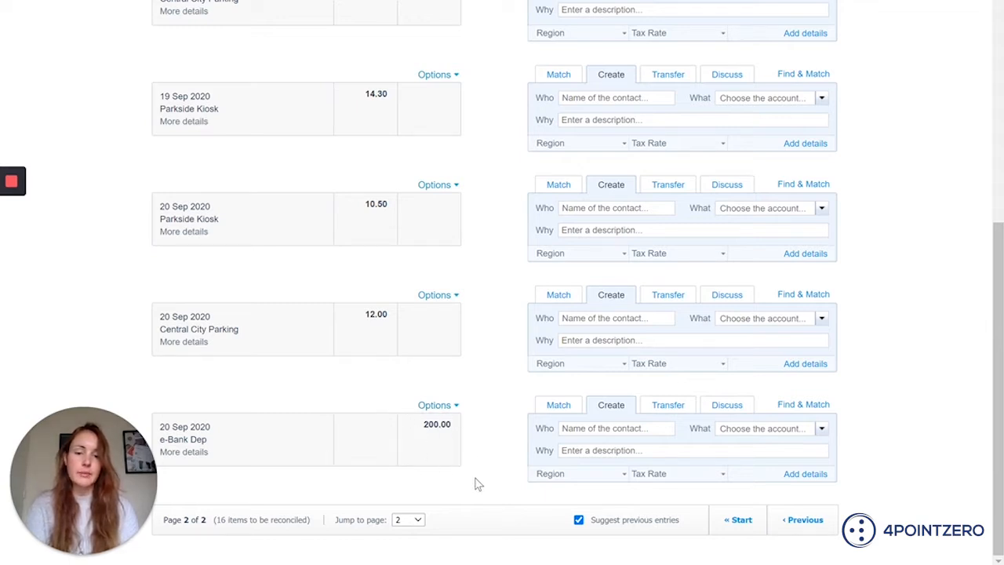
mouse_move(402, 508)
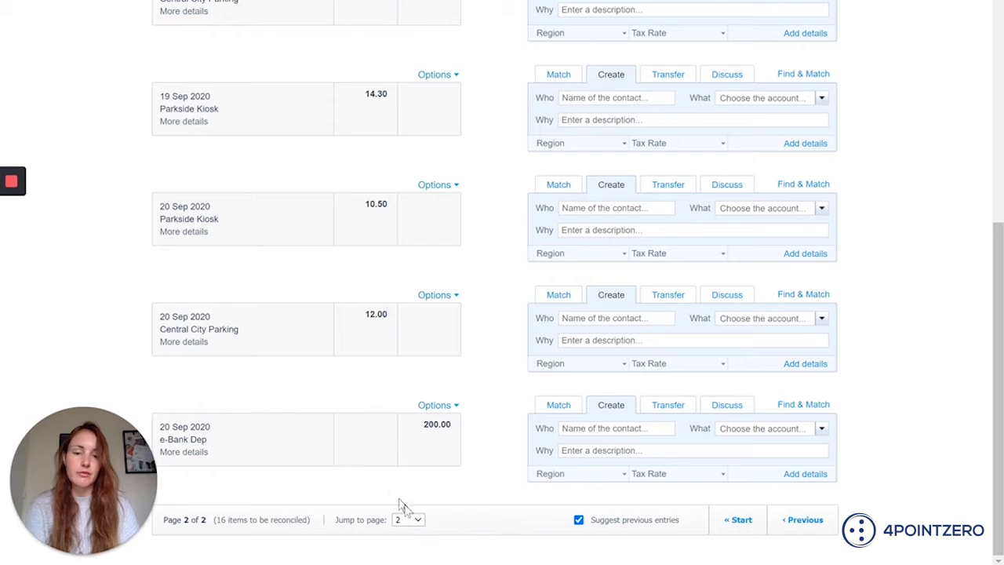
mouse_move(426, 469)
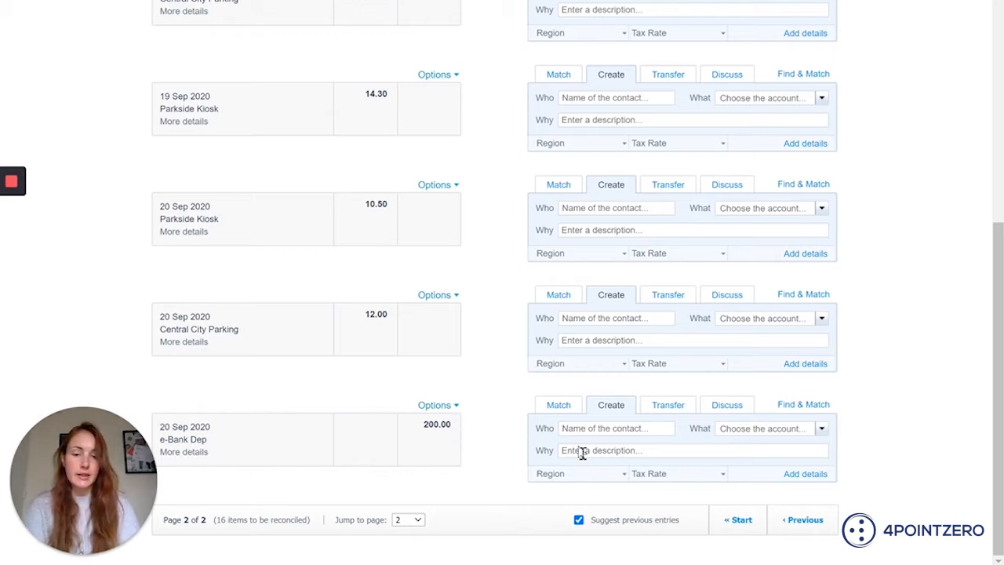
mouse_move(587, 428)
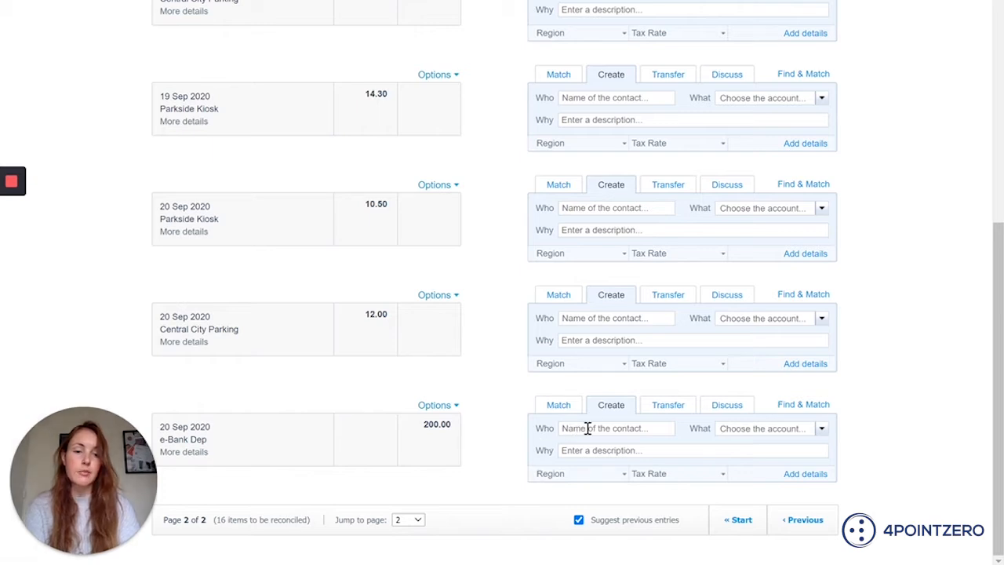
Code the 20 Sep e-Bank Dep 200.00 receipt to 620 - Prepayments.
click(821, 429)
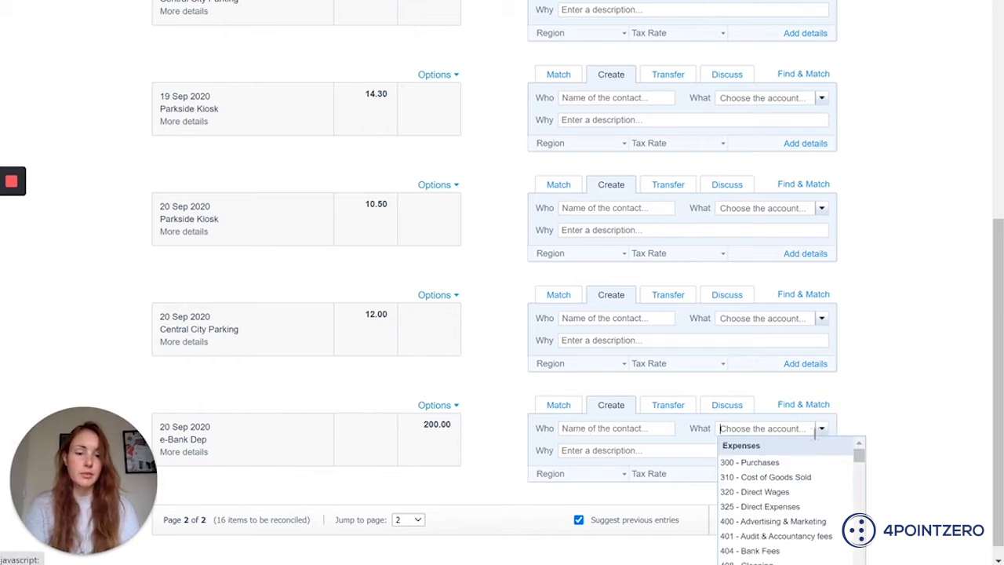
text(pre)
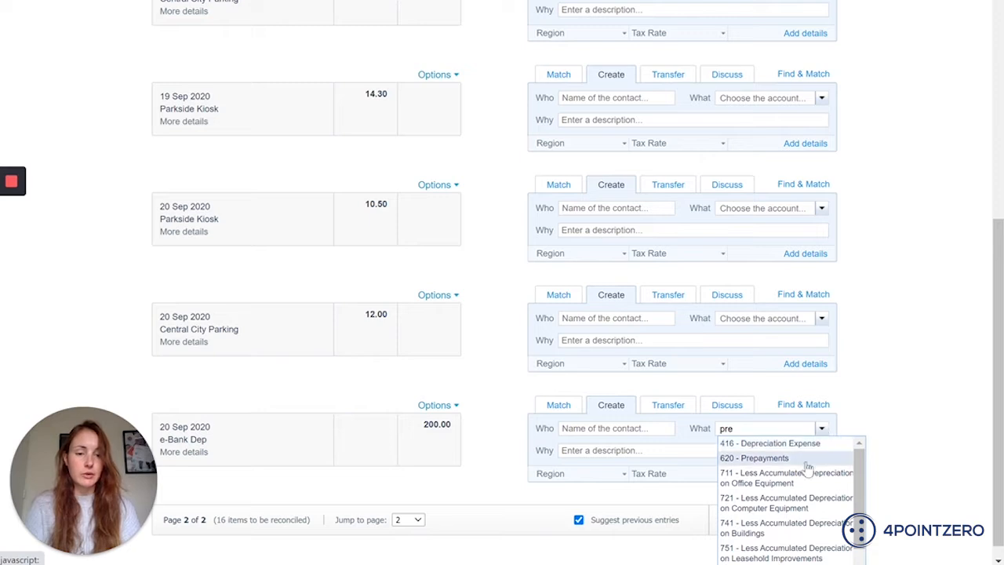
click(754, 457)
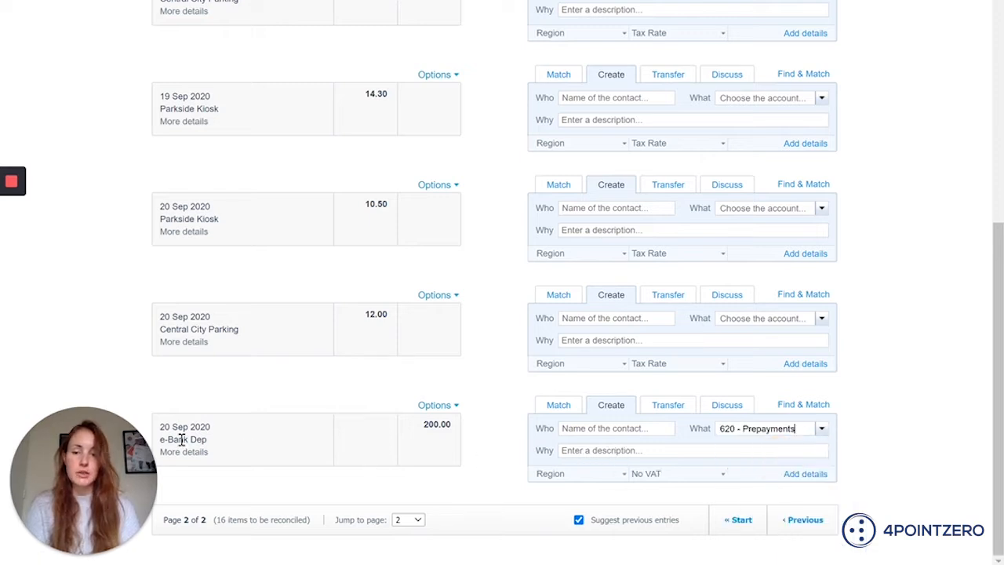
mouse_move(459, 394)
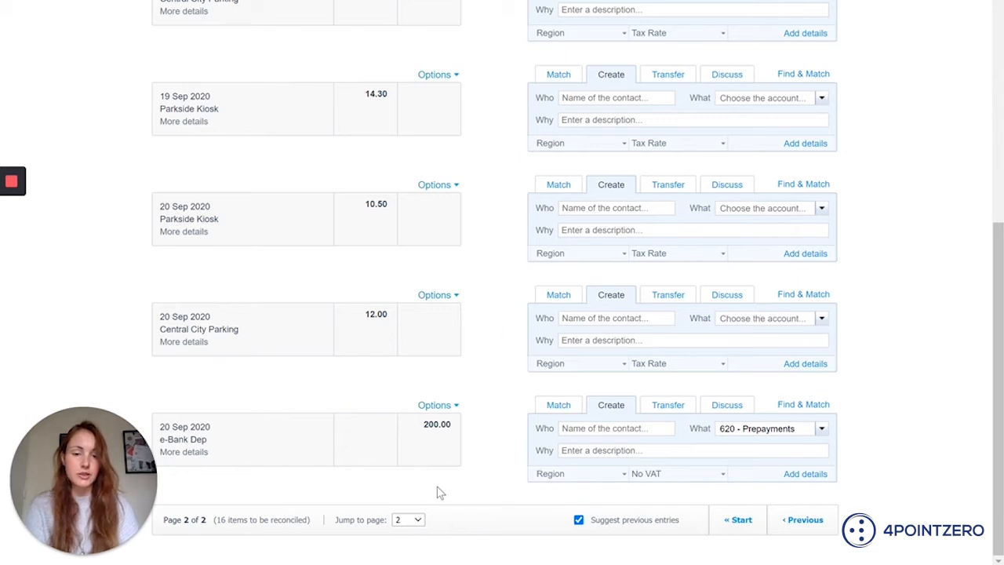
mouse_move(479, 516)
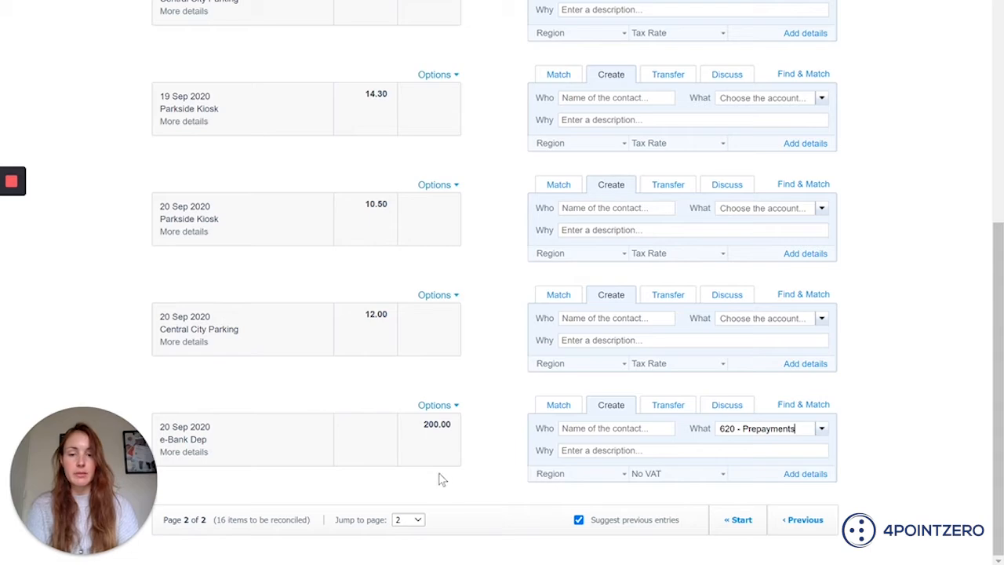
mouse_move(493, 458)
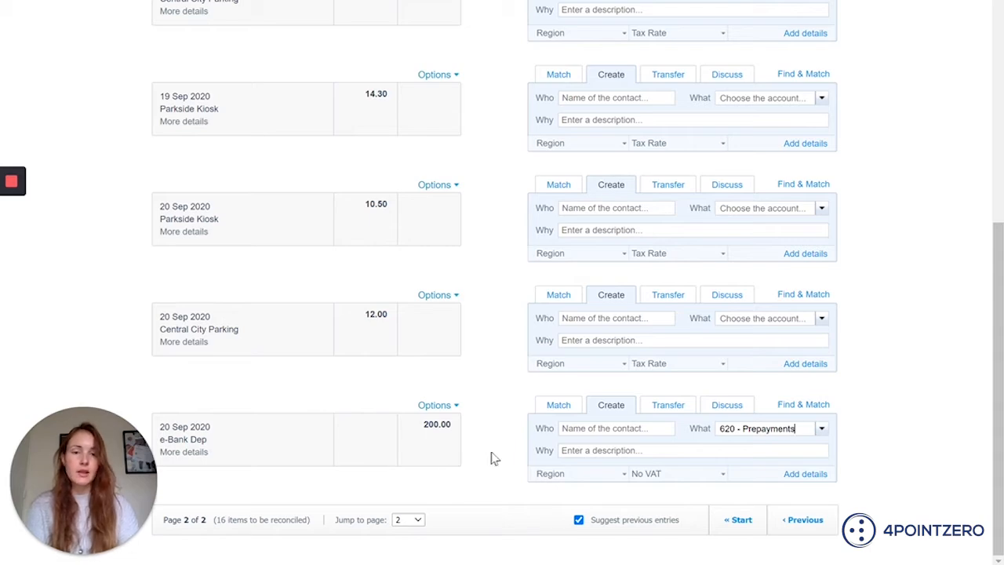
Return to the 18 Sep Central City Parking 12.00 line and start a bank rule from it.
scroll(up, 3)
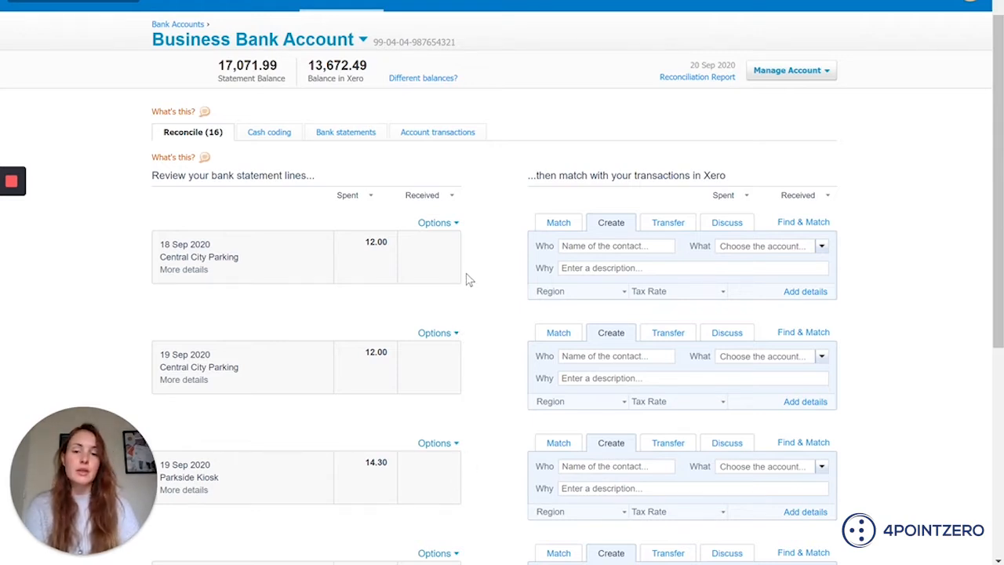
mouse_move(495, 274)
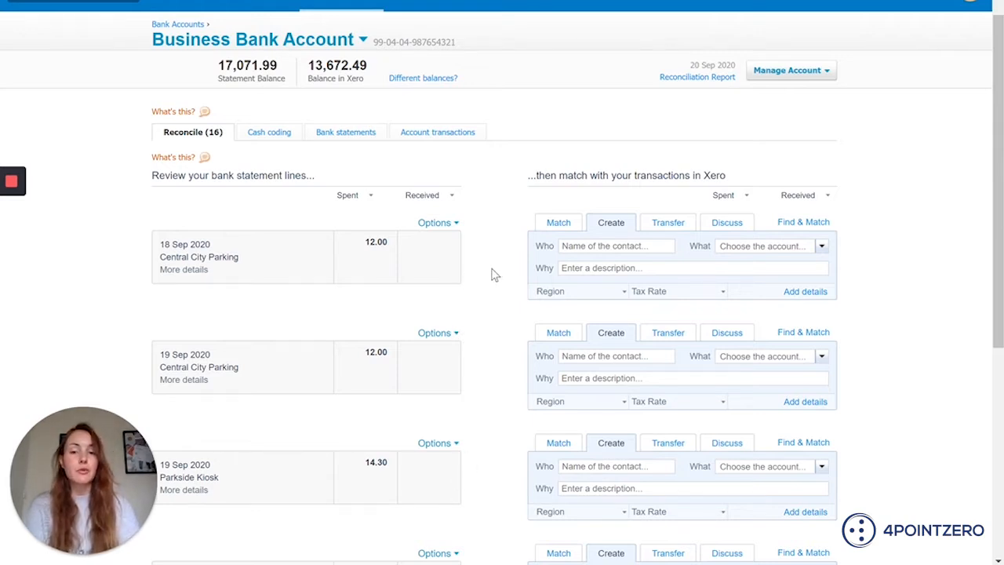
scroll(down, 3)
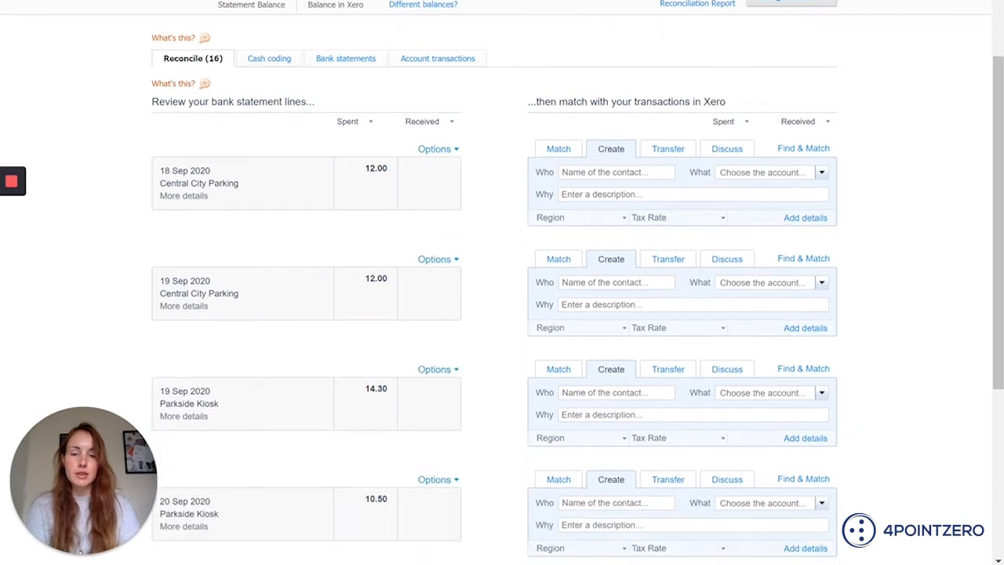
mouse_move(448, 304)
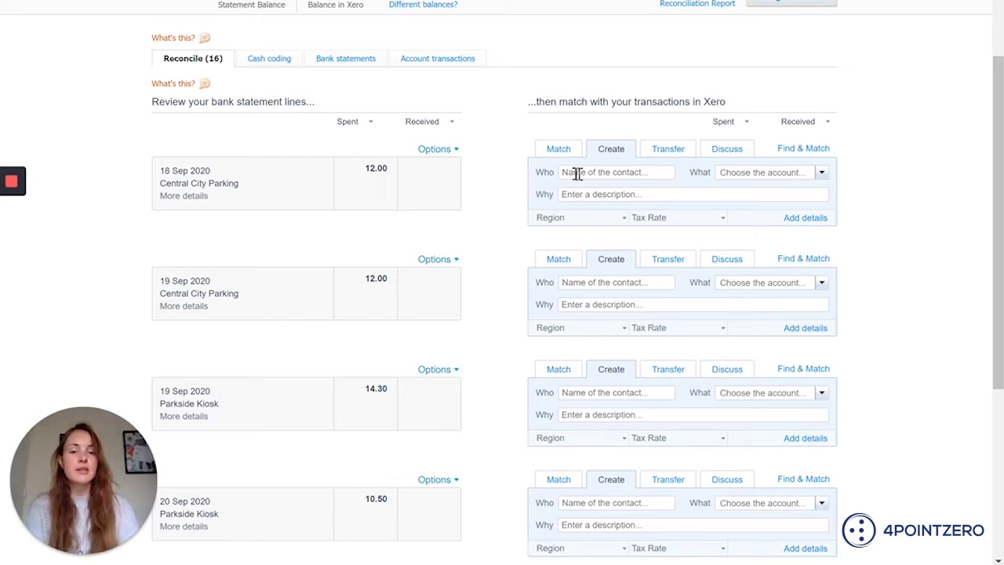
mouse_move(784, 172)
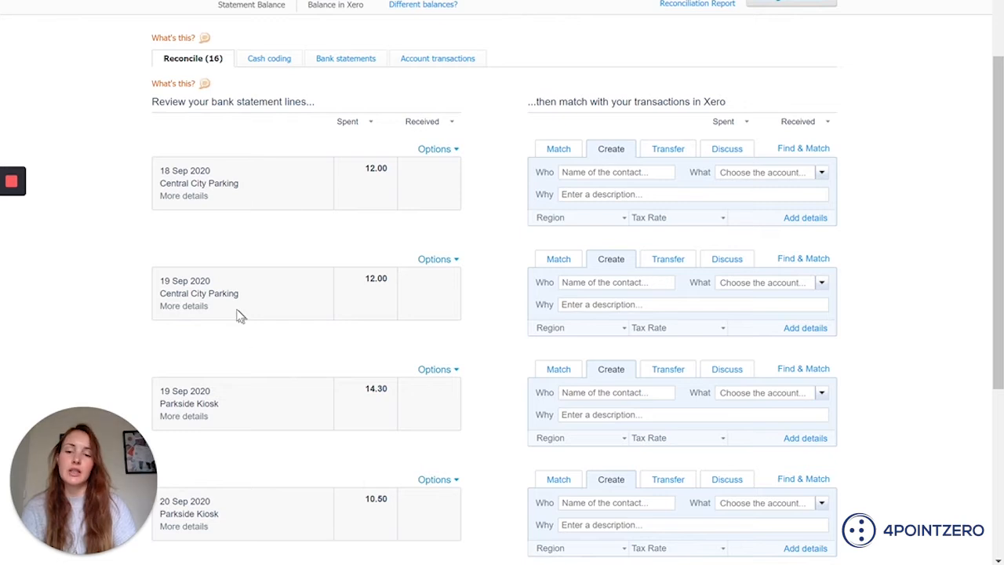
mouse_move(237, 140)
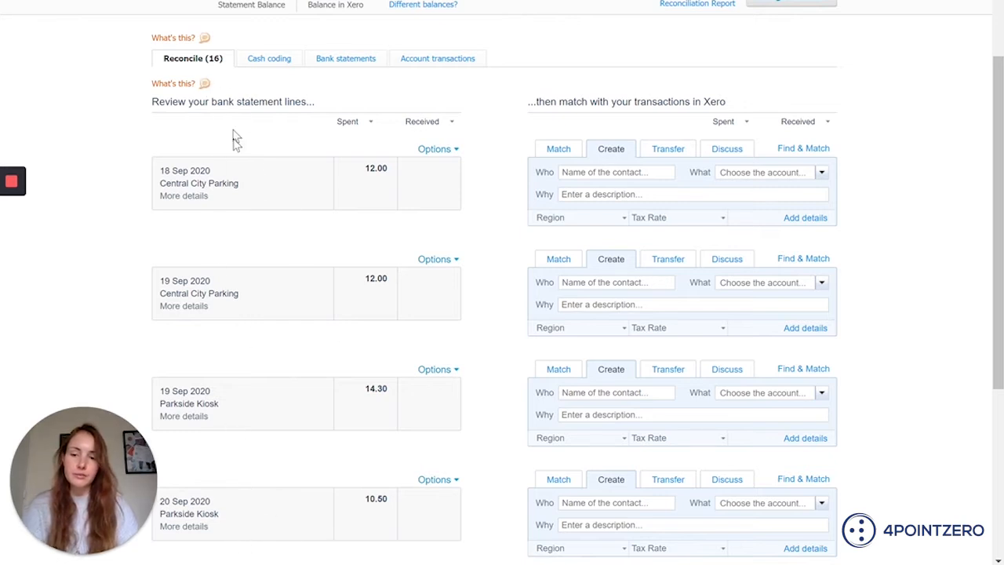
mouse_move(212, 500)
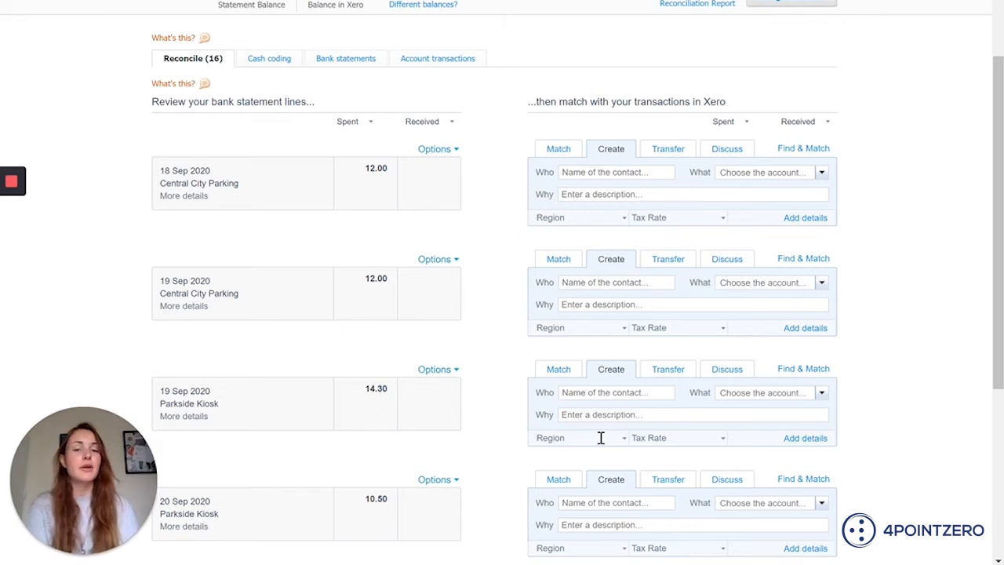
mouse_move(182, 186)
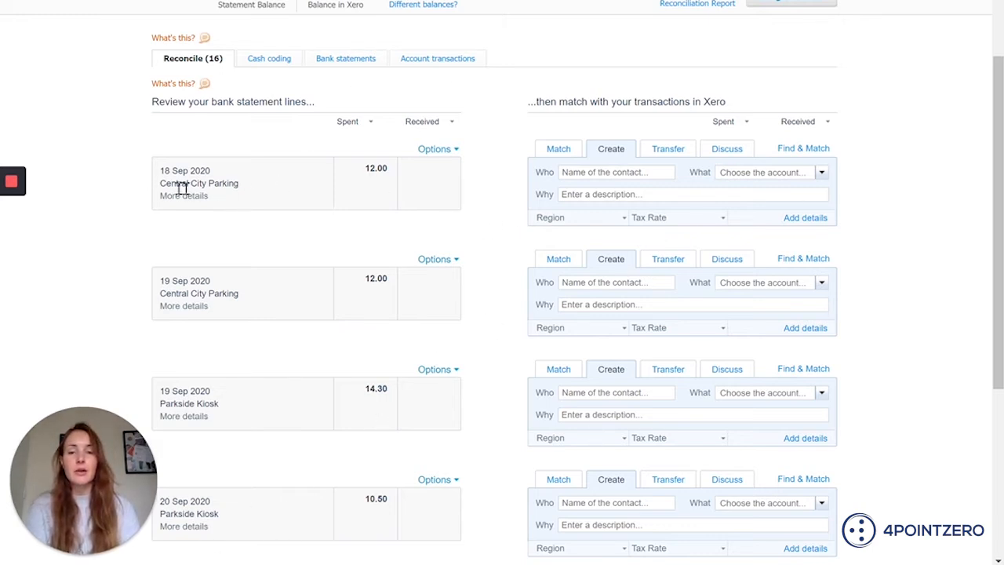
mouse_move(248, 192)
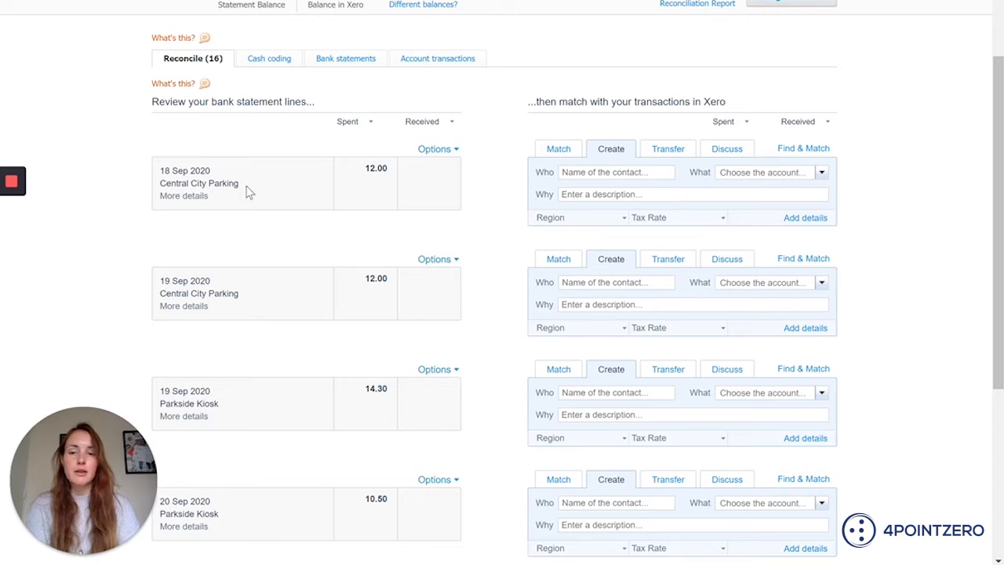
mouse_move(477, 114)
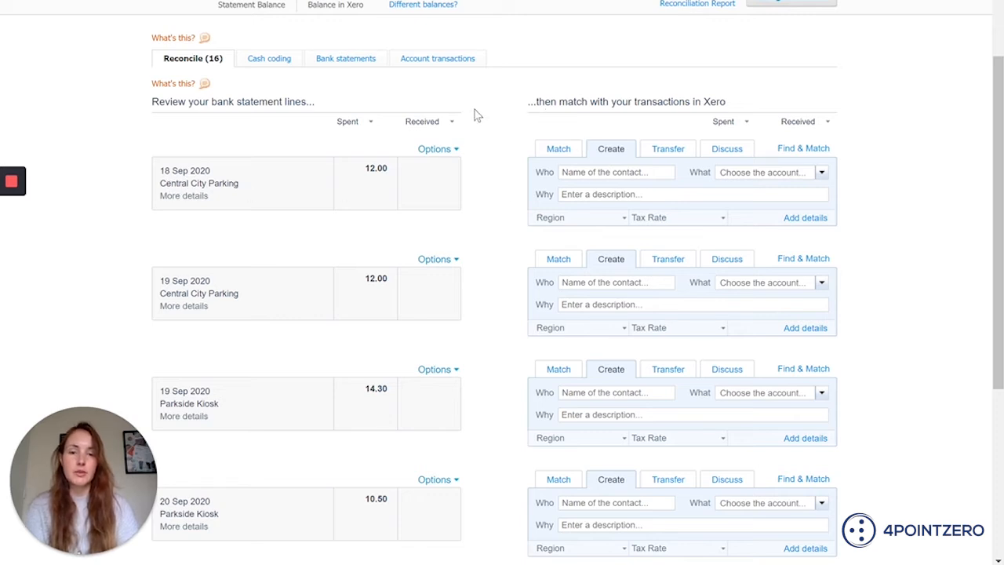
click(438, 149)
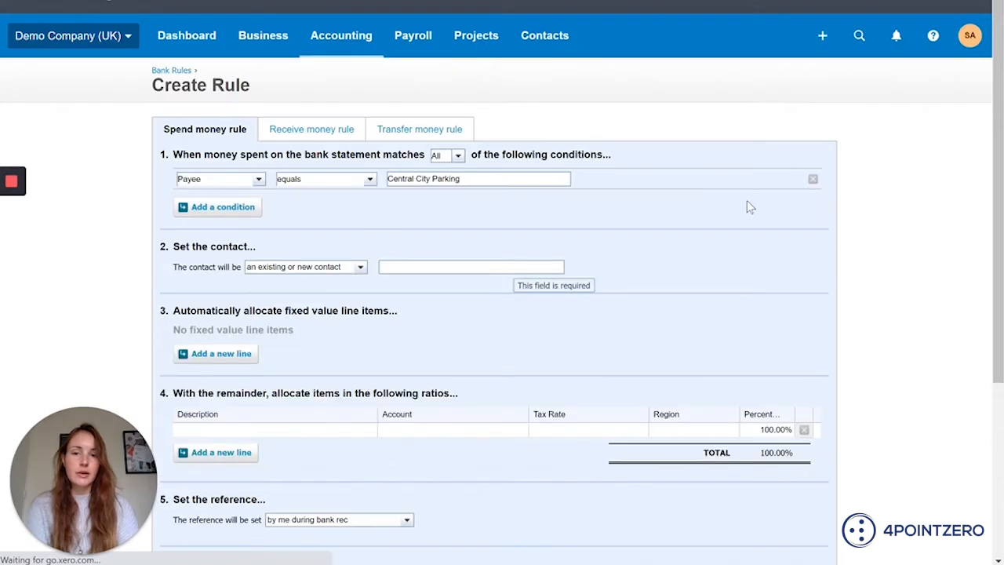
Enter Central City Parking as the spend money rule's contact.
scroll(down, 3)
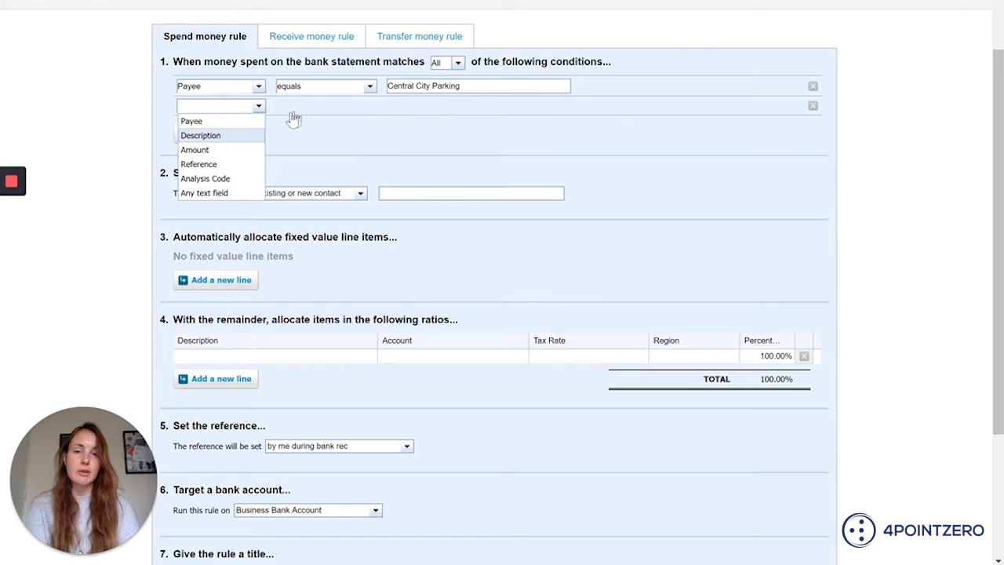
mouse_move(471, 71)
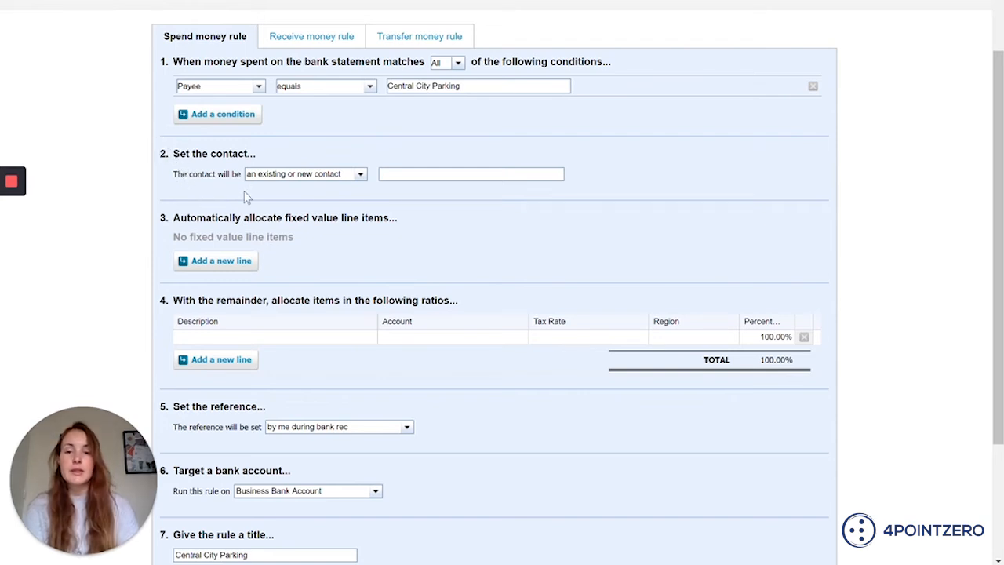
double_click(440, 85)
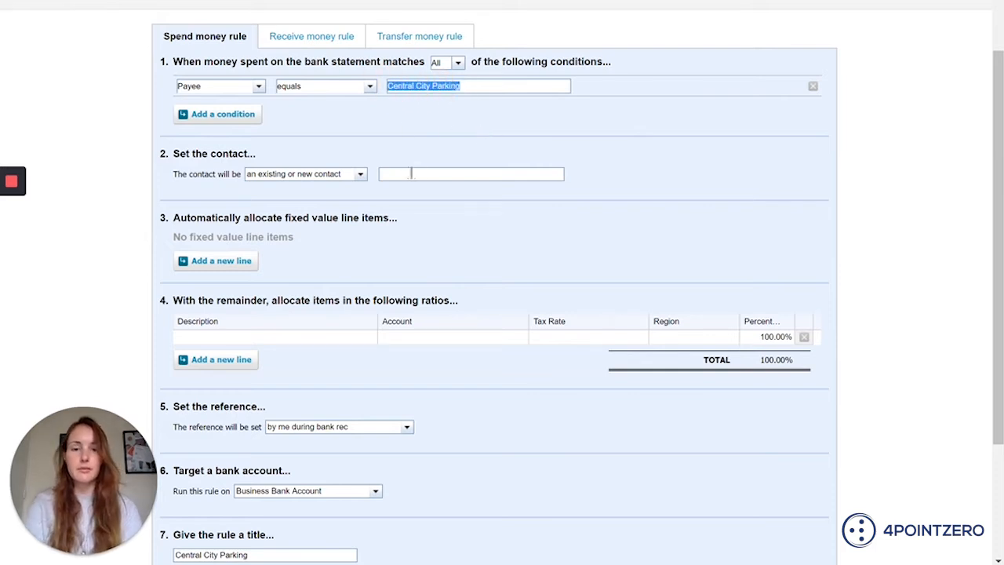
text(Central City Parking)
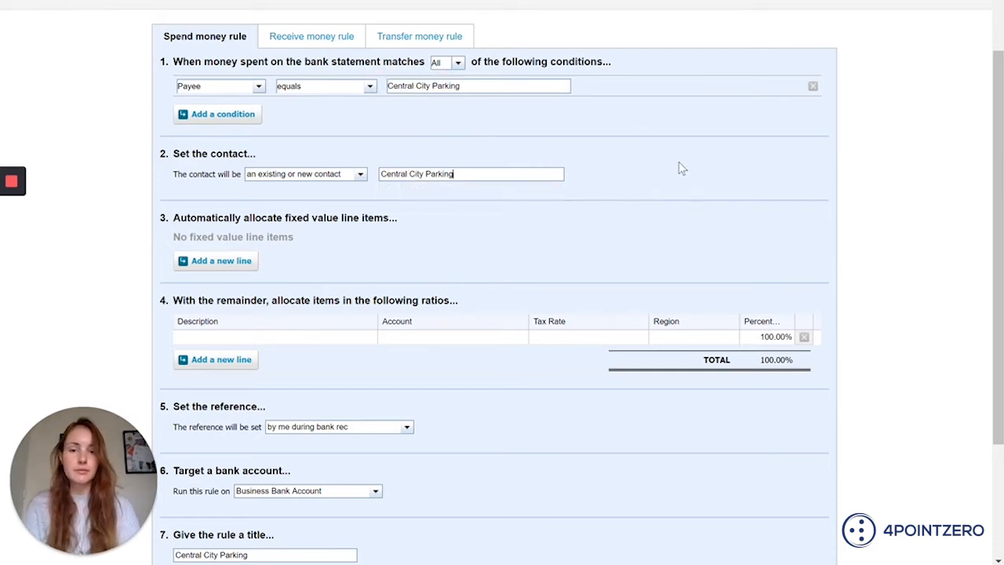
scroll(down, 3)
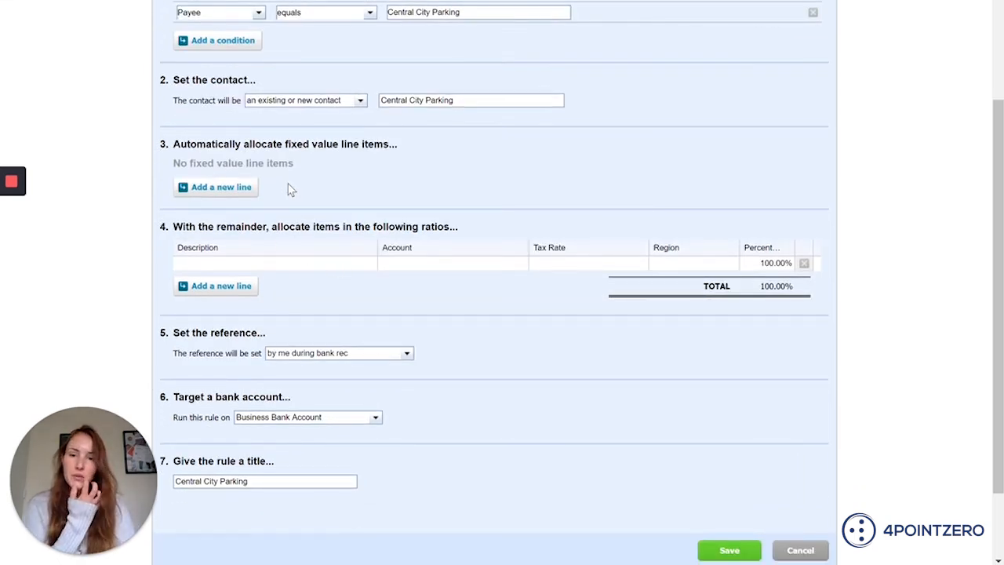
mouse_move(320, 187)
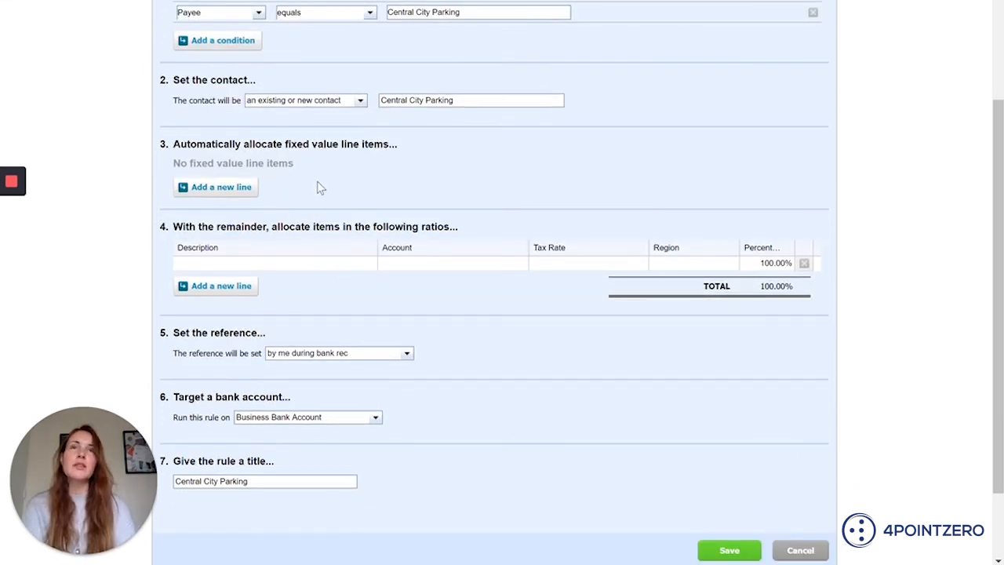
mouse_move(369, 211)
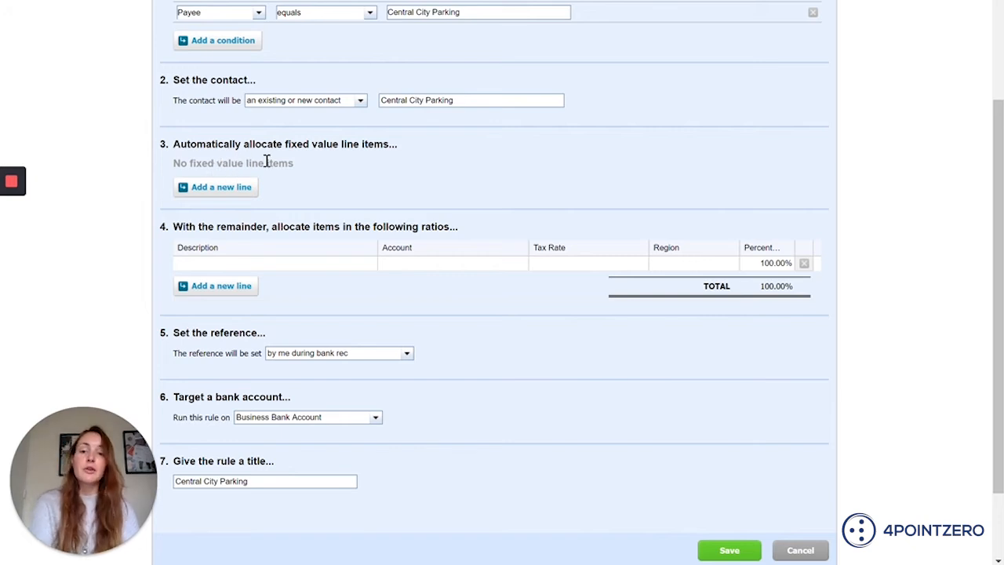
mouse_move(212, 272)
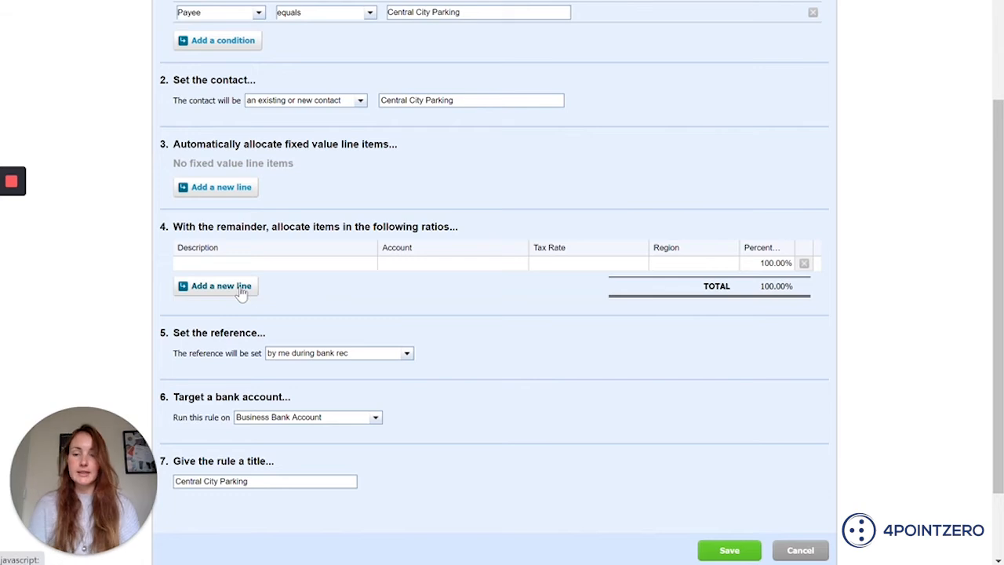
mouse_move(284, 317)
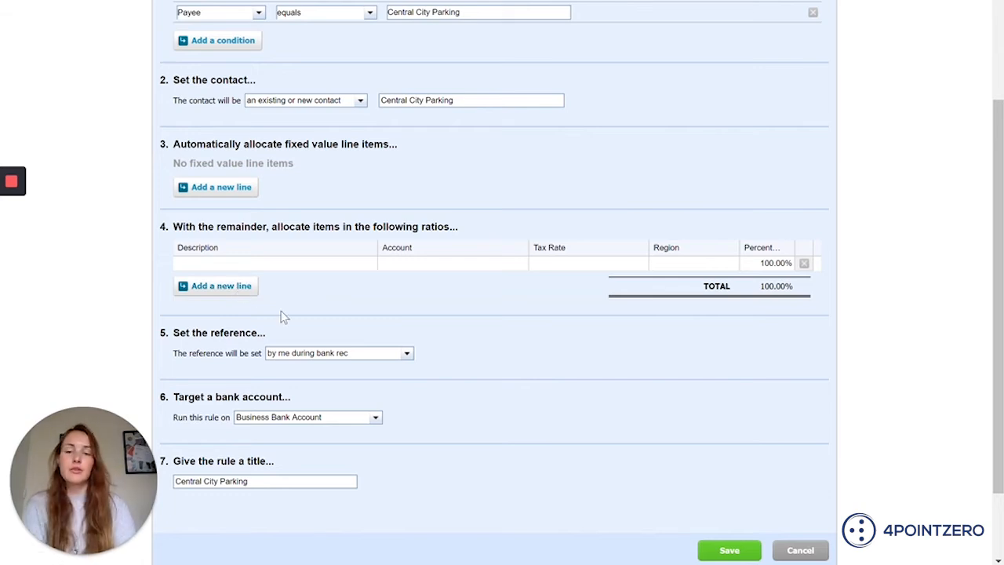
mouse_move(223, 306)
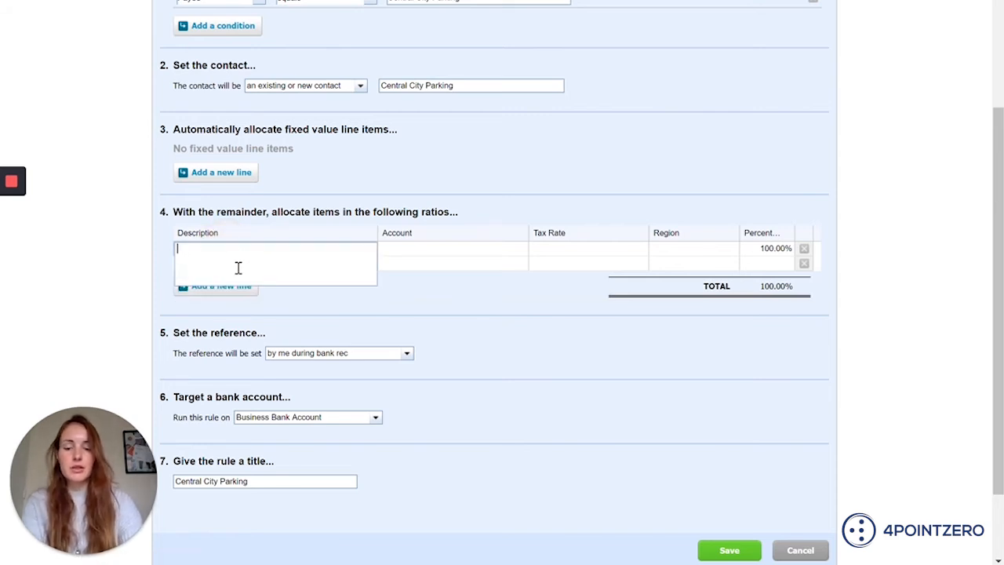
Describe the allocation line as 'Parking - central' and code it to 449 - Motor Vehicle Expenses.
text(Parking -)
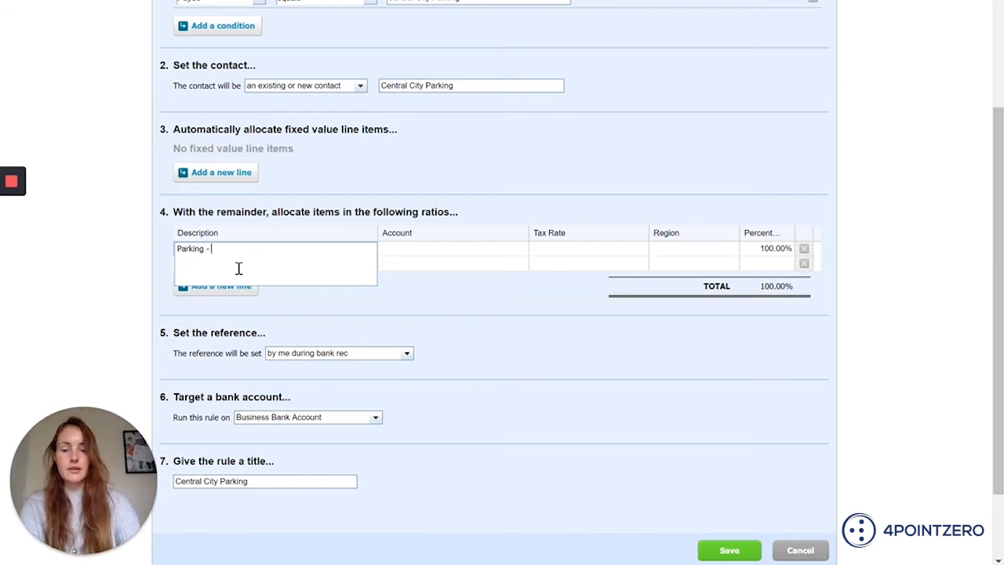
text(central)
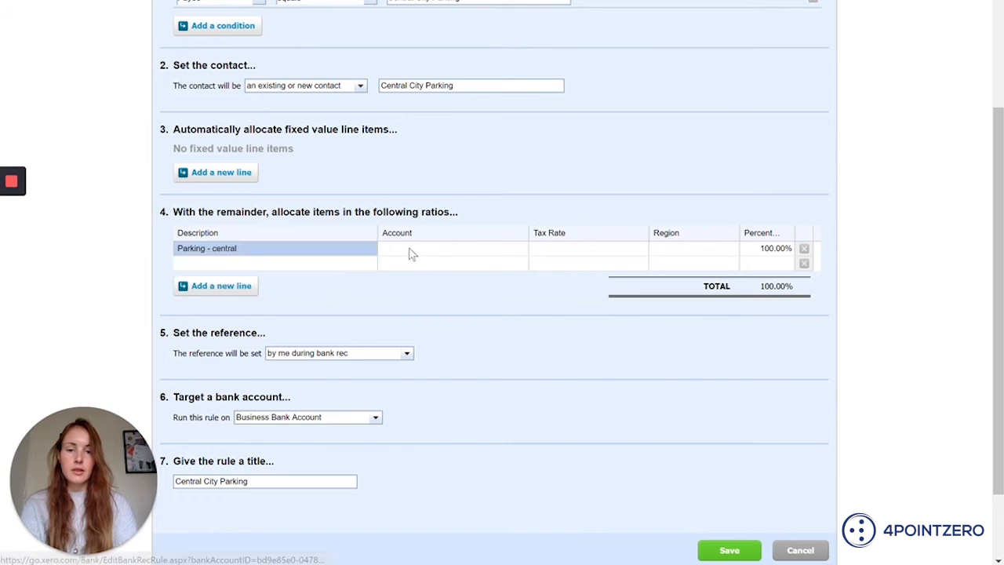
click(451, 248)
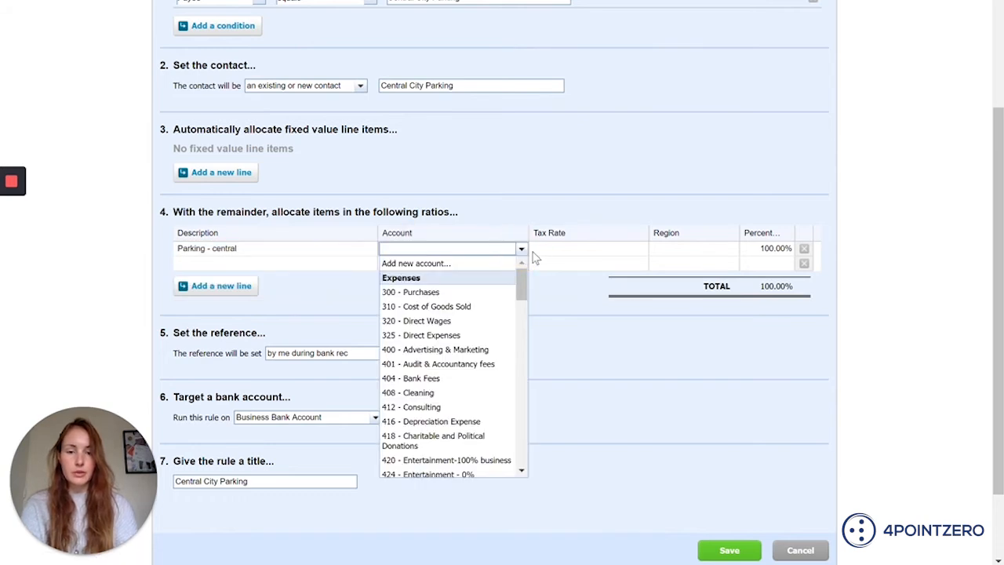
mouse_move(489, 330)
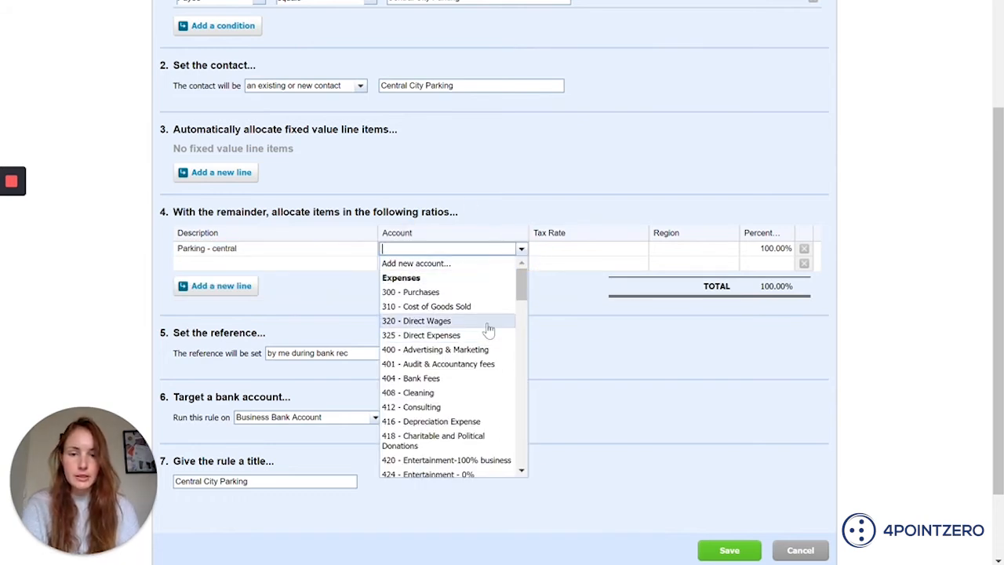
text(par)
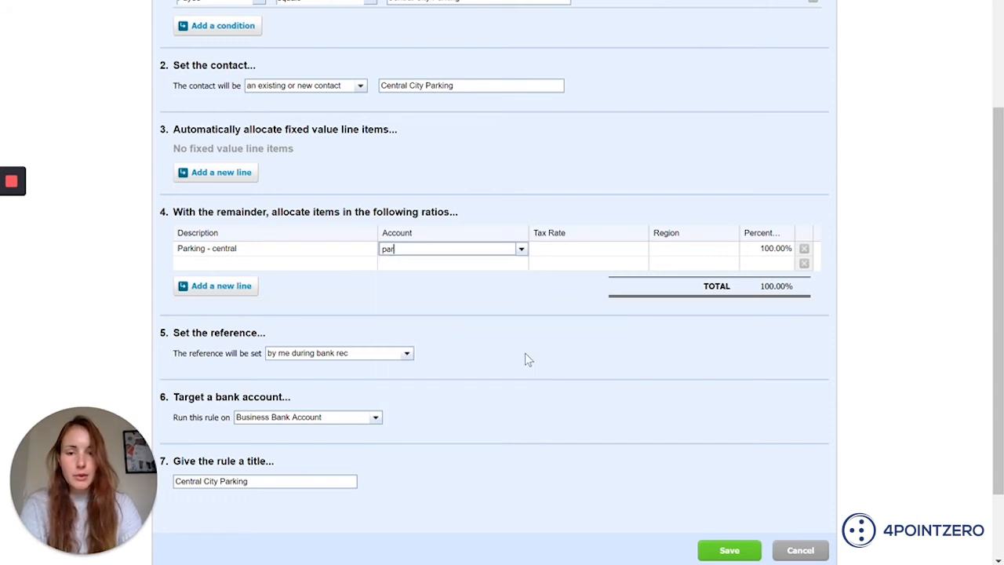
click(451, 249)
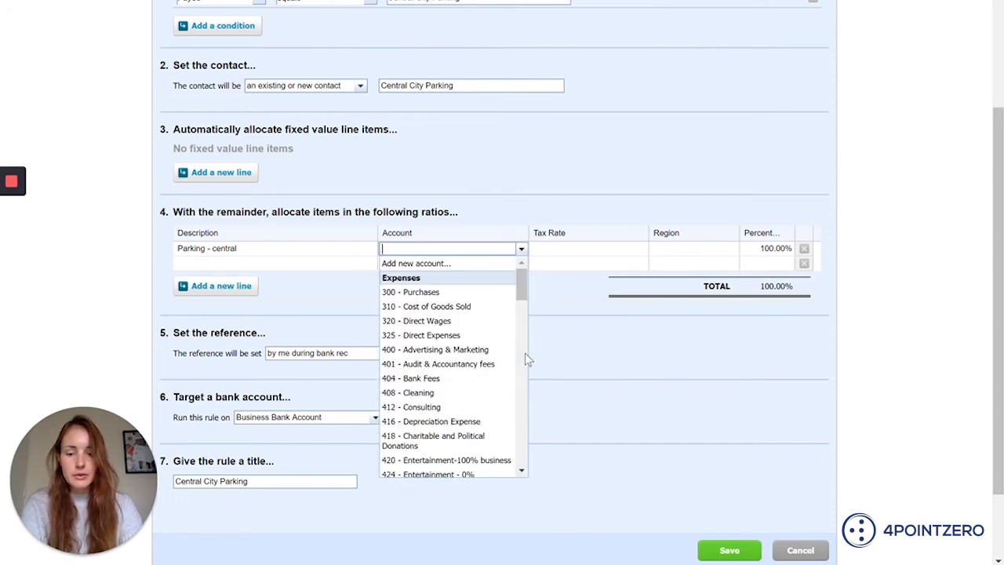
text(moto)
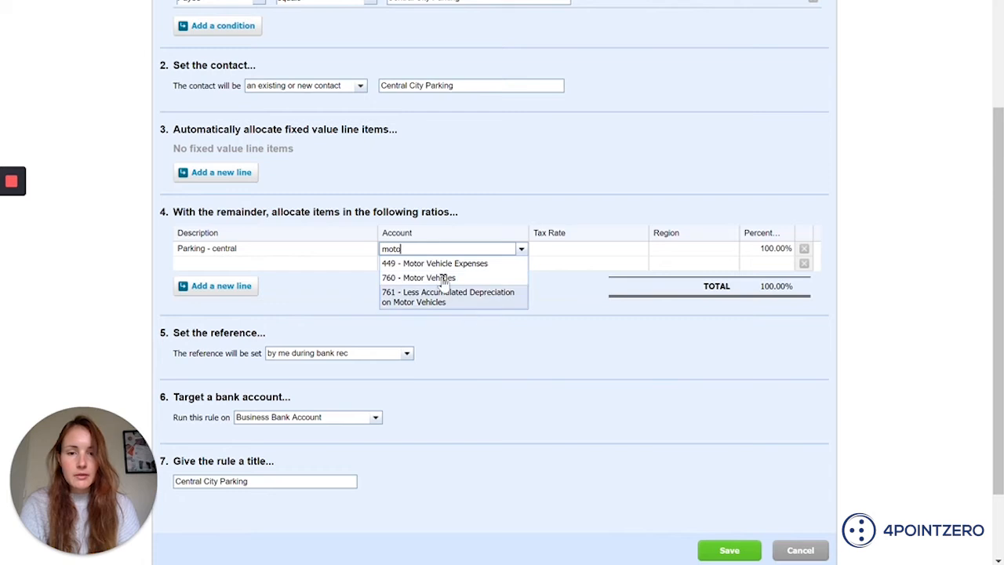
mouse_move(434, 263)
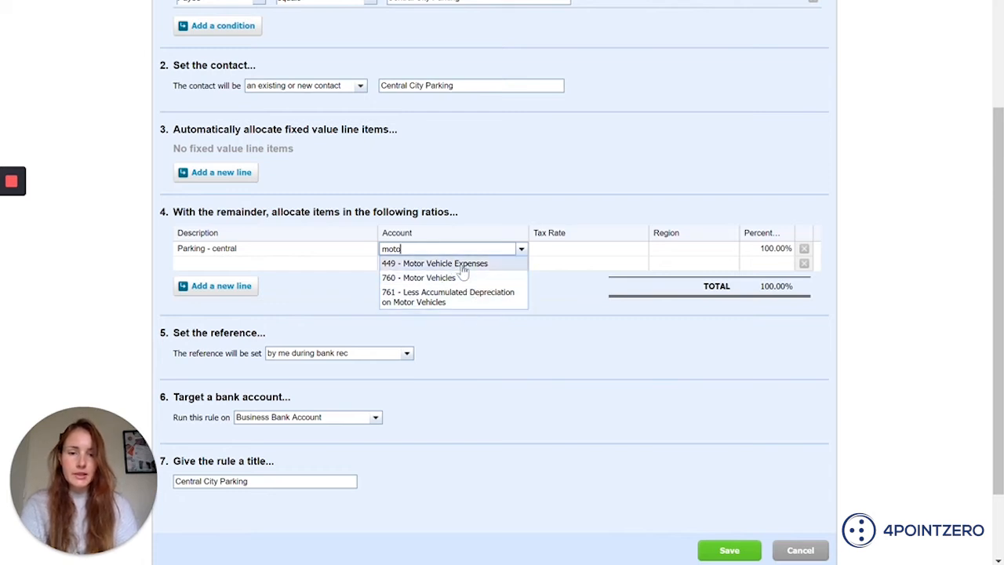
click(435, 263)
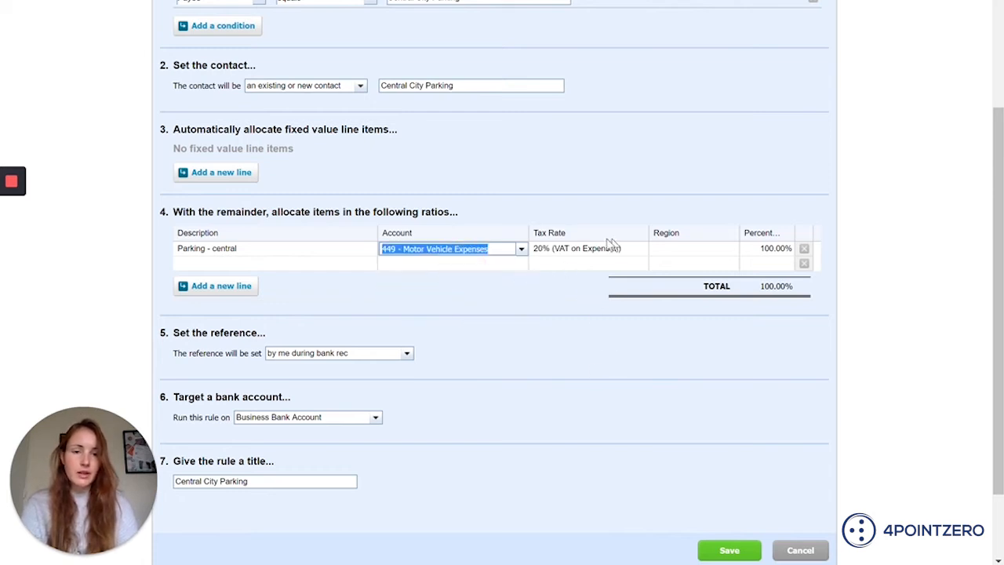
mouse_move(628, 249)
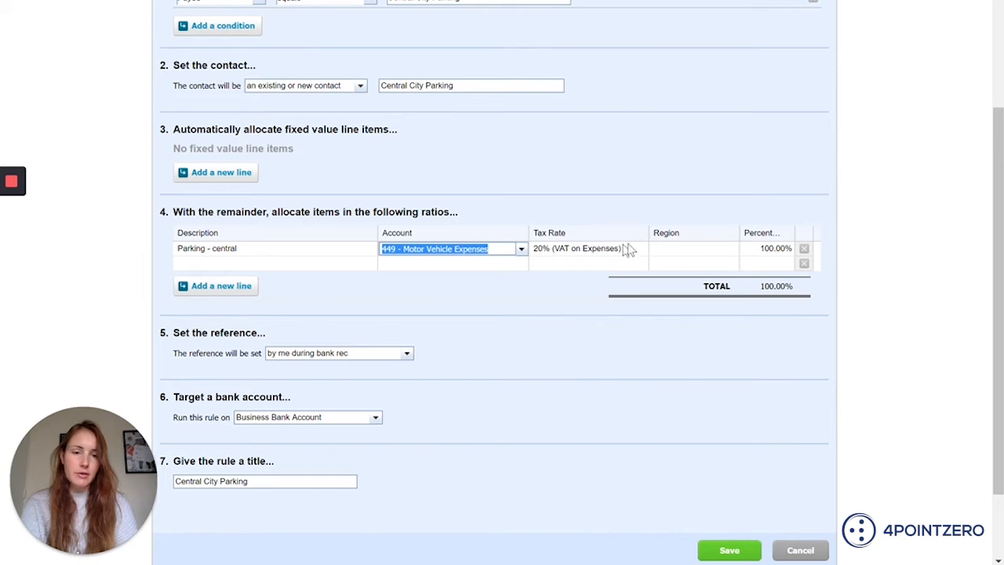
mouse_move(573, 259)
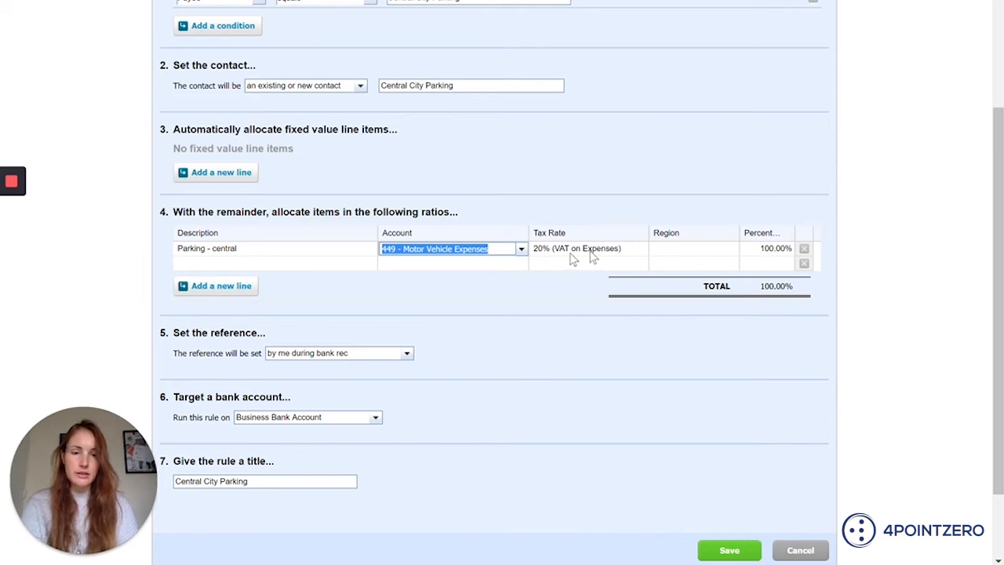
mouse_move(667, 256)
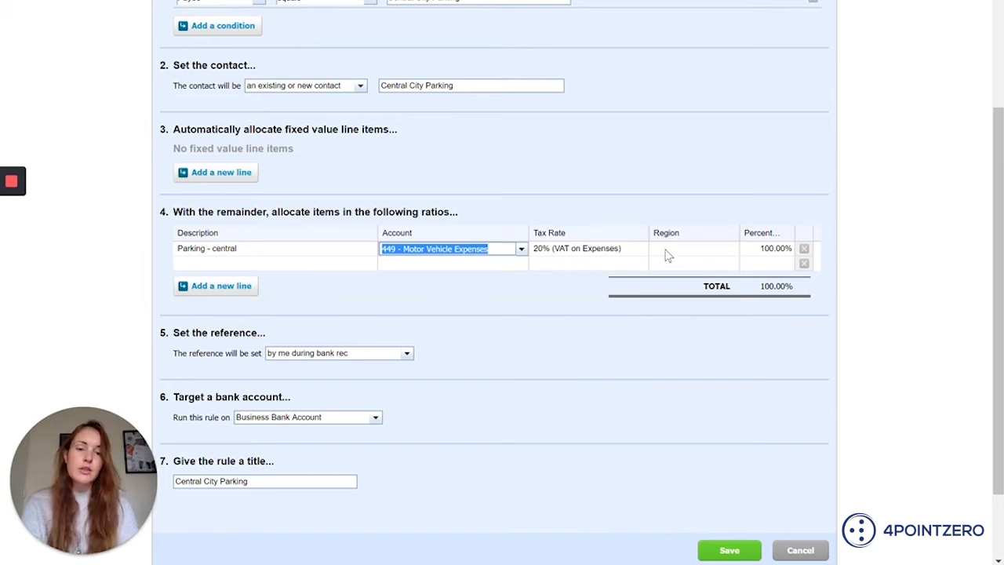
mouse_move(700, 255)
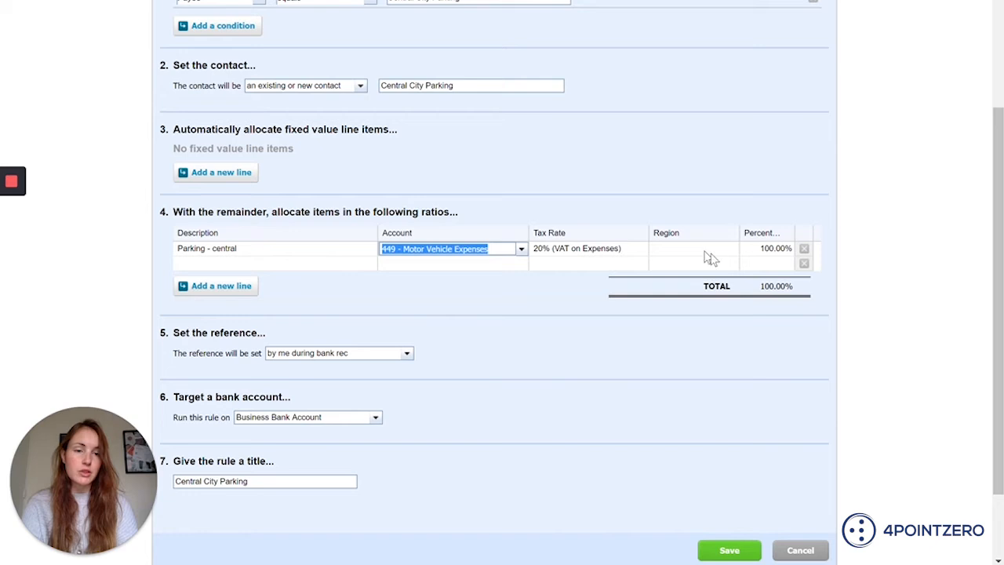
mouse_move(780, 245)
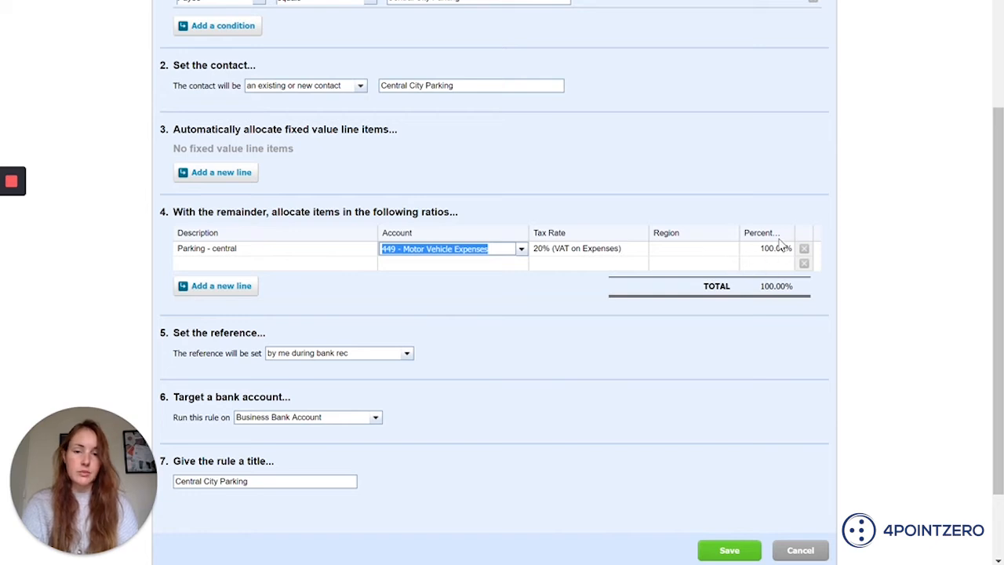
mouse_move(787, 245)
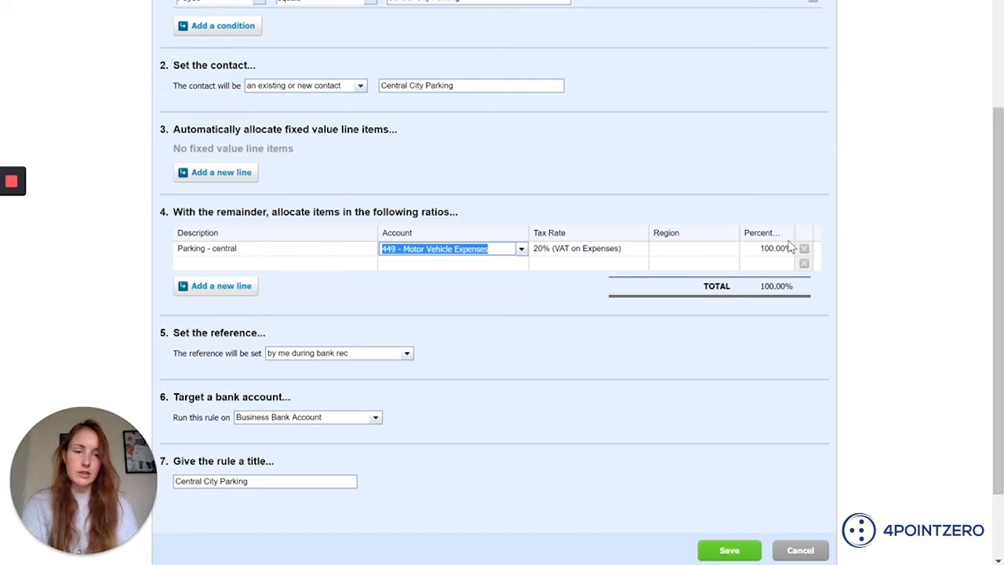
mouse_move(312, 294)
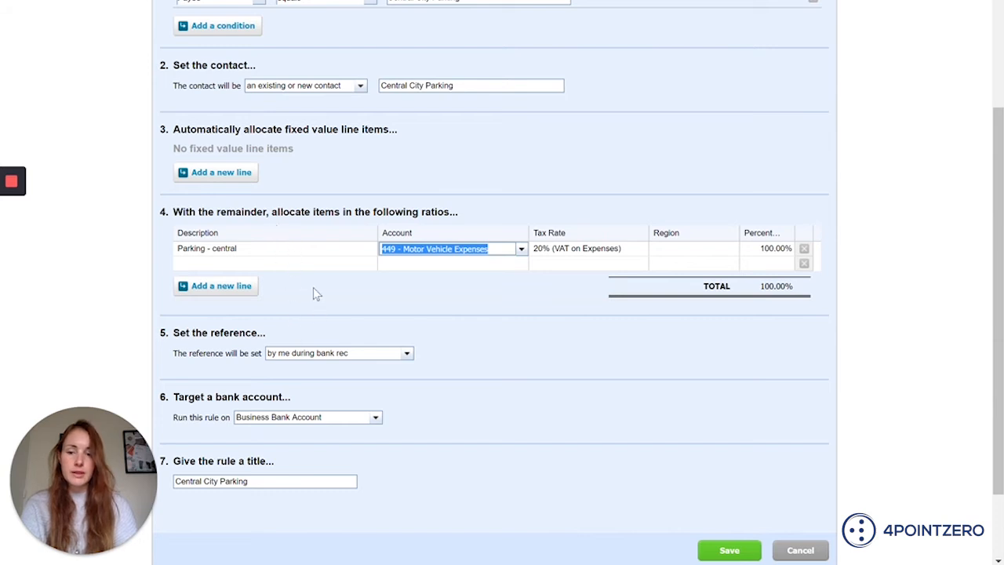
mouse_move(309, 331)
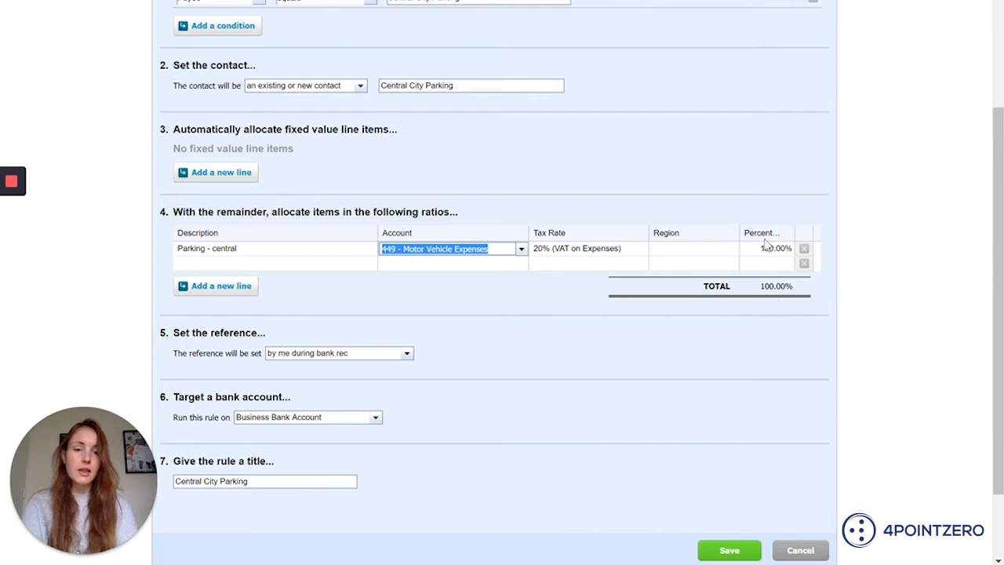
mouse_move(706, 291)
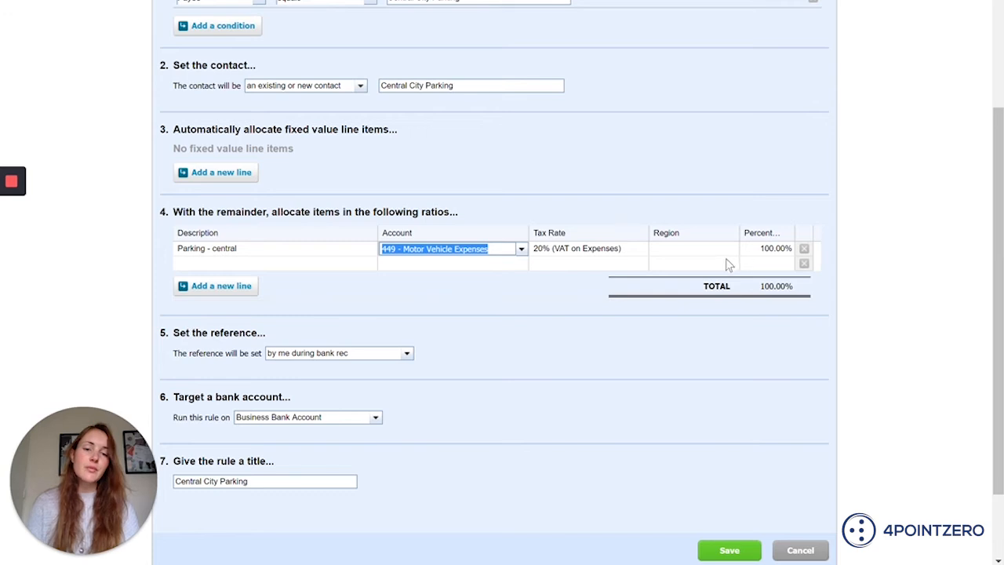
Choose 'from the Description' for the reference and Business Bank Account under 'Run this rule on'.
scroll(down, 3)
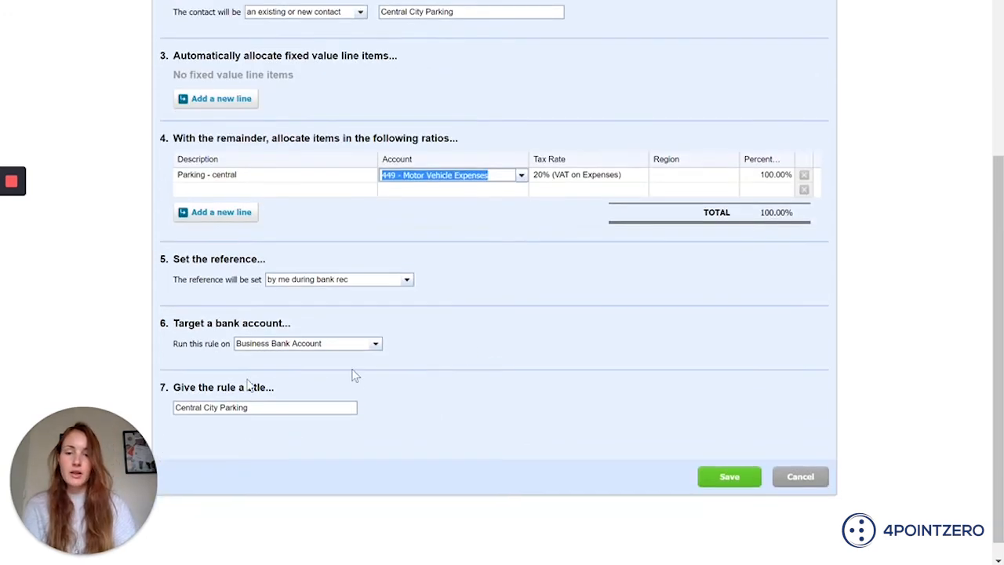
mouse_move(295, 251)
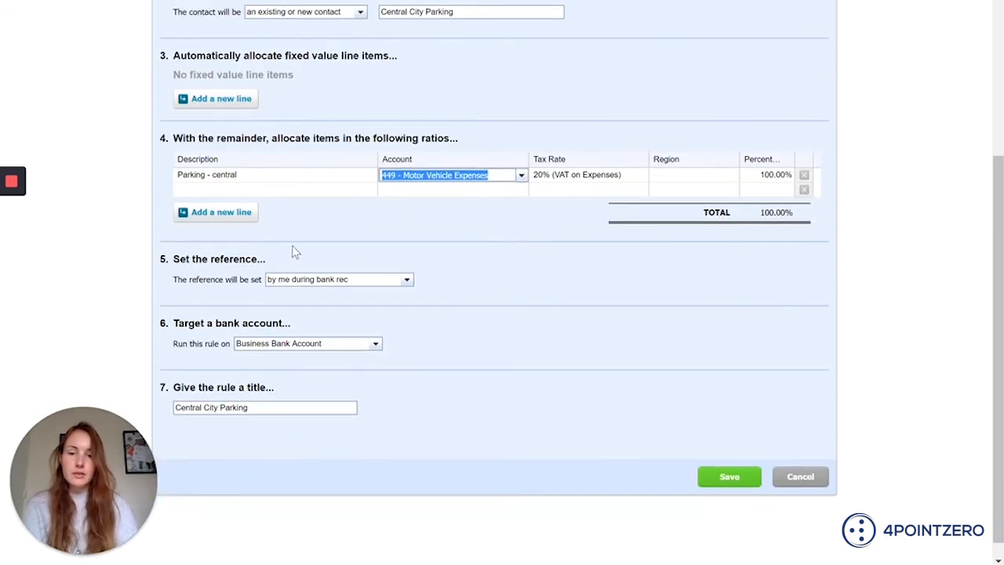
mouse_move(375, 303)
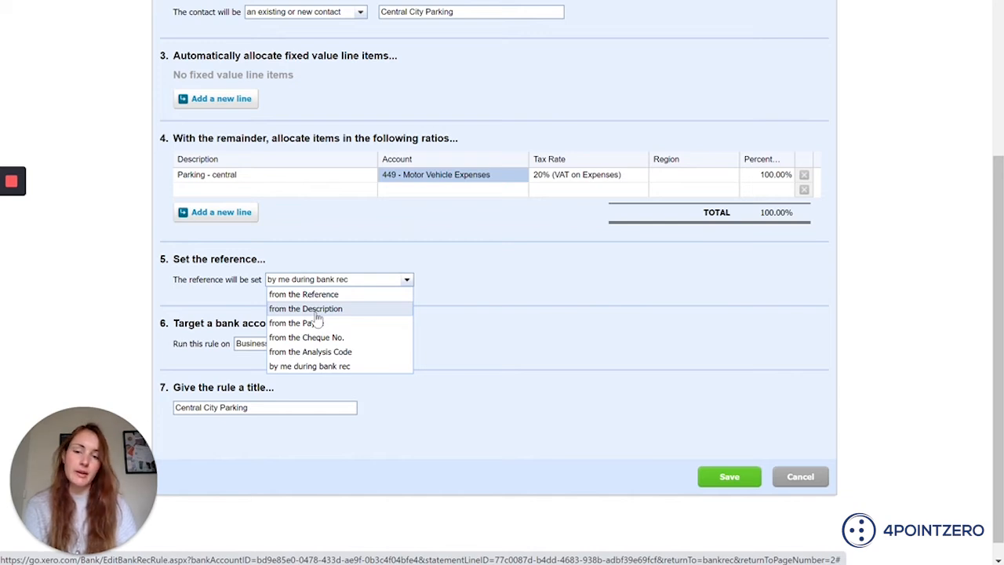
click(305, 308)
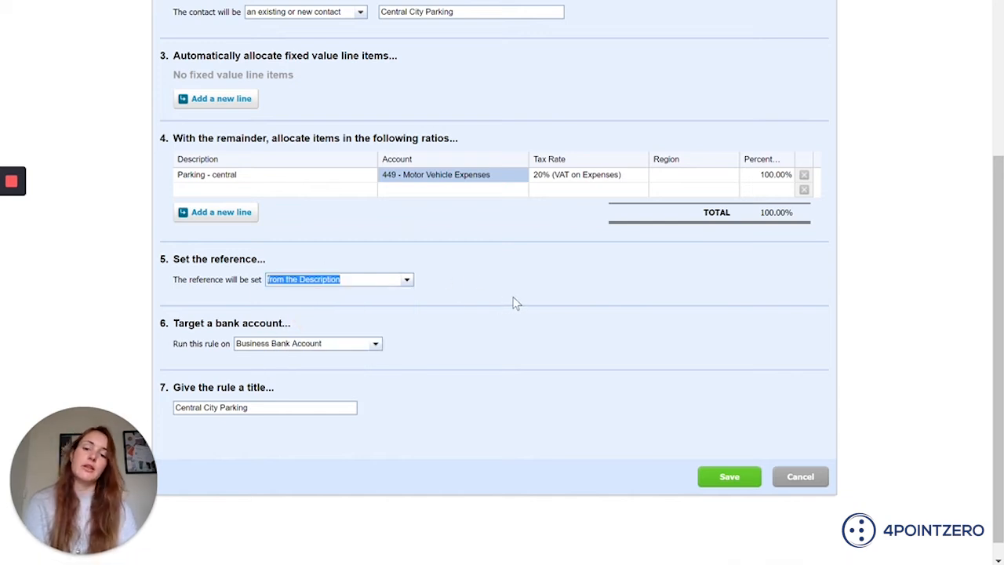
scroll(down, 3)
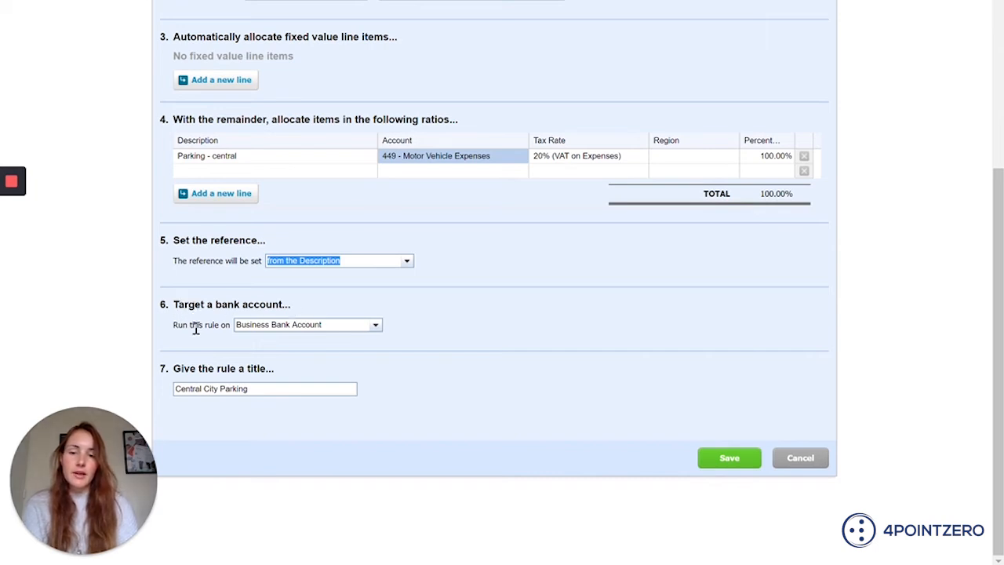
mouse_move(322, 329)
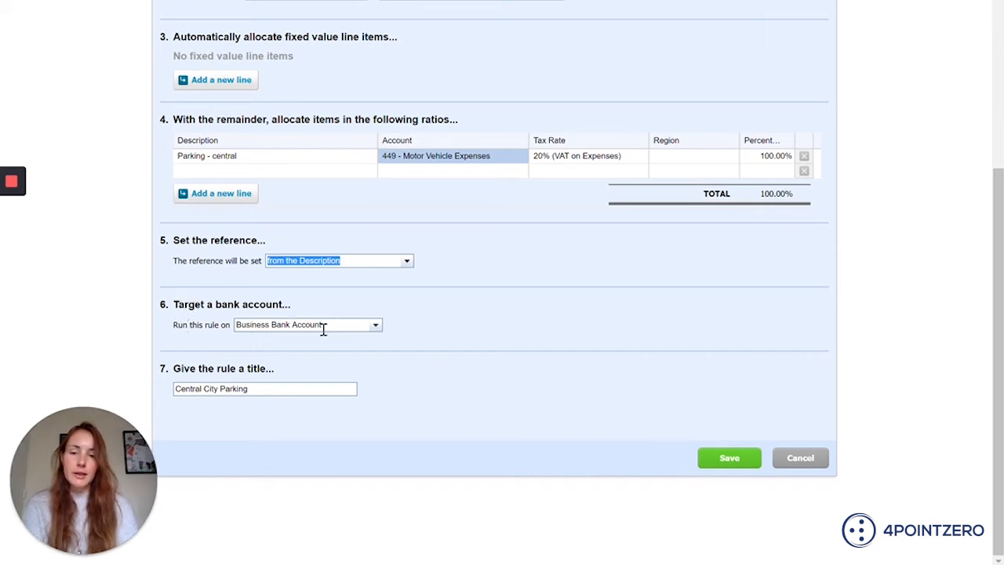
mouse_move(377, 330)
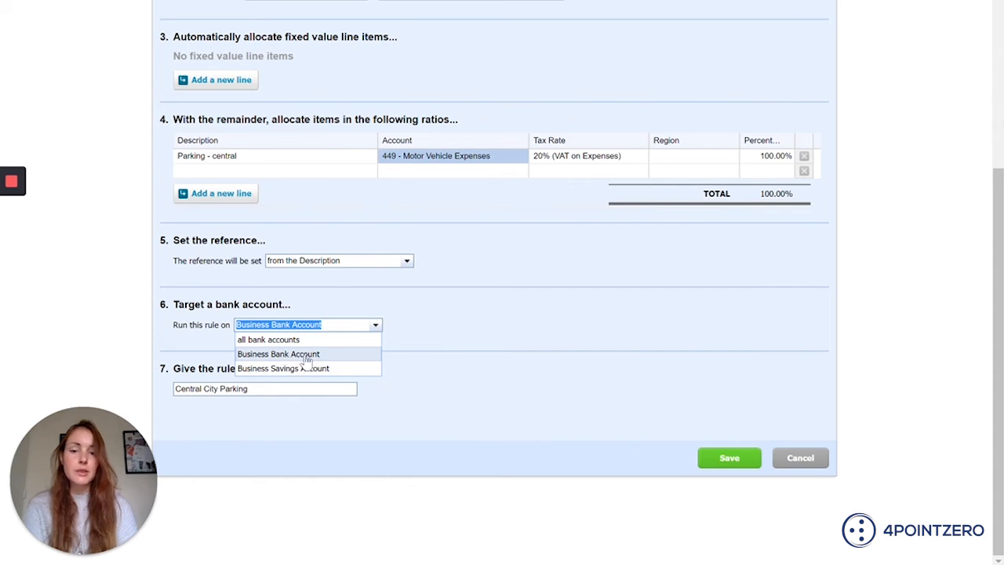
click(277, 354)
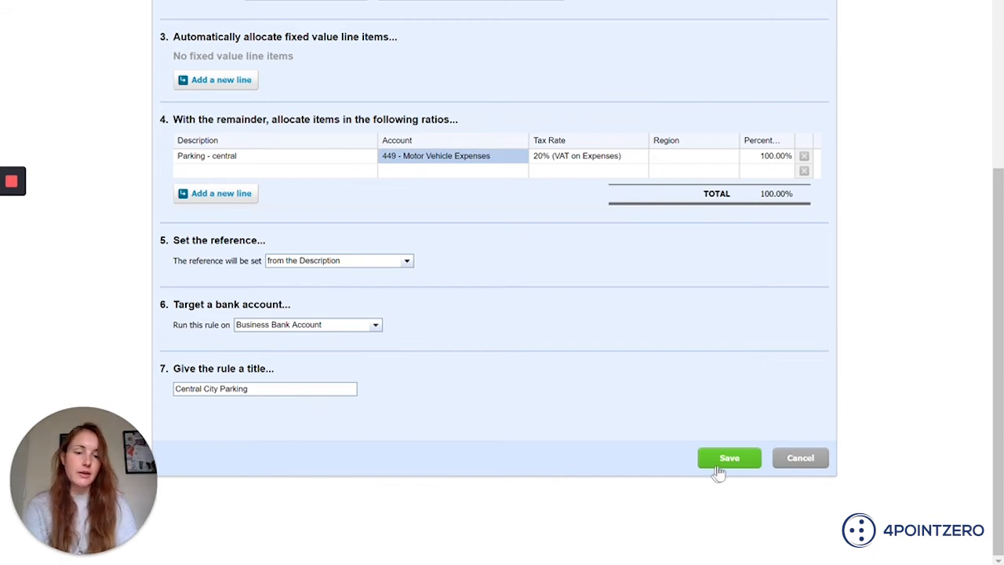
After the rejected save, delete the blank allocation line and save the Central City Parking rule again.
click(728, 457)
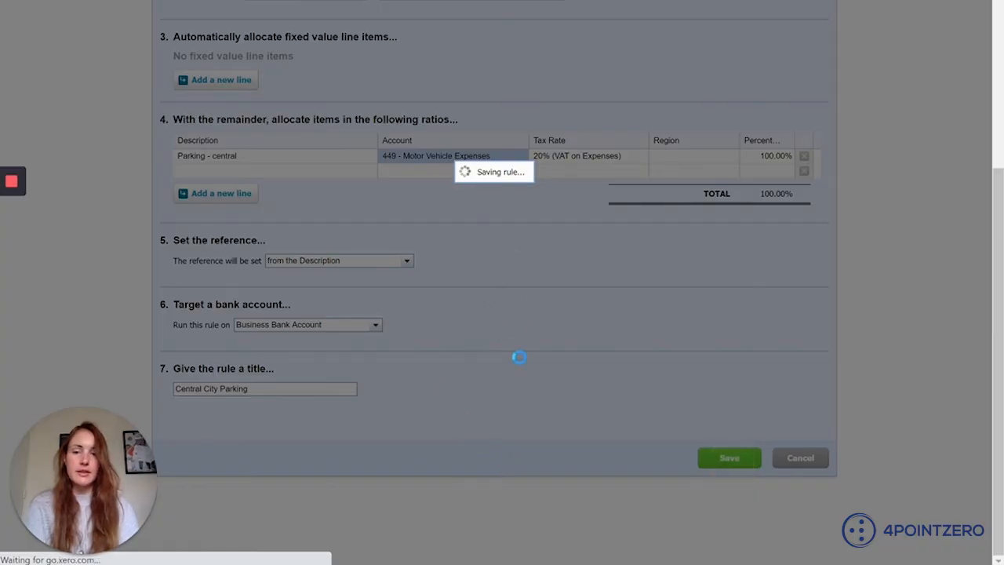
click(728, 457)
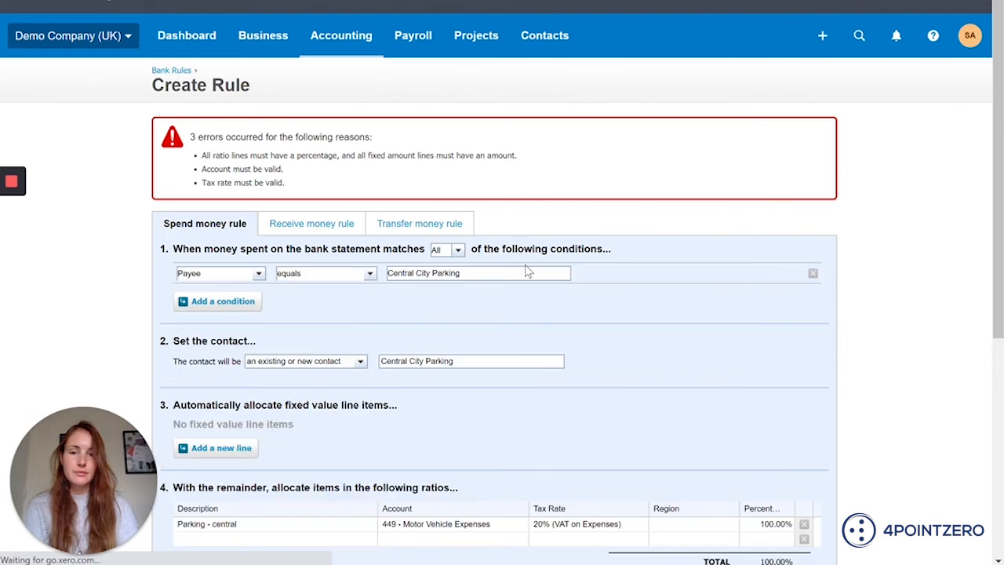
scroll(down, 3)
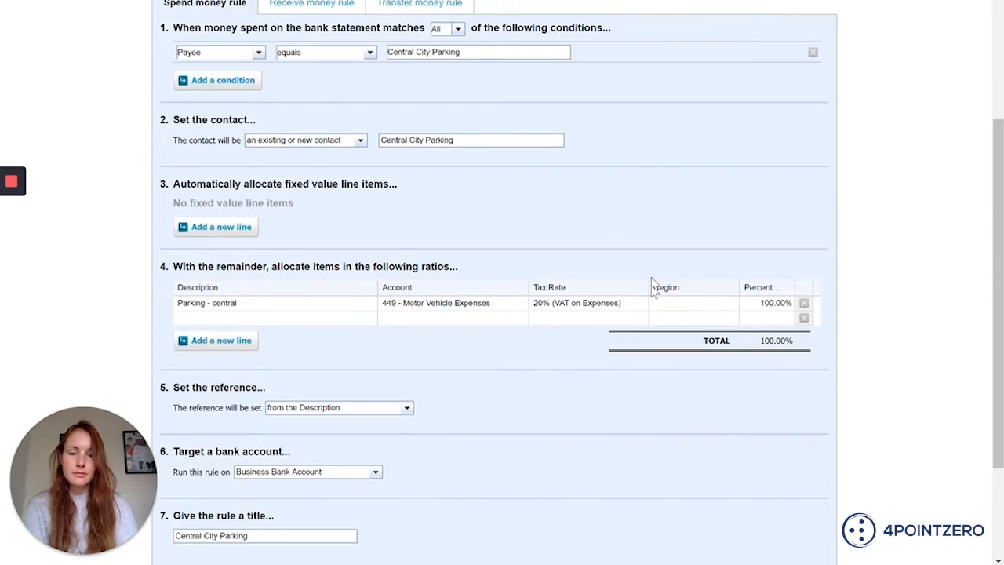
mouse_move(400, 383)
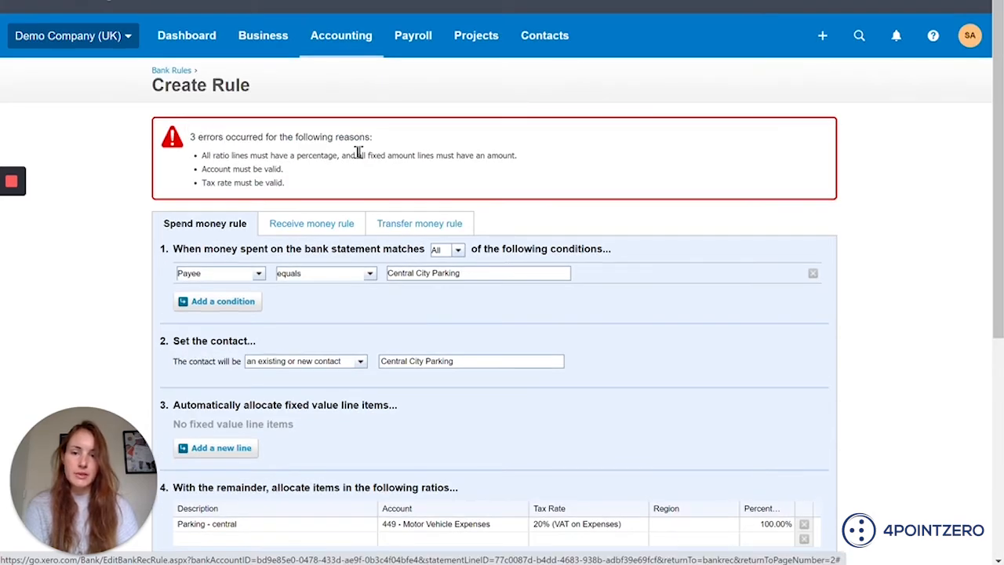
scroll(down, 3)
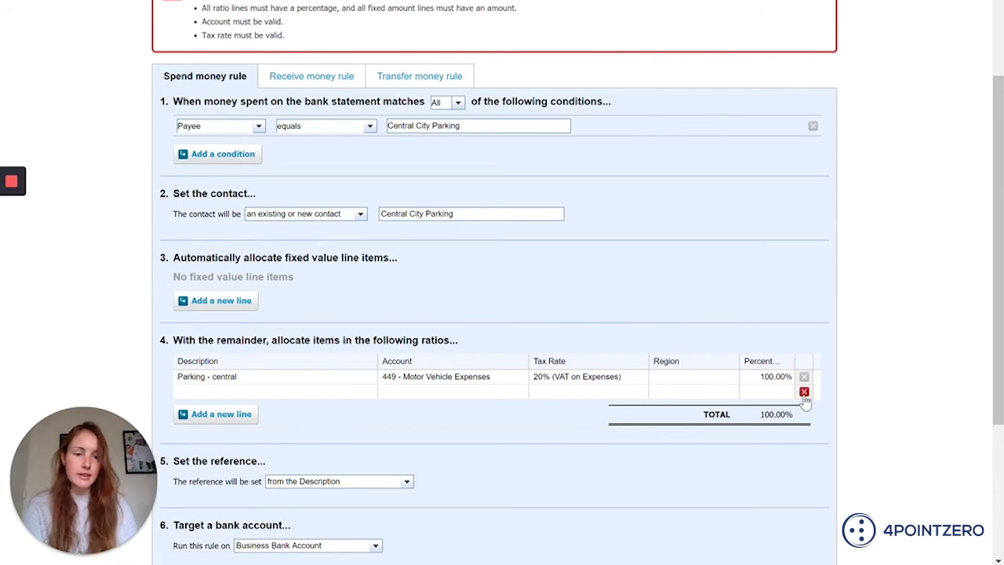
click(804, 392)
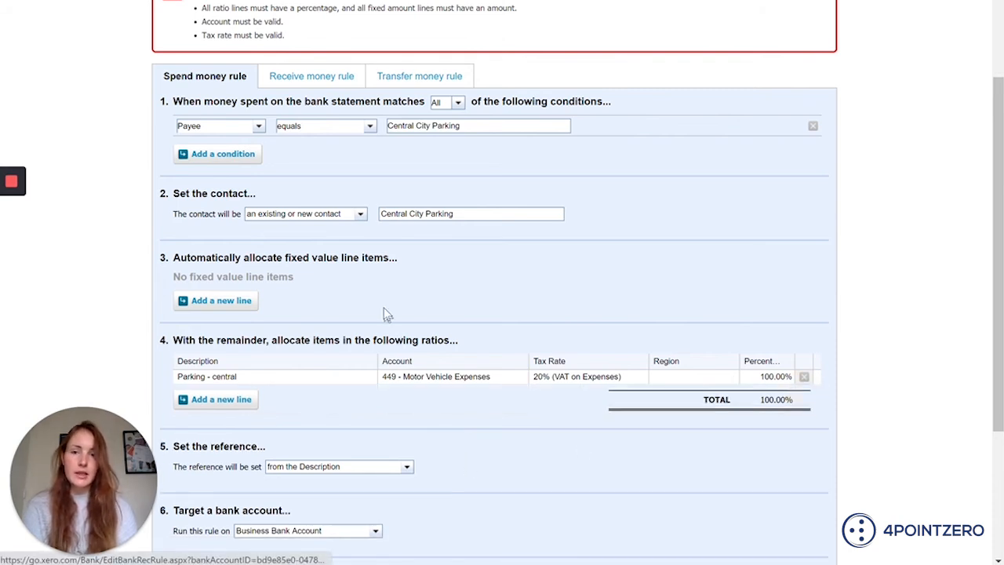
click(729, 458)
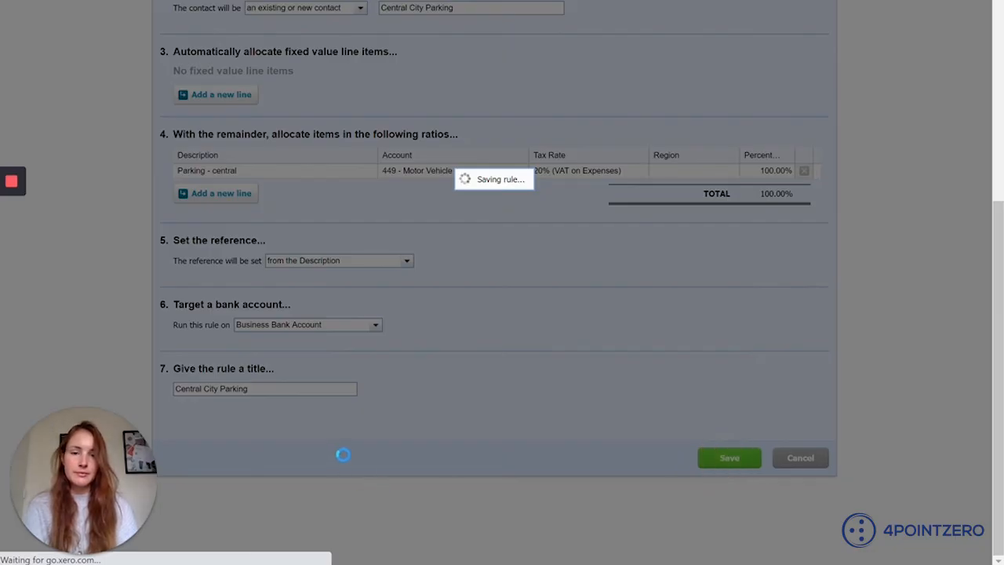
Save the rule and reconcile the 18 Sep and 20 Sep Central City Parking lines.
click(728, 457)
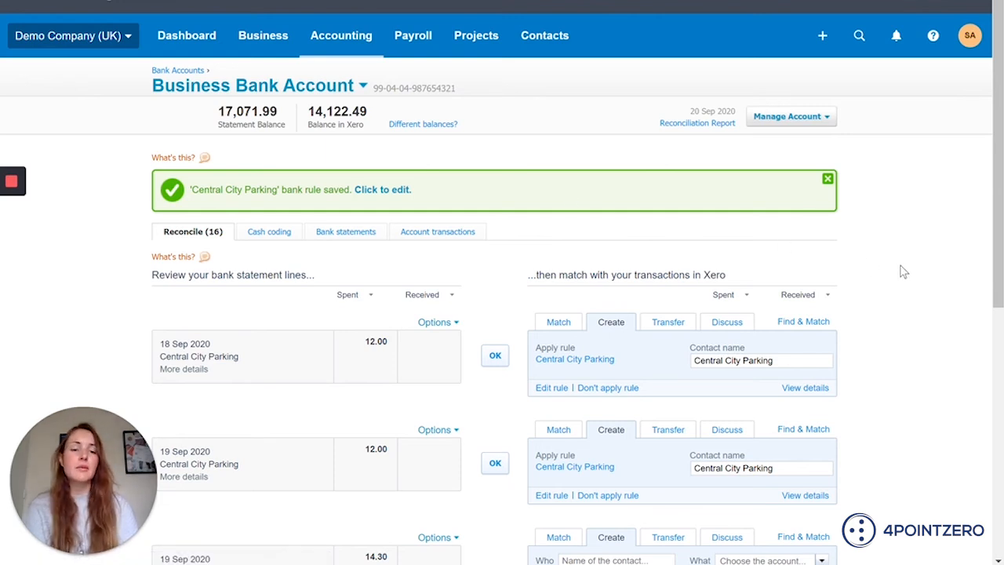
scroll(down, 3)
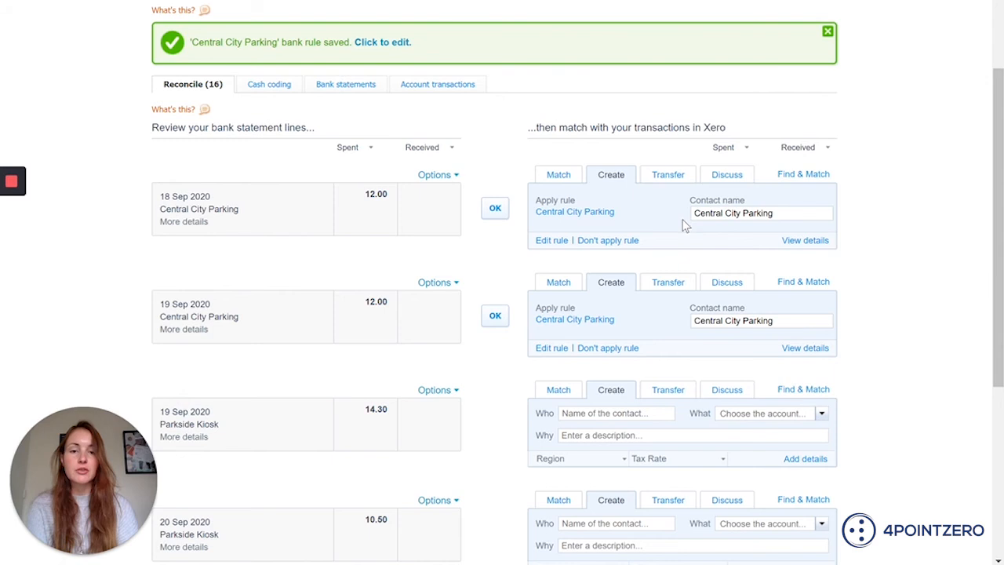
mouse_move(230, 211)
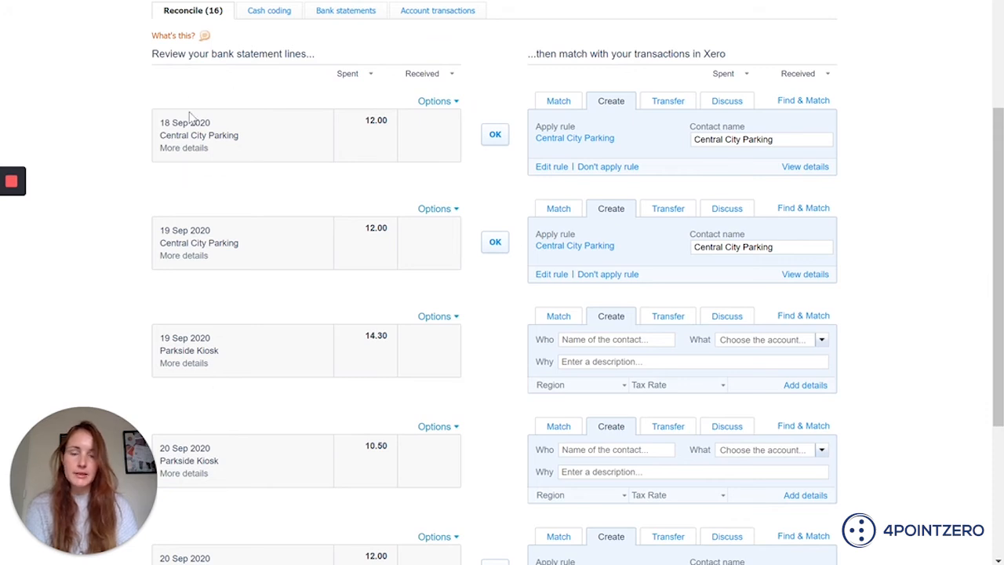
mouse_move(500, 112)
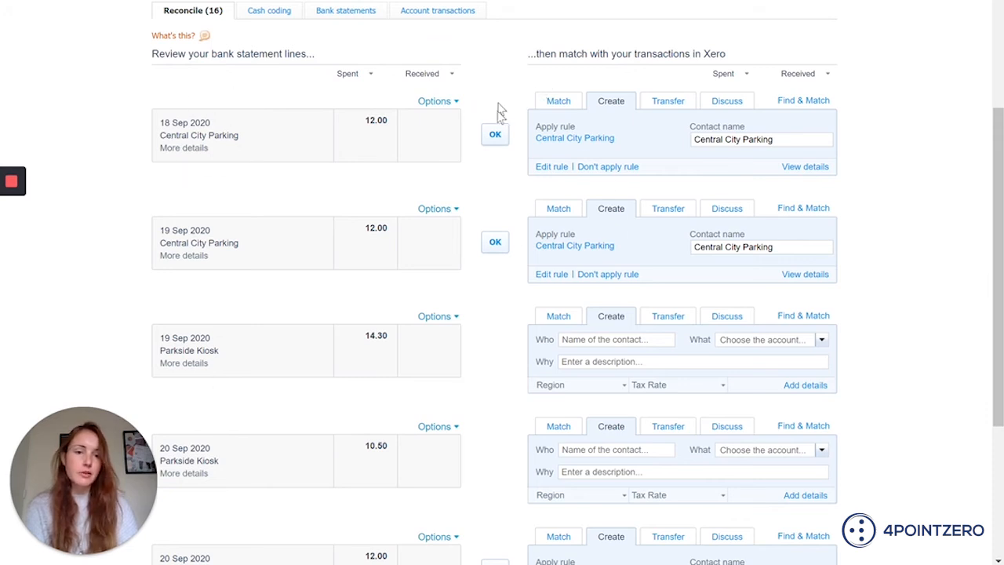
mouse_move(518, 142)
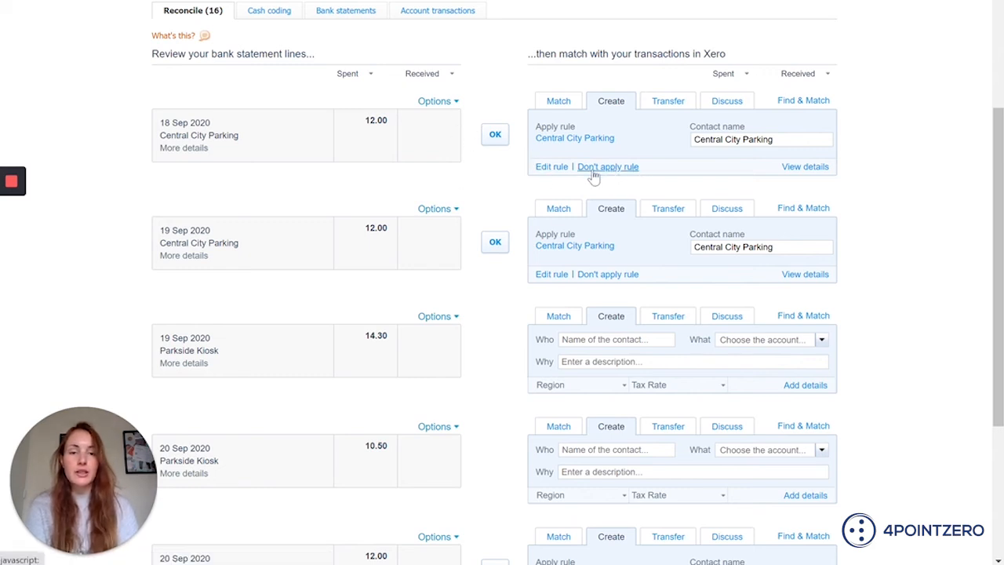
mouse_move(612, 176)
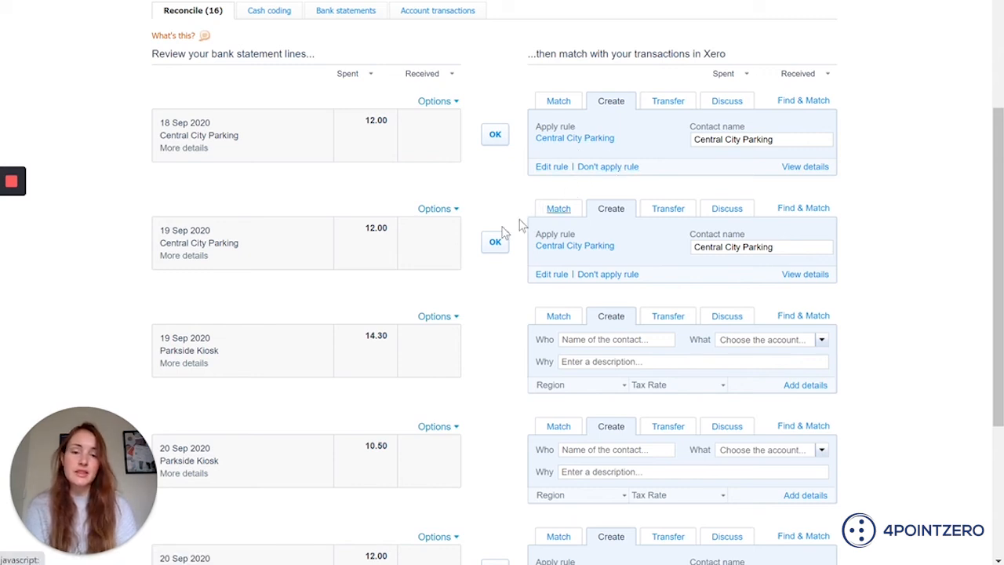
mouse_move(510, 199)
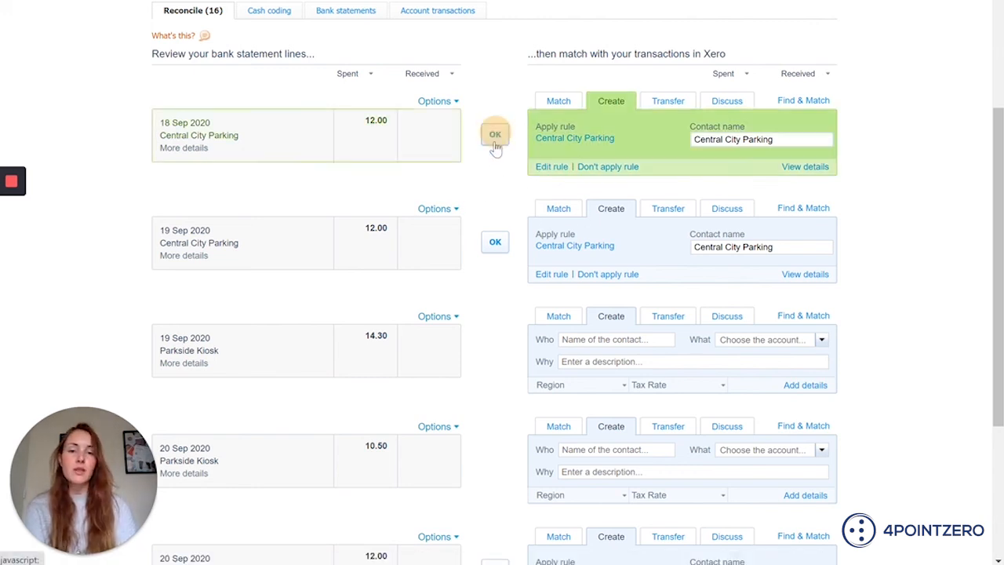
click(495, 133)
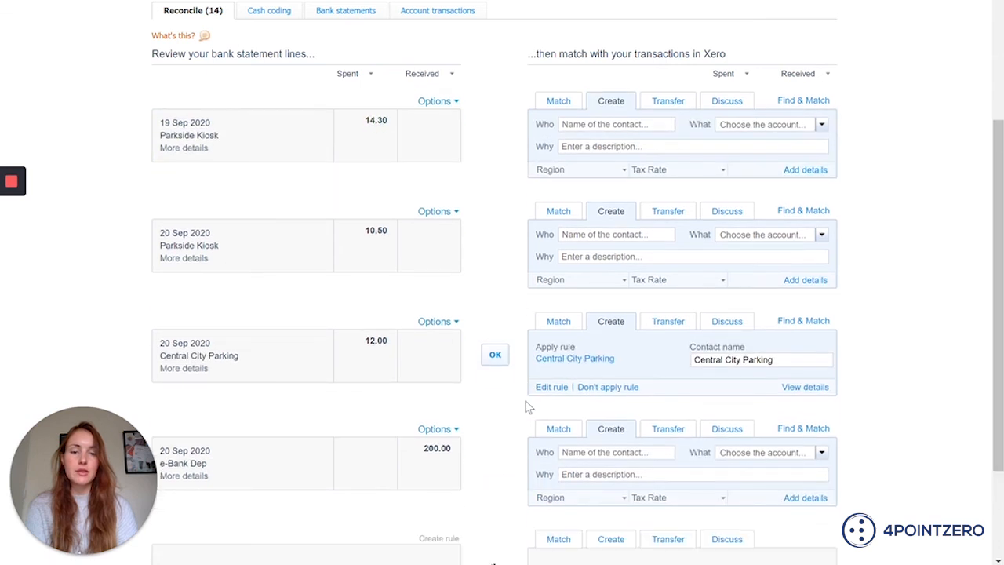
click(495, 353)
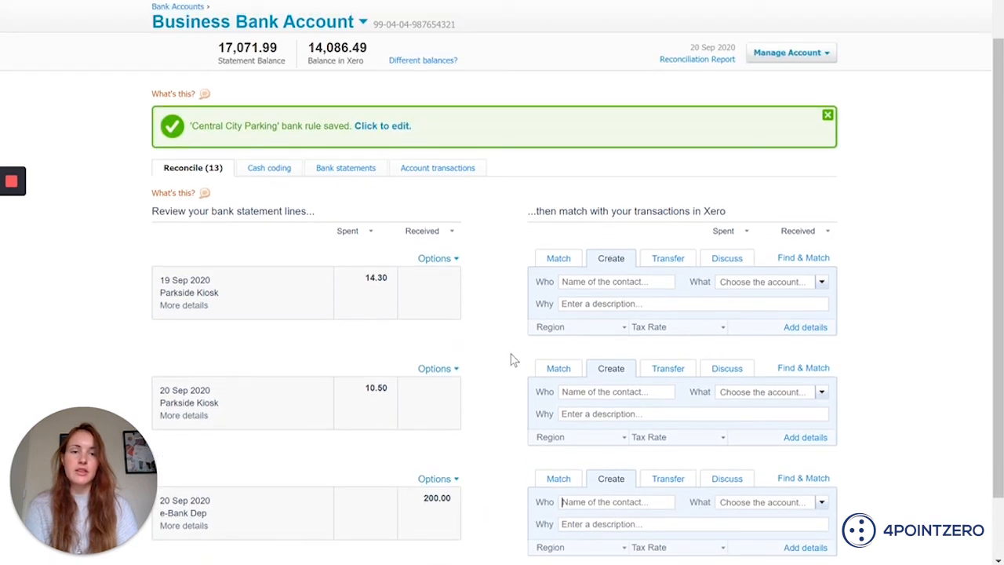
Dismiss the rule-saved banner and open Manage Account to reach Bank Rules.
click(827, 115)
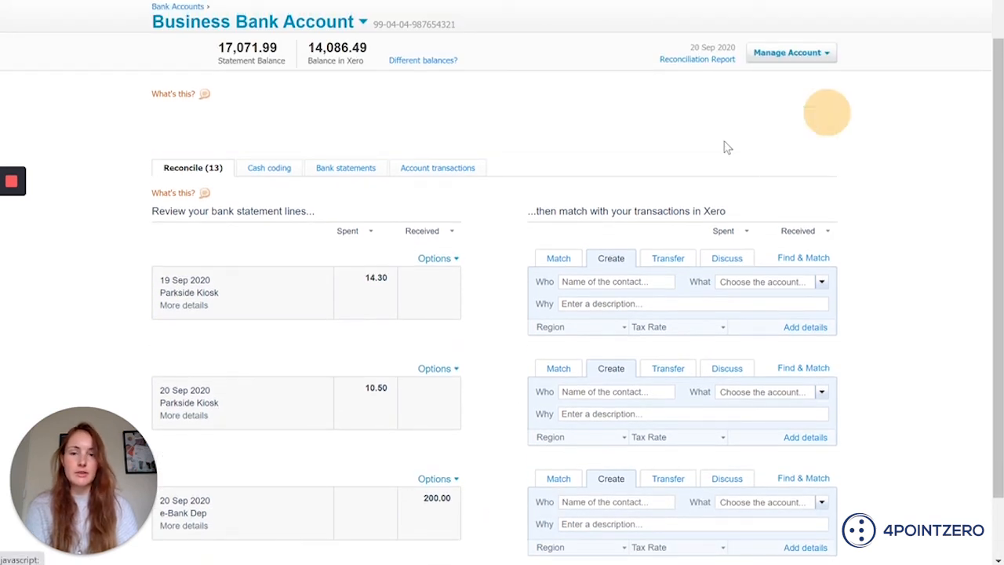
scroll(down, 3)
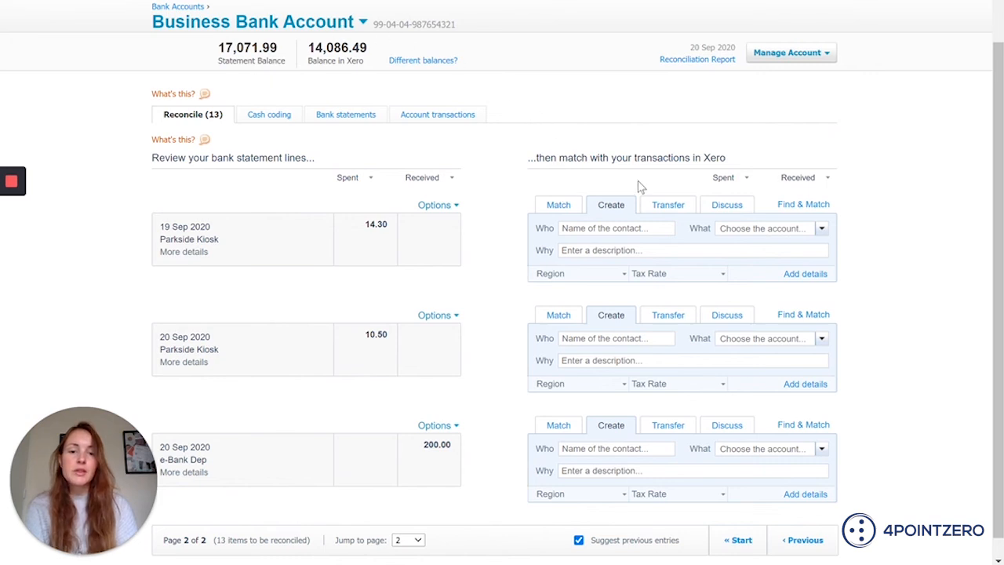
mouse_move(632, 190)
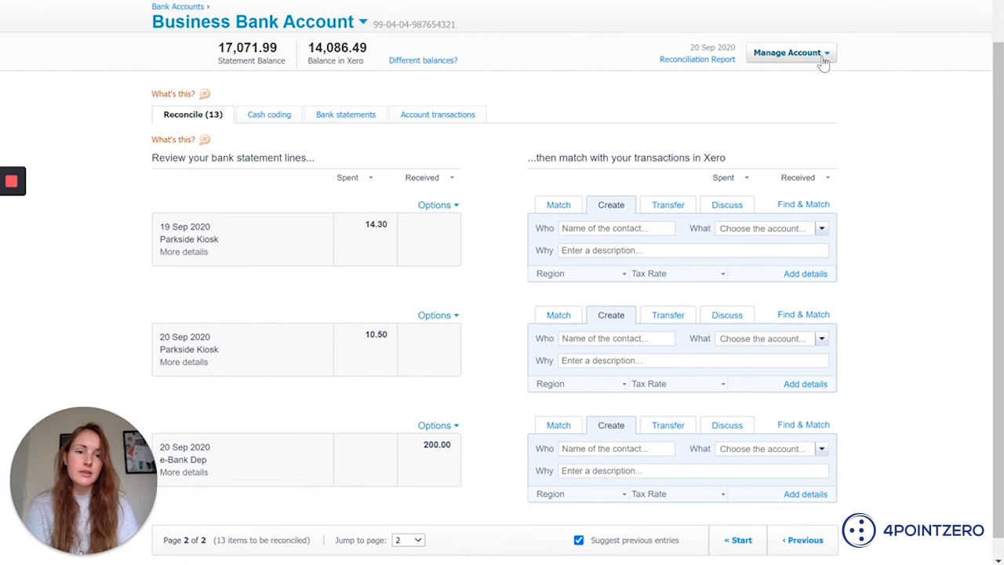
click(790, 53)
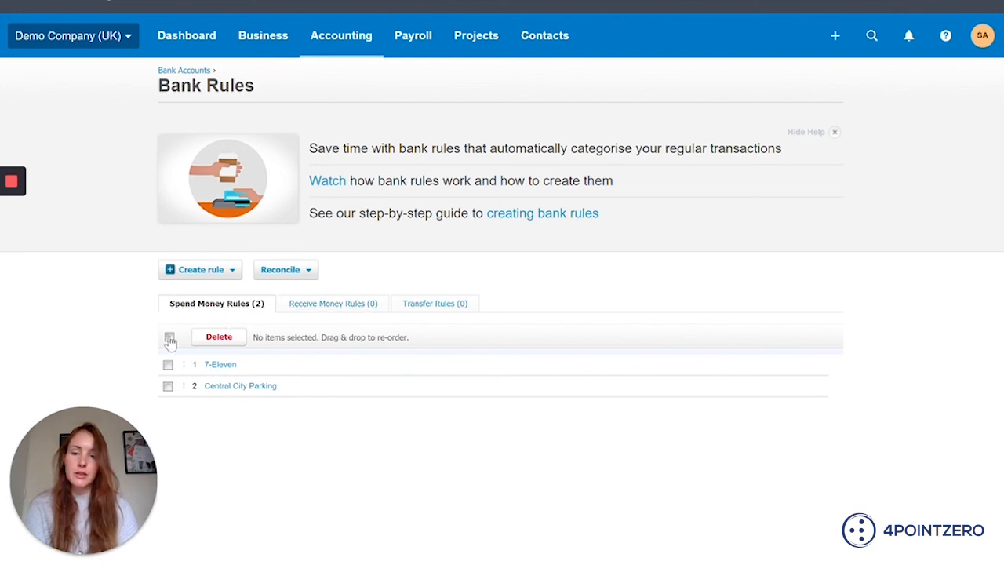
click(200, 269)
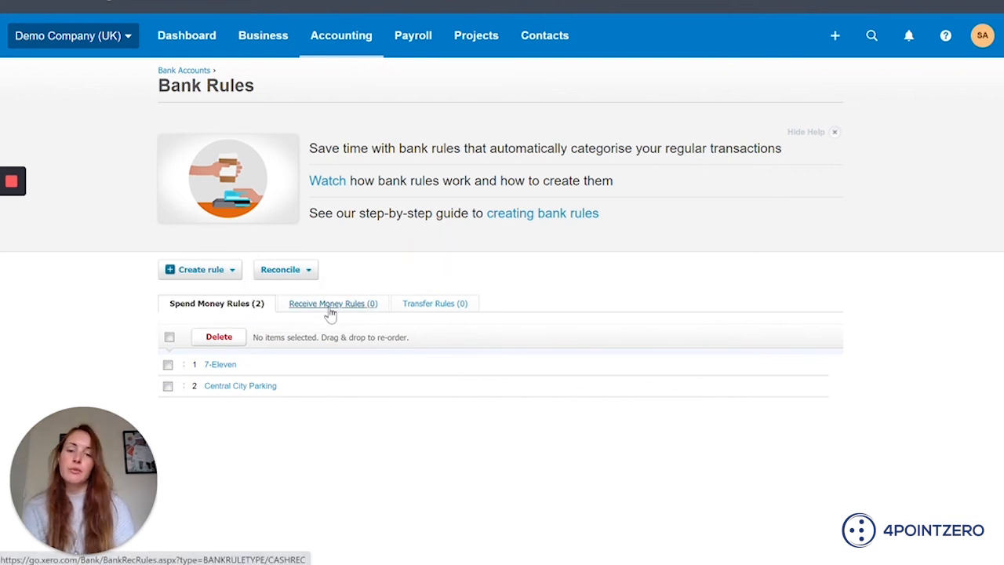
mouse_move(347, 307)
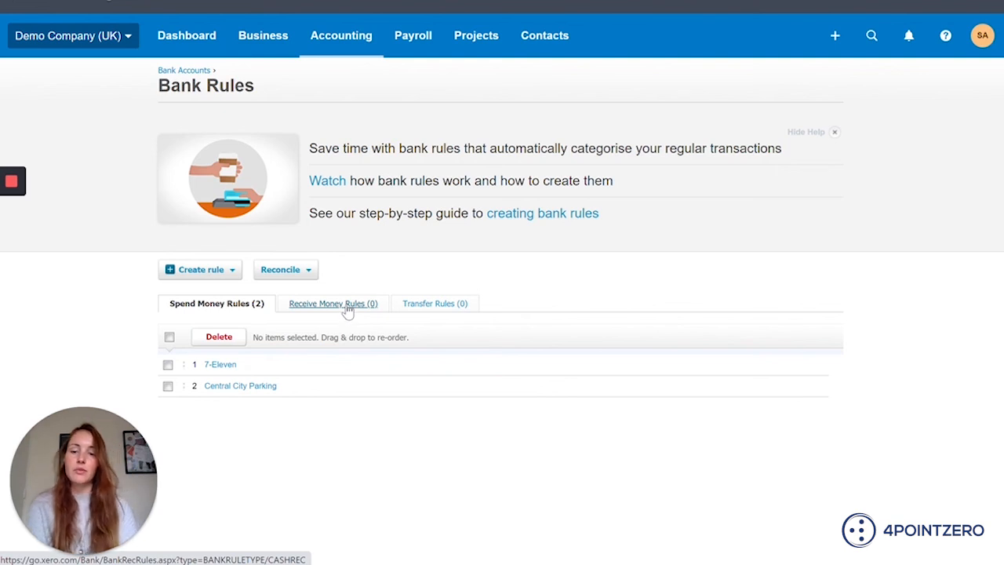
mouse_move(359, 307)
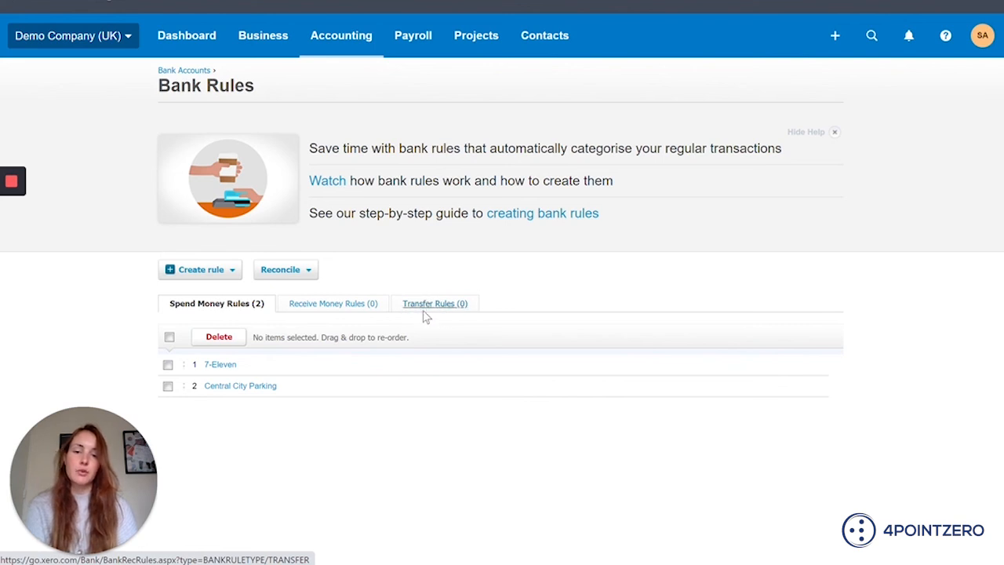
mouse_move(450, 310)
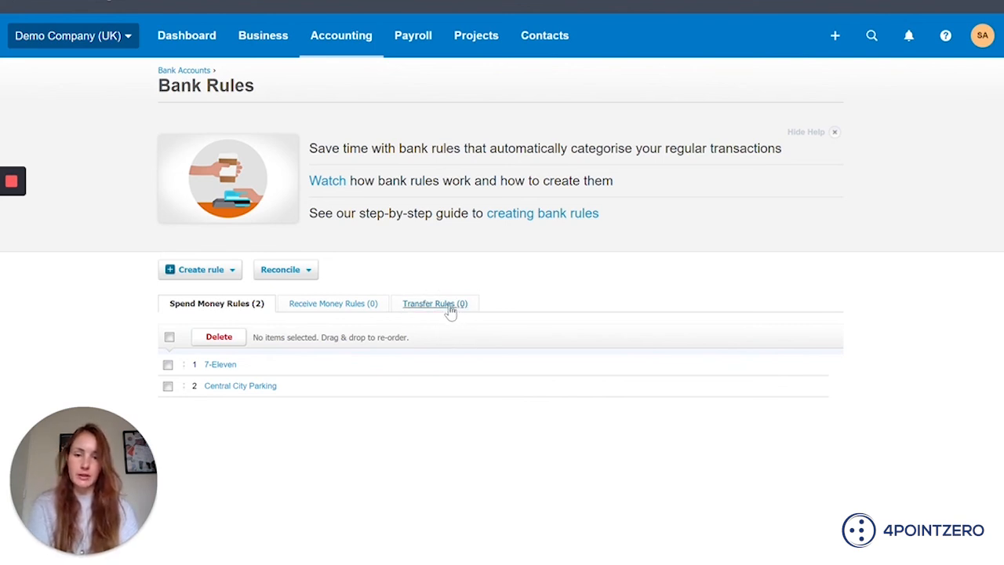
mouse_move(432, 307)
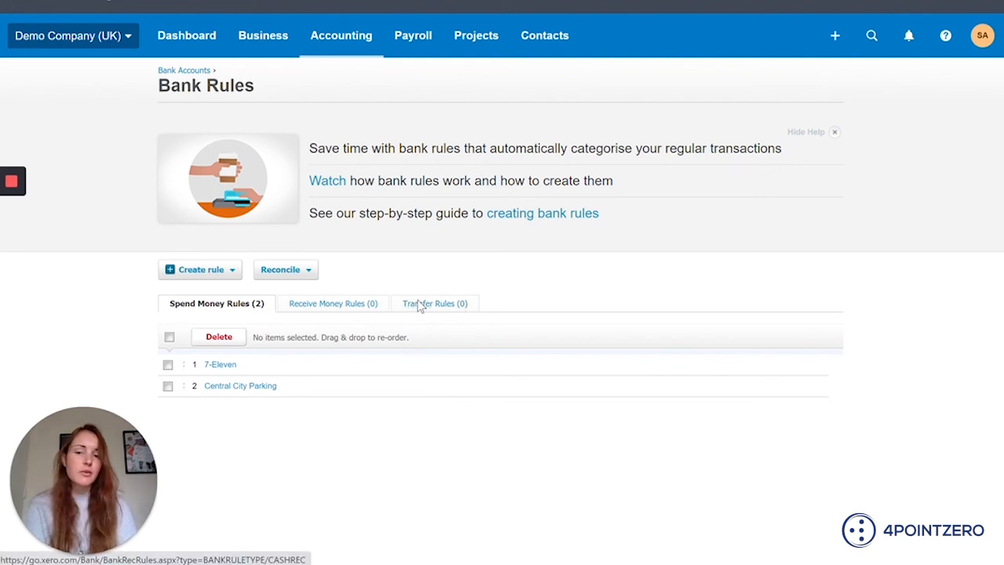
mouse_move(465, 453)
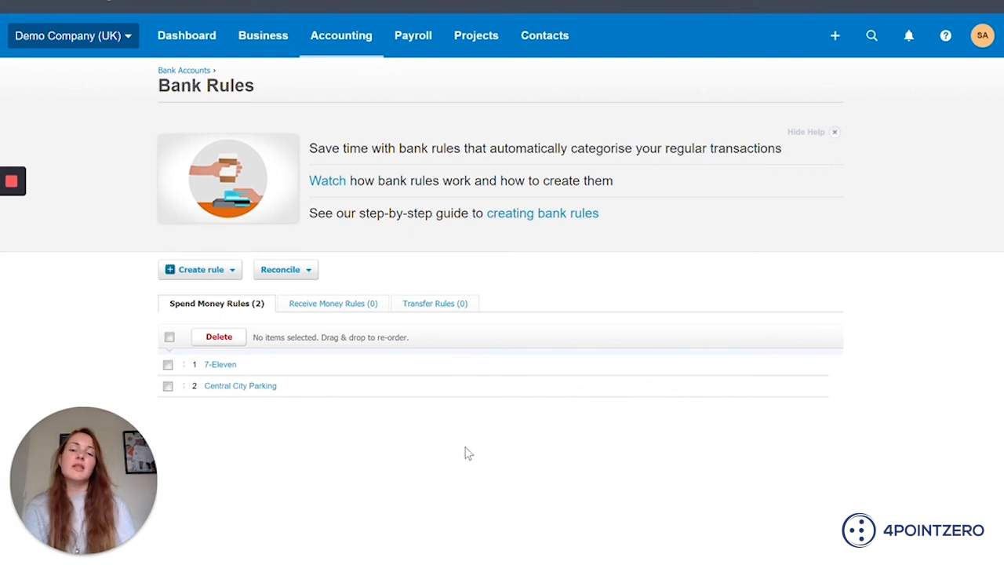
mouse_move(346, 429)
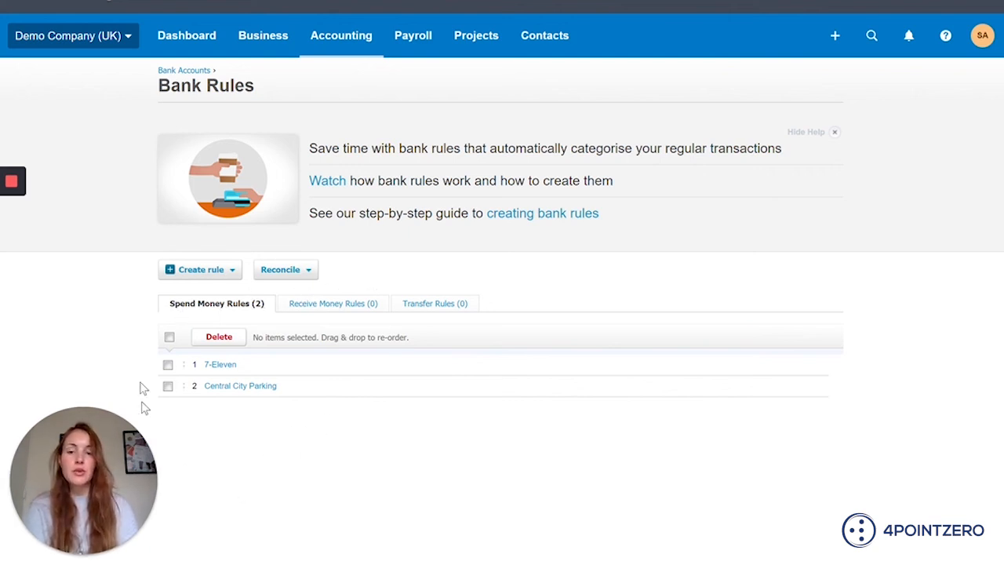
mouse_move(441, 390)
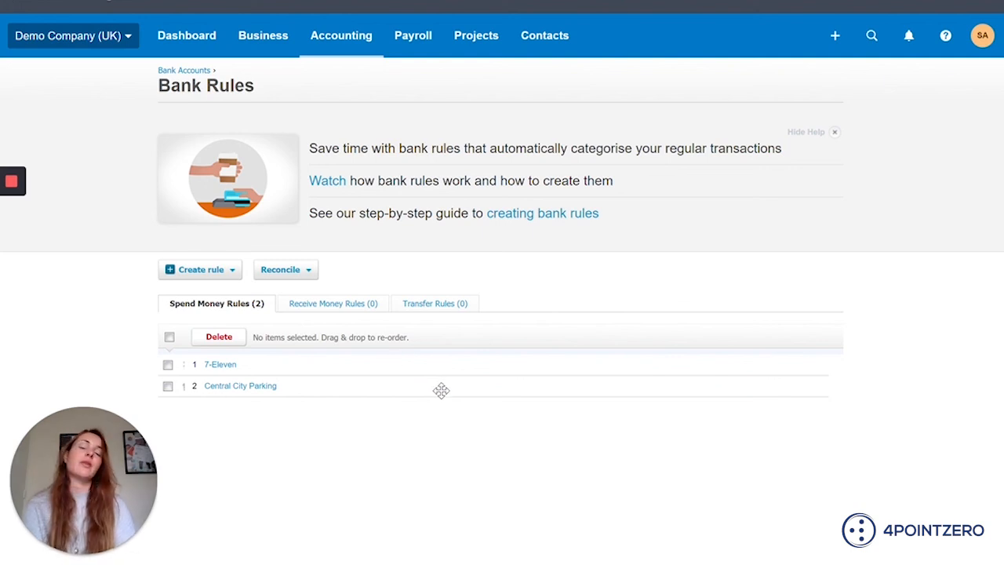
mouse_move(445, 448)
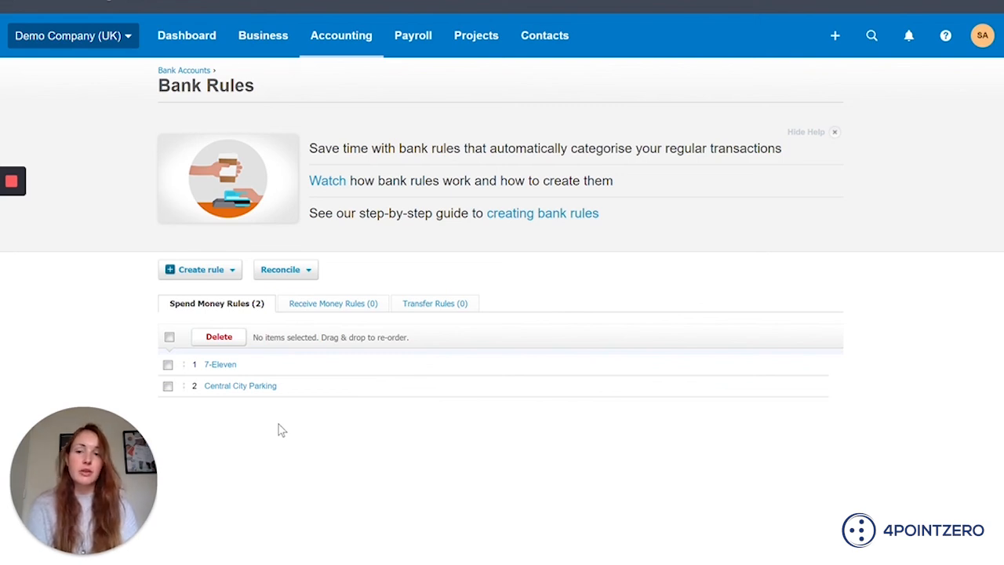
mouse_move(313, 413)
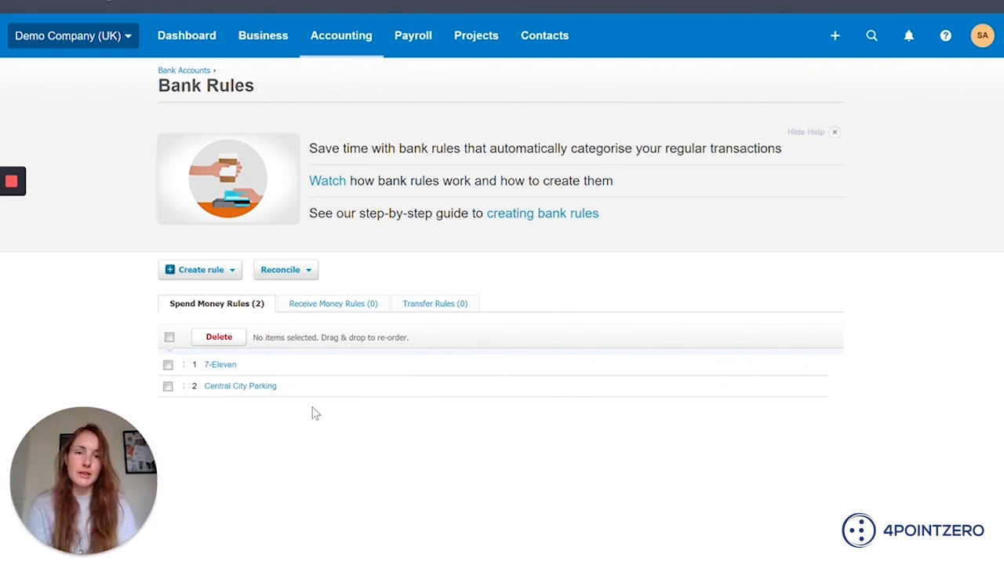